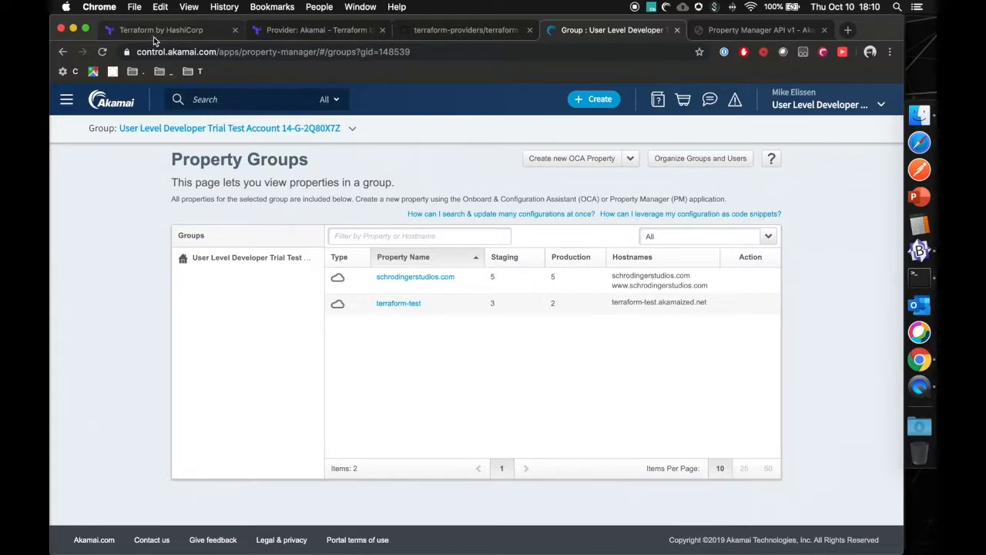
Show the home page's 'Create reproducible infrastructure' providers section, then the Akamai Provider docs tab
{"action": "left_click", "coordinate": [161, 31]}
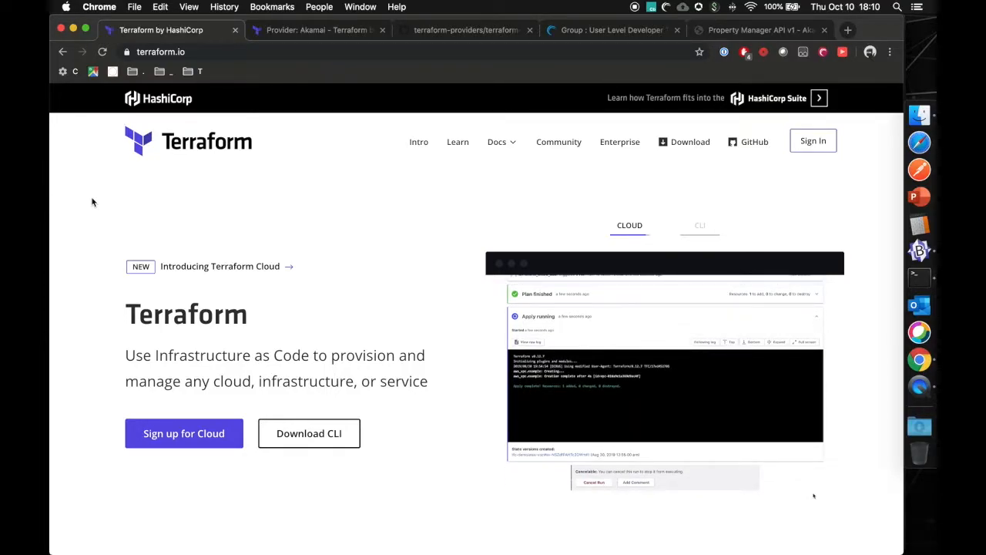
{"action": "scroll", "scroll_direction": "down", "scroll_amount": 3}
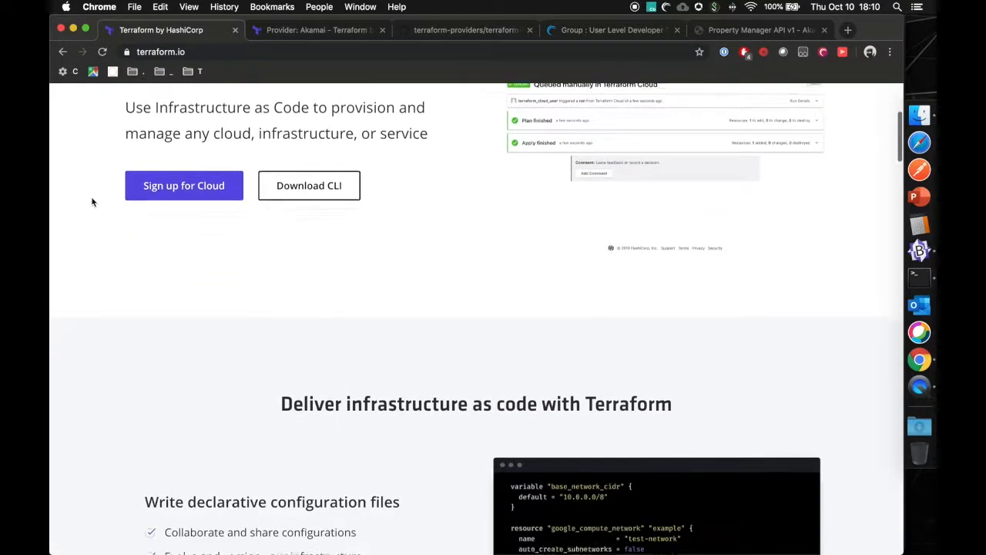
{"action": "scroll", "scroll_direction": "down", "scroll_amount": 3}
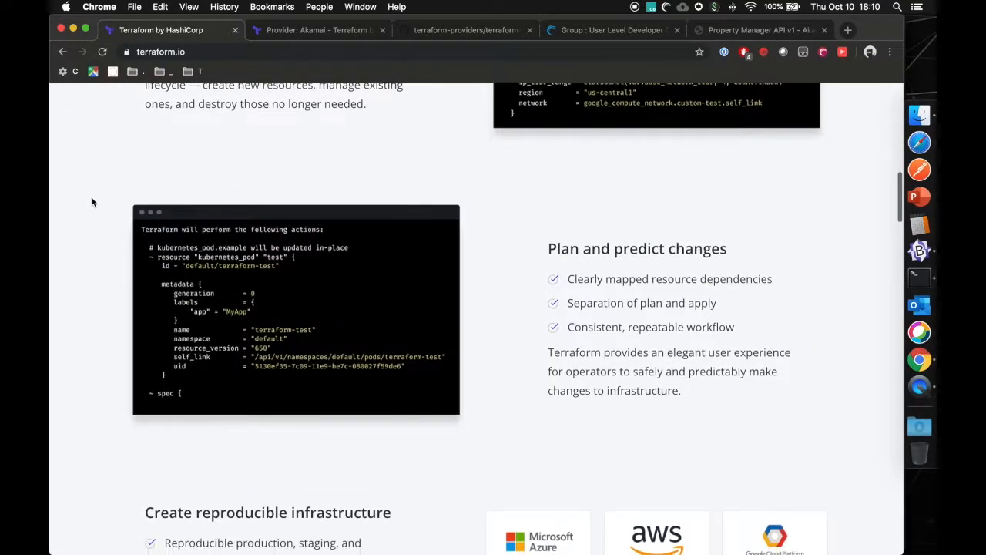
{"action": "scroll", "scroll_direction": "down", "scroll_amount": 3}
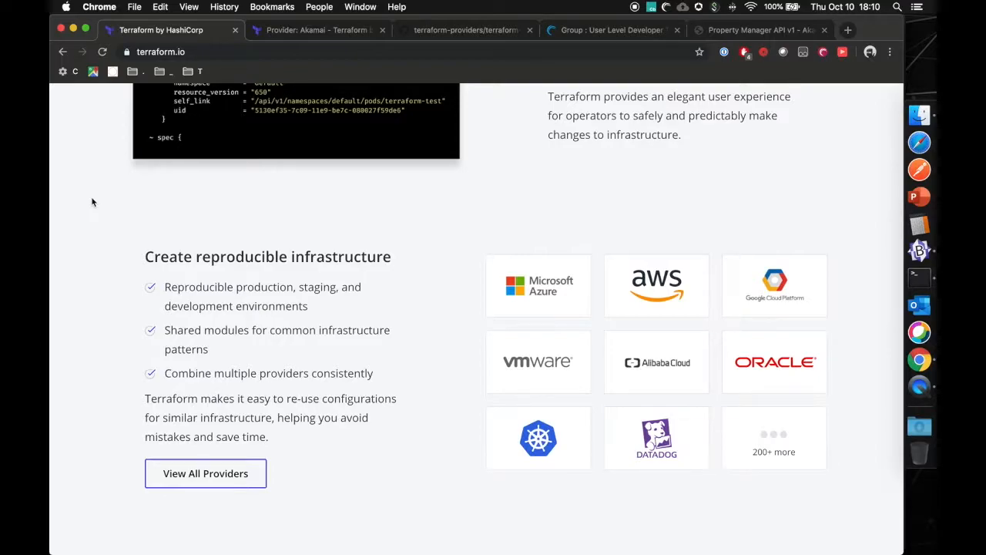
{"action": "mouse_move", "coordinate": [89, 266]}
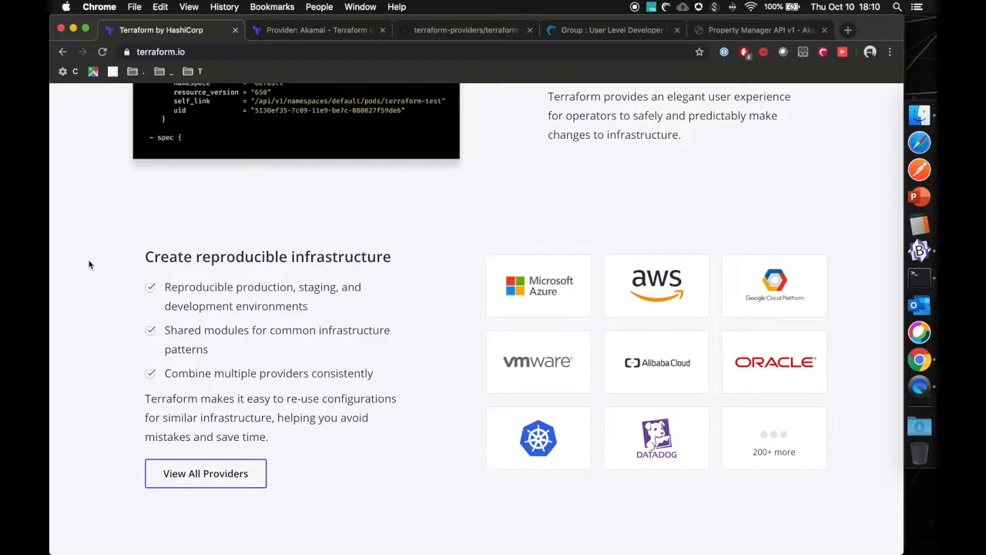
{"action": "mouse_move", "coordinate": [179, 142]}
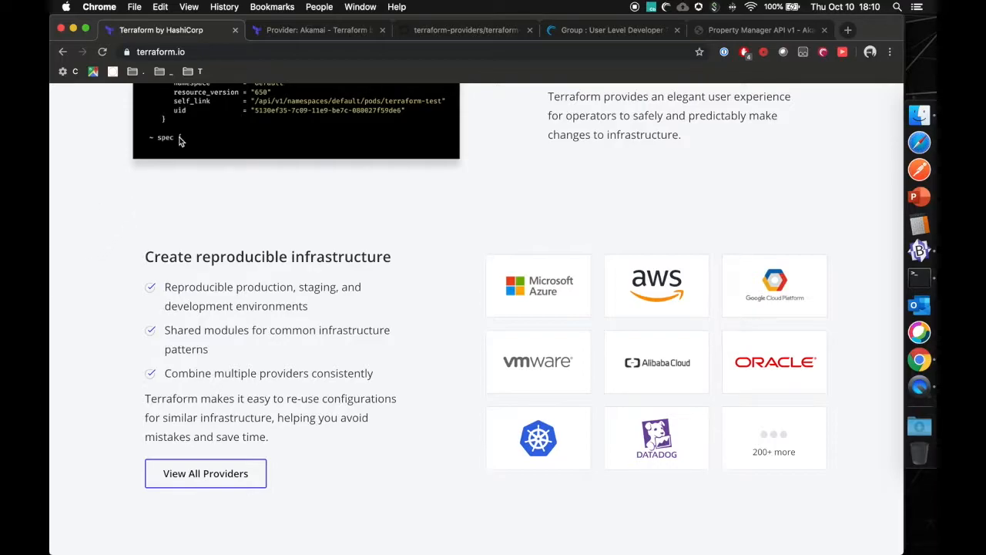
{"action": "mouse_move", "coordinate": [108, 202]}
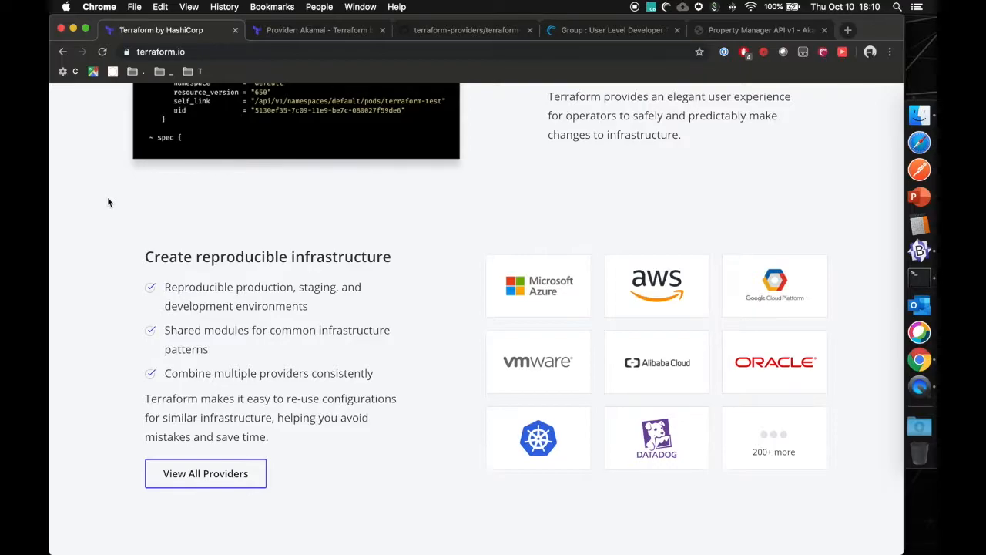
{"action": "mouse_move", "coordinate": [124, 188]}
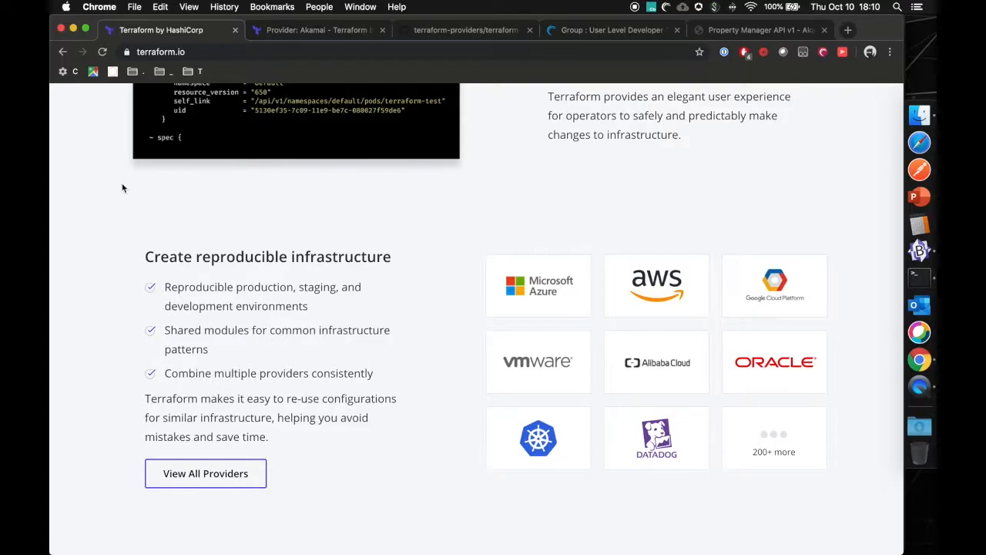
{"action": "left_click", "coordinate": [316, 29]}
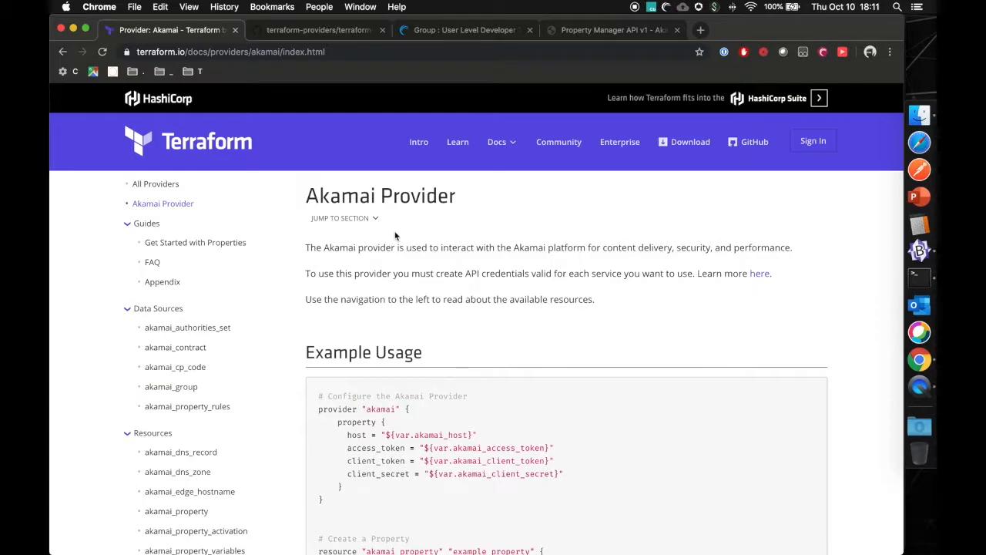
{"action": "mouse_move", "coordinate": [445, 266]}
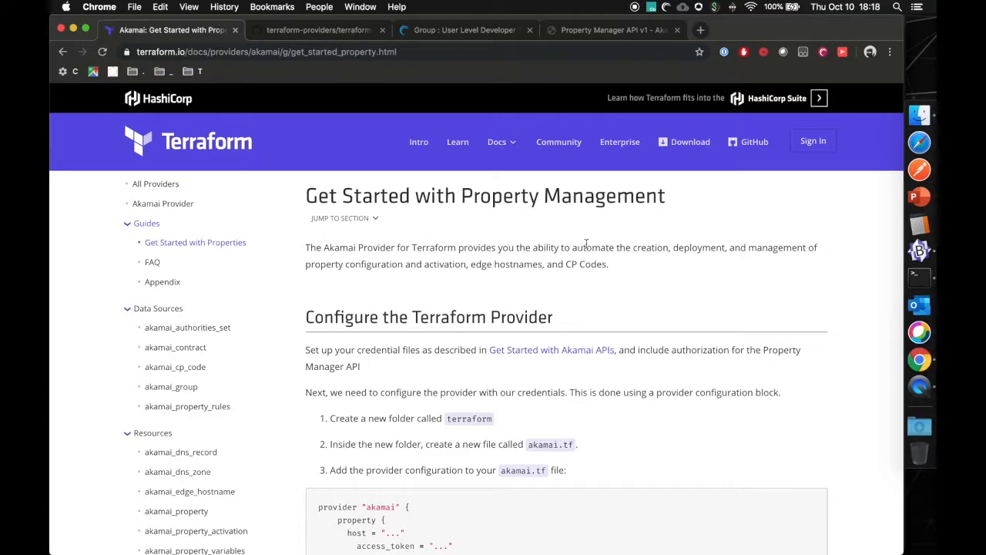
Scroll through the Get Started with Property Management guide's configuration and prerequisites
{"action": "scroll", "scroll_direction": "down", "scroll_amount": 3}
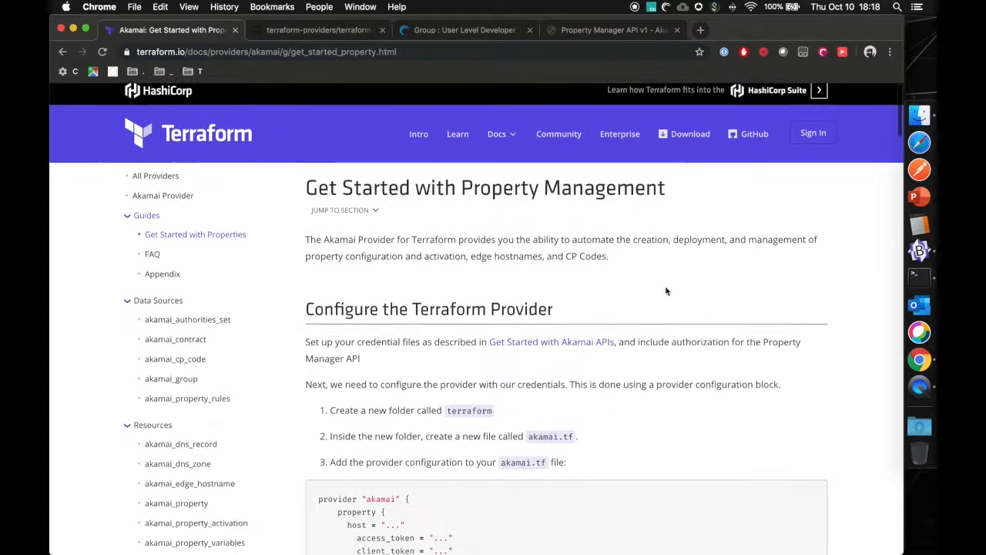
{"action": "scroll", "scroll_direction": "down", "scroll_amount": 3}
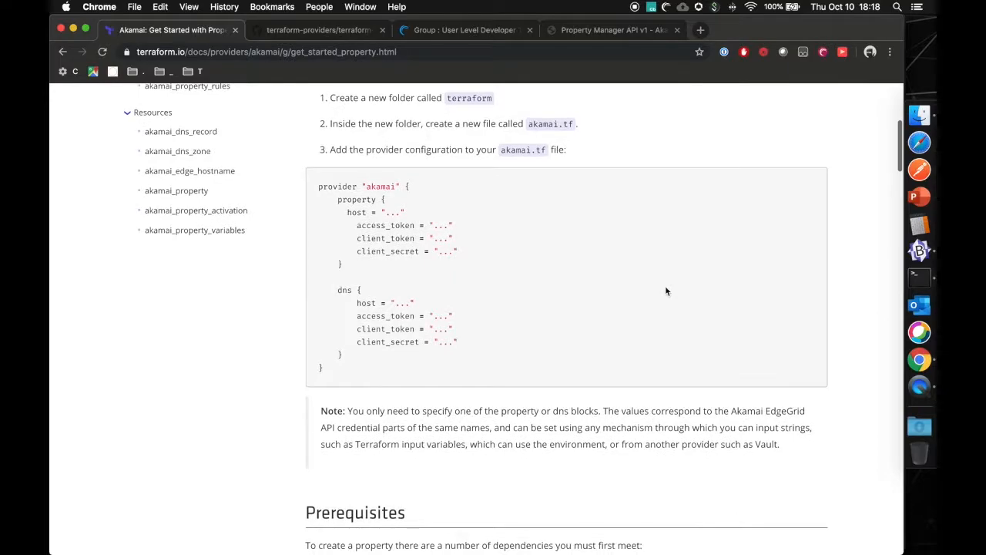
{"action": "scroll", "scroll_direction": "down", "scroll_amount": 3}
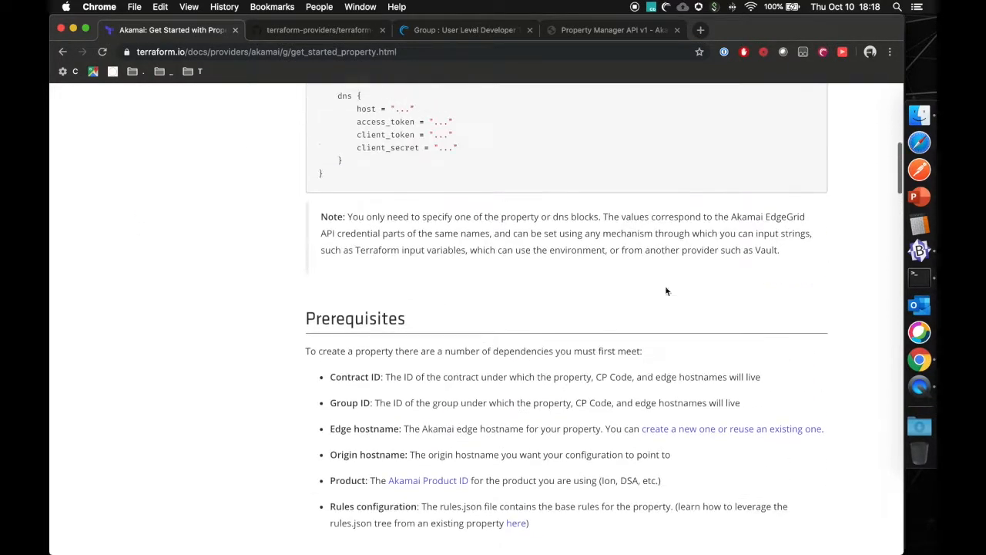
{"action": "scroll", "scroll_direction": "up", "scroll_amount": 3}
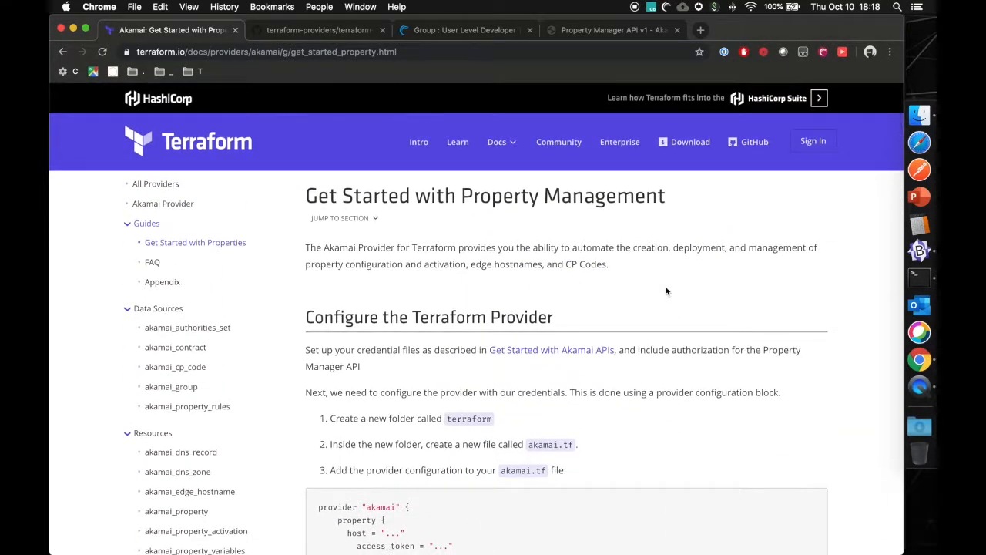
{"action": "mouse_move", "coordinate": [918, 278]}
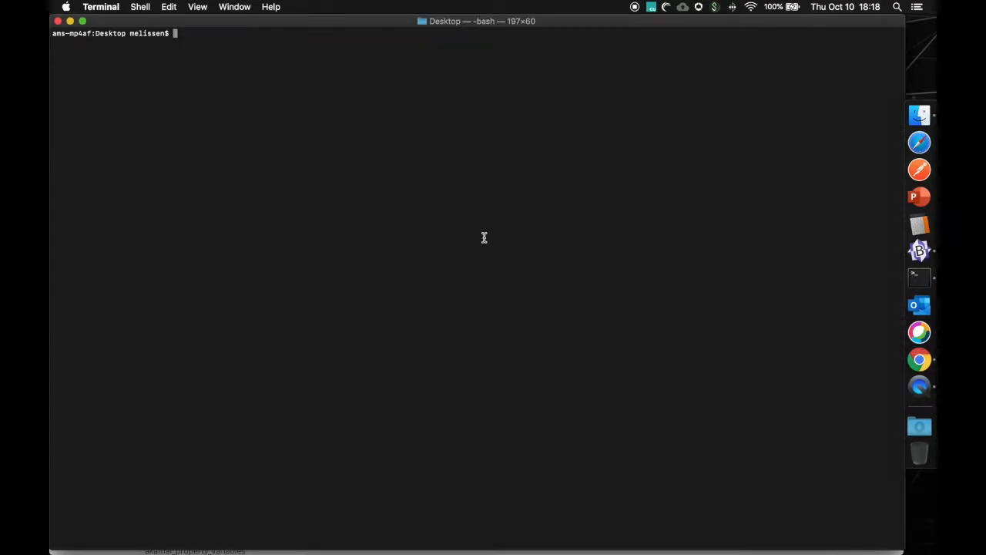
Show the Terraform help command list from the Desktop working directory
{"action": "type", "text": "t"}
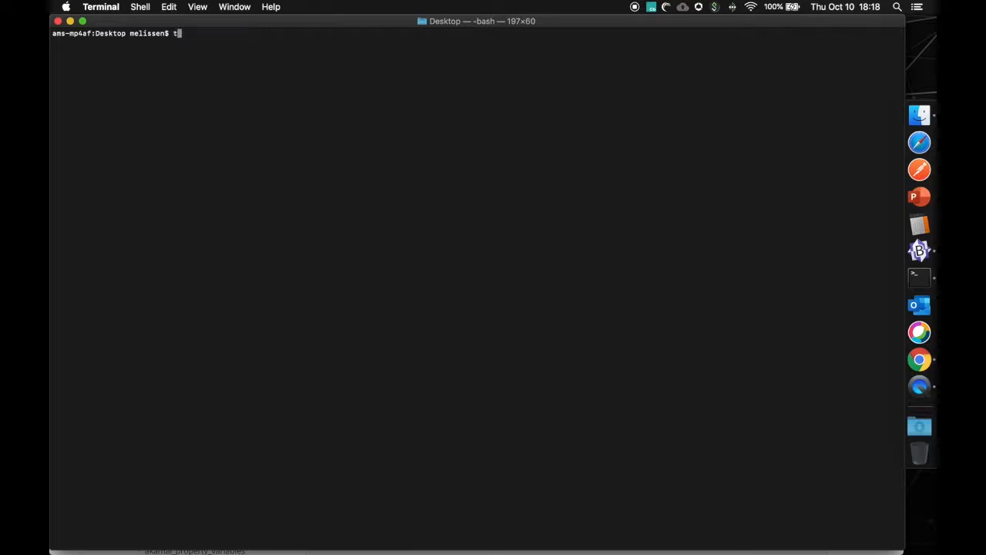
{"action": "type", "text": "erraform help"}
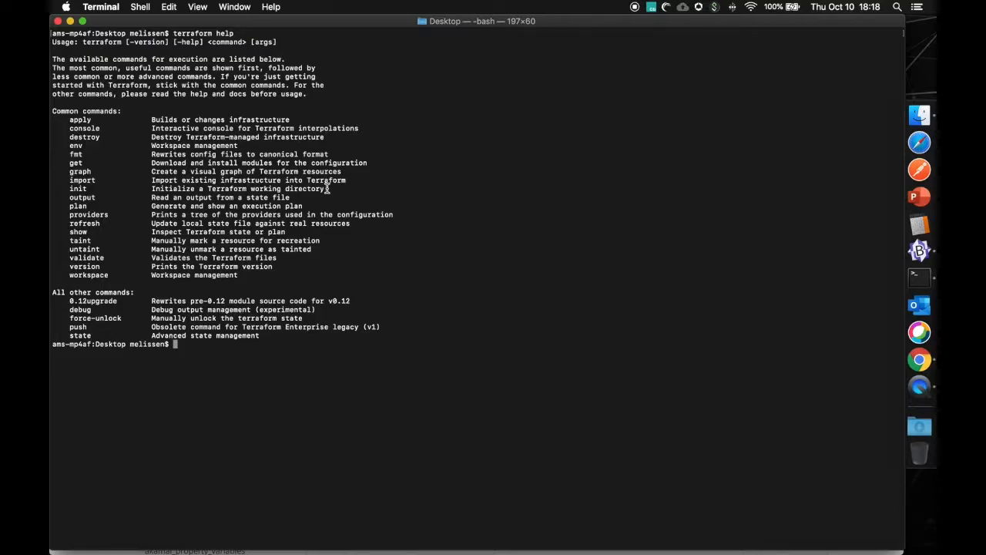
{"action": "mouse_move", "coordinate": [95, 344]}
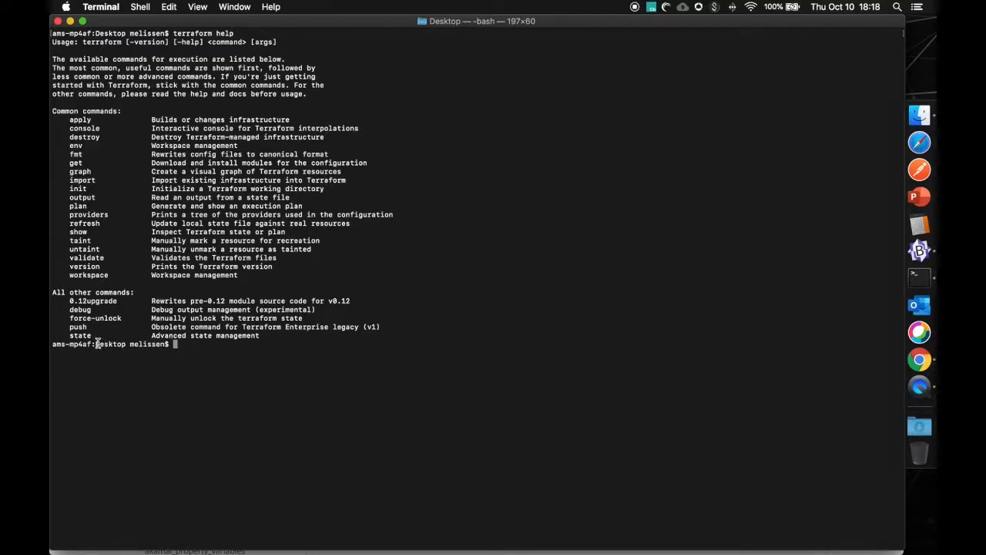
{"action": "double_click", "coordinate": [111, 344]}
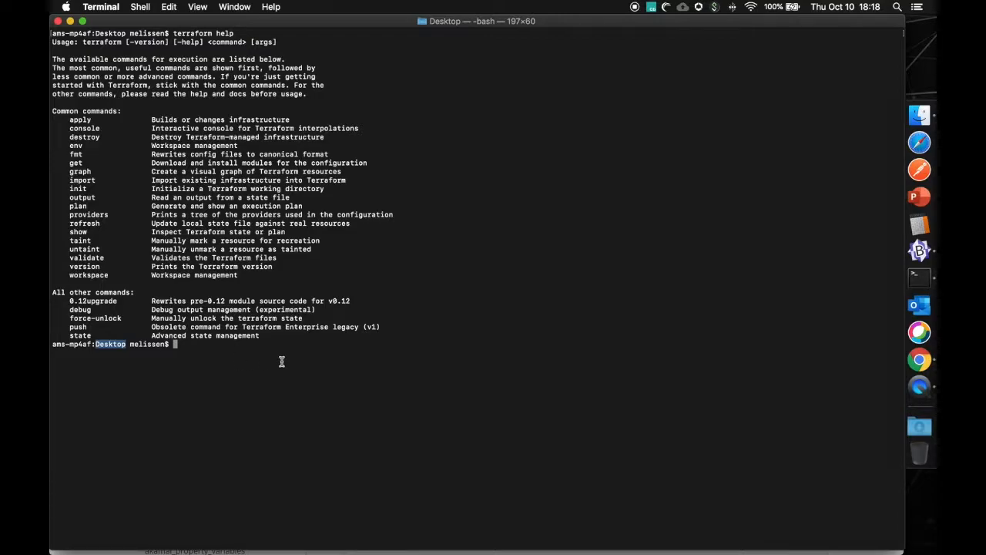
{"action": "mouse_move", "coordinate": [278, 359]}
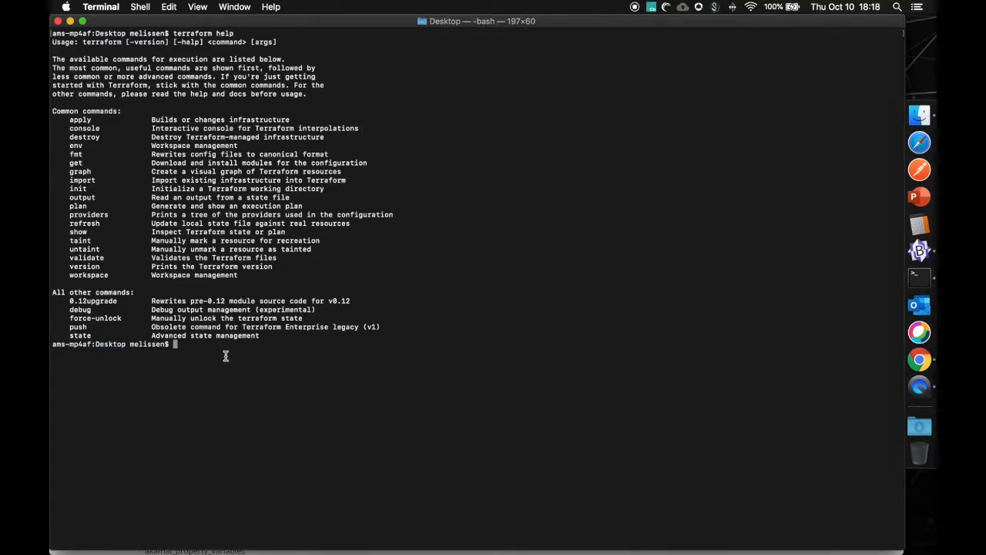
Run terraform init and highlight the suggested akamai and local provider version constraints
{"action": "type", "text": "t"}
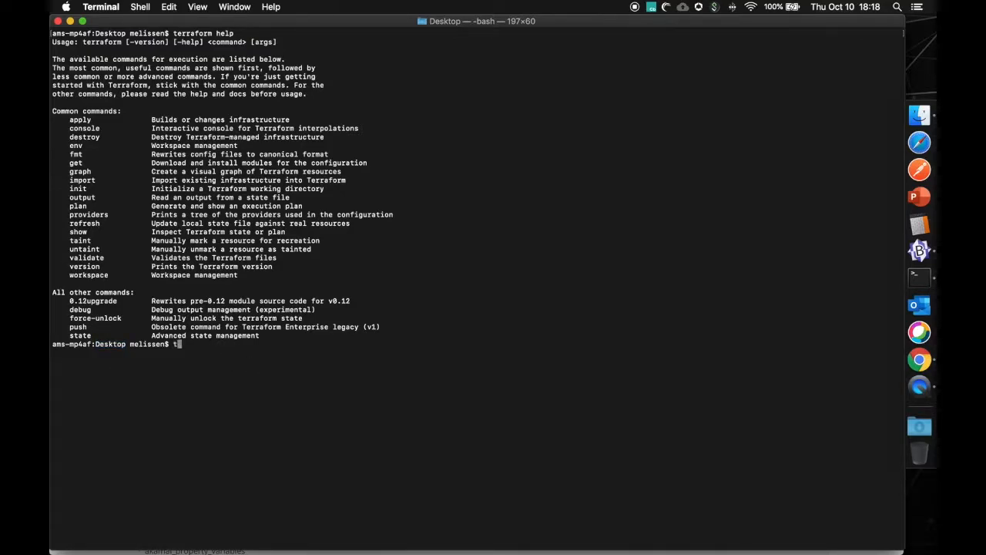
{"action": "type", "text": "terraform init"}
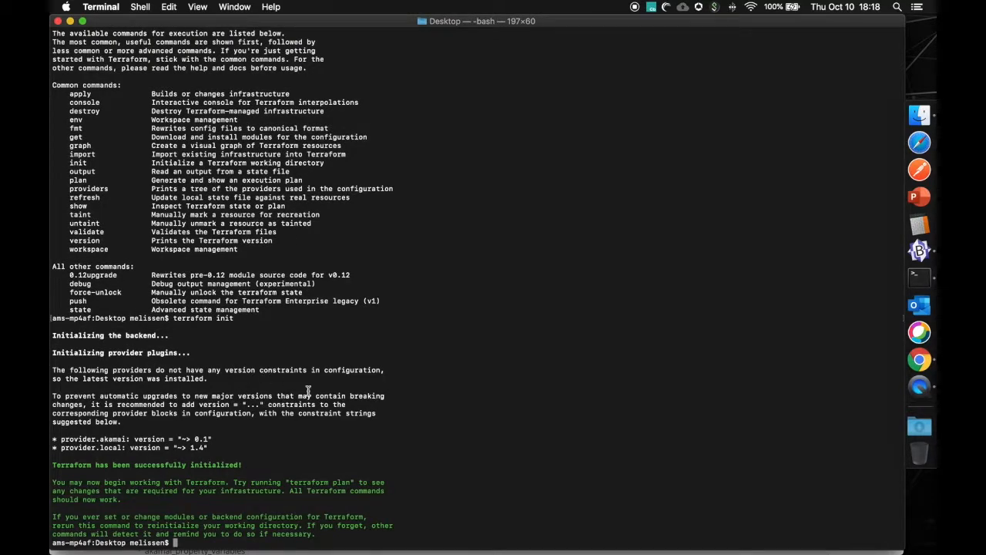
{"action": "mouse_move", "coordinate": [476, 470]}
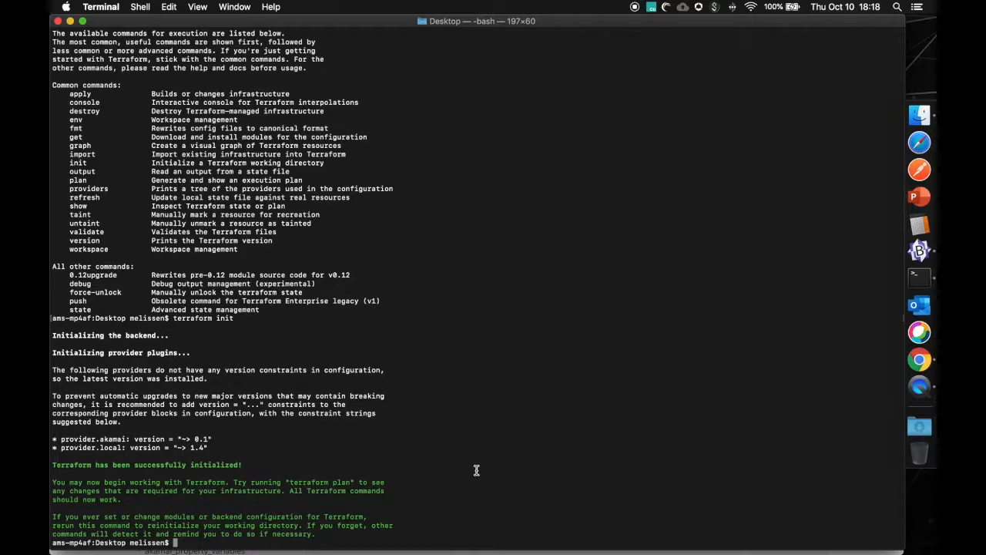
{"action": "double_click", "coordinate": [146, 447]}
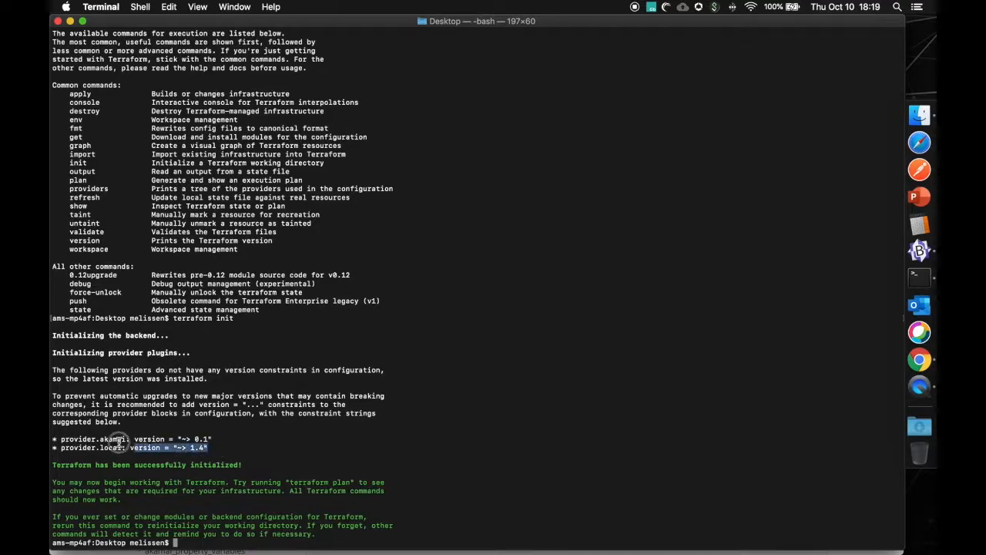
{"action": "left_click_drag", "start_coordinate": [121, 439], "coordinate": [245, 447]}
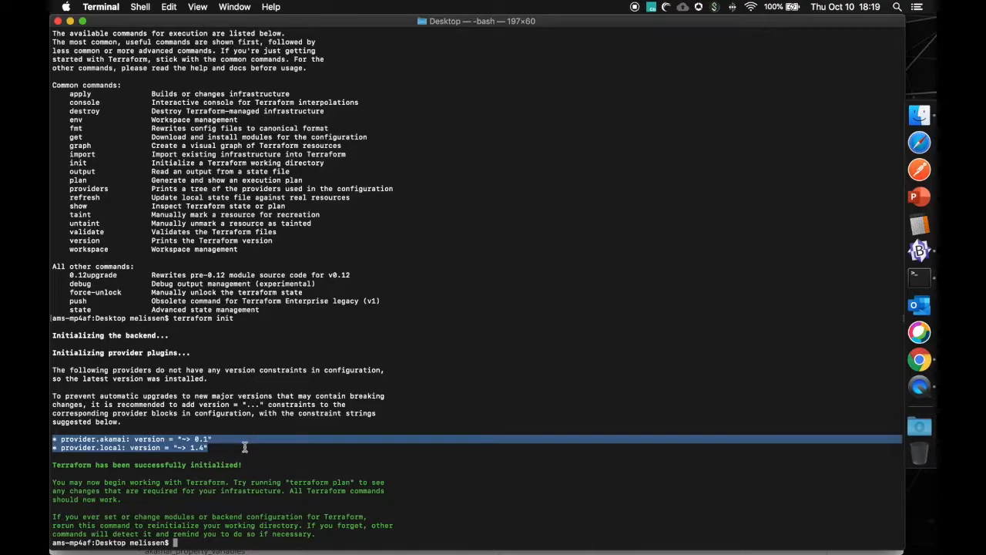
{"action": "mouse_move", "coordinate": [277, 452]}
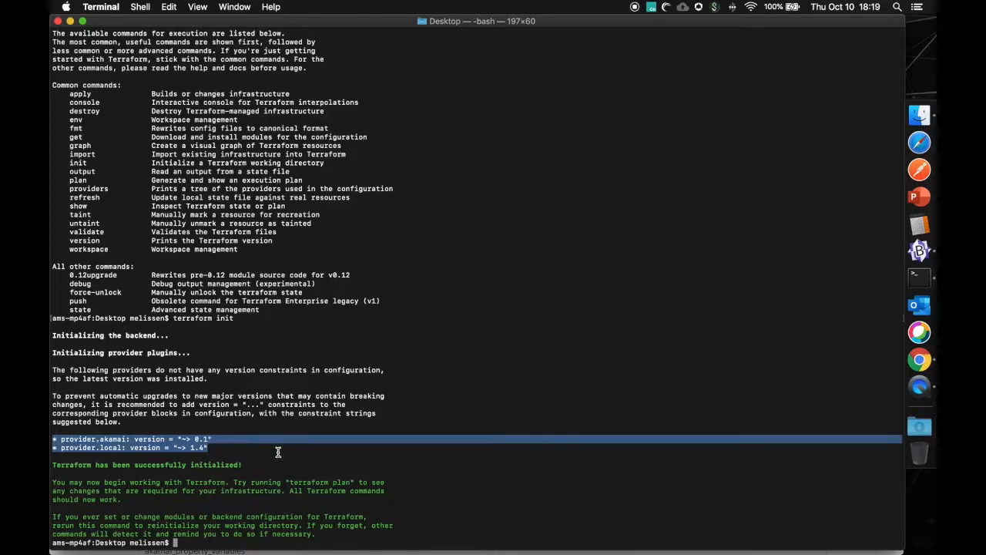
{"action": "mouse_move", "coordinate": [281, 453]}
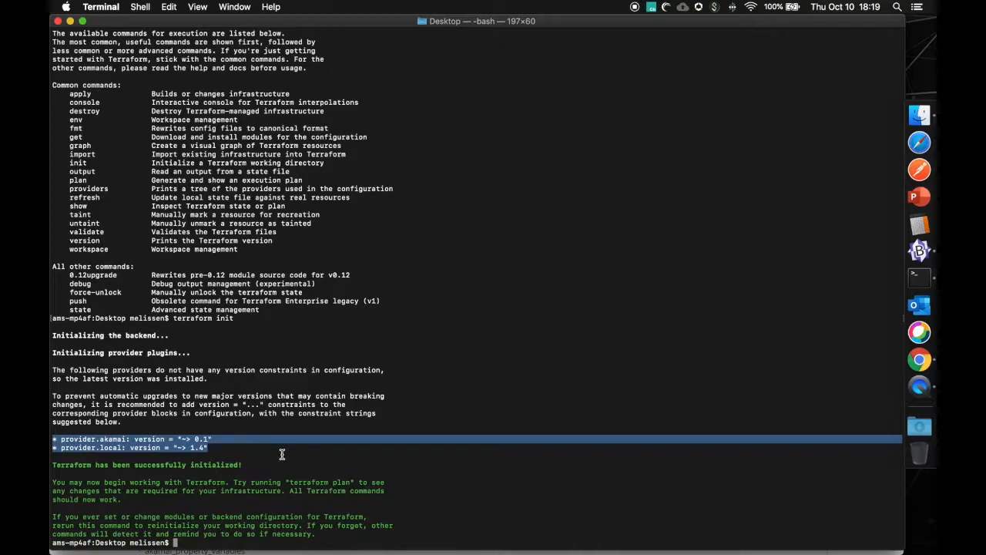
{"action": "mouse_move", "coordinate": [285, 481]}
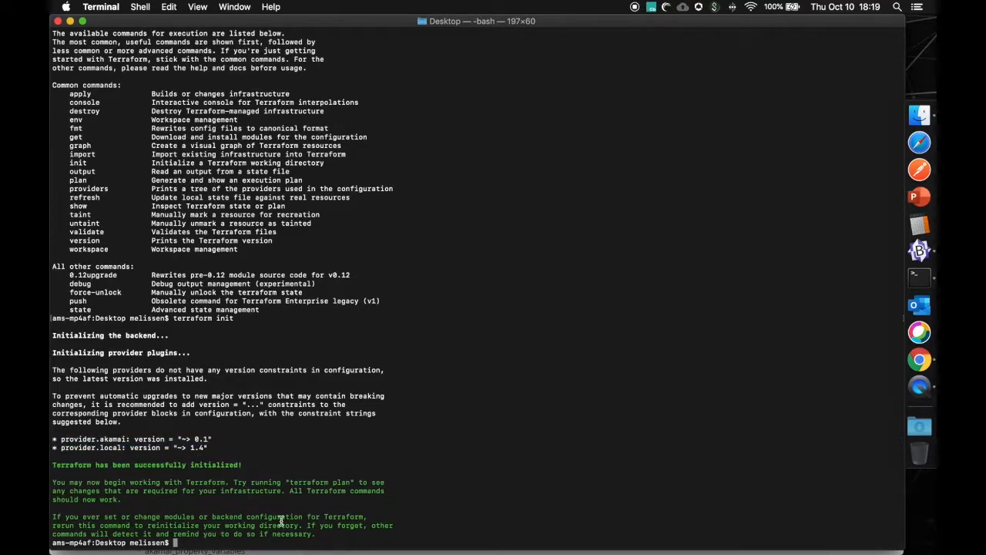
{"action": "mouse_move", "coordinate": [345, 506]}
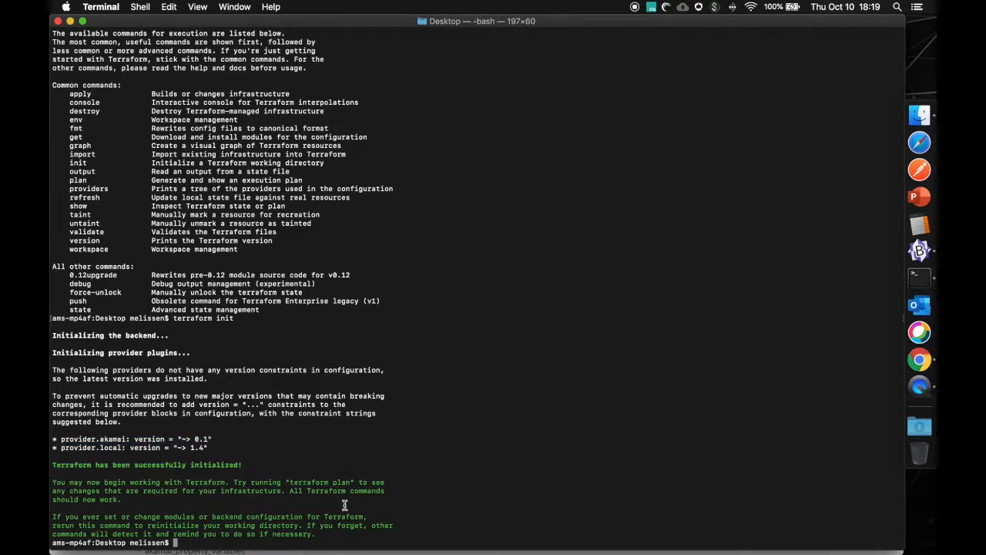
Run terraform plan to refresh the Akamai contract, group, edge hostname and property state
{"action": "type", "text": "terrafo"}
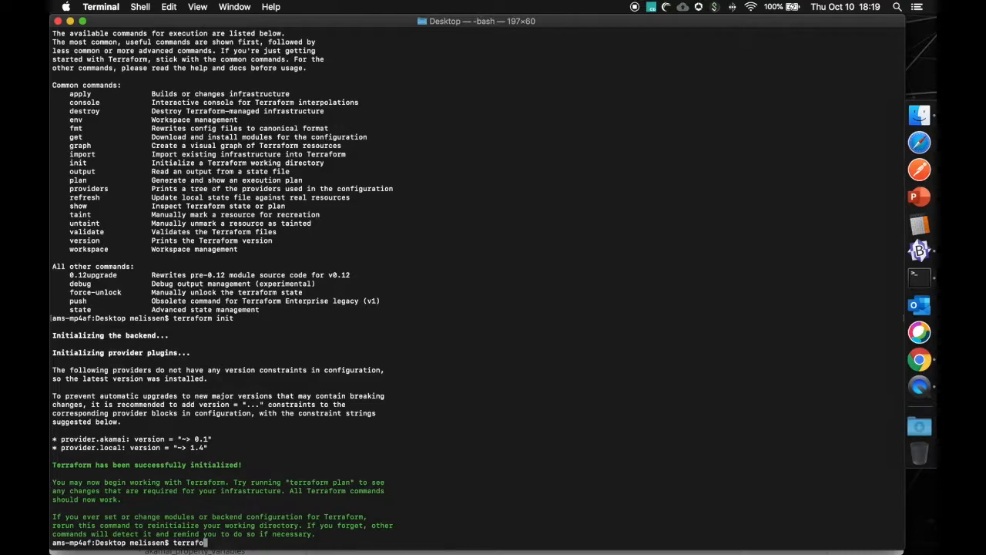
{"action": "key", "text": "enter"}
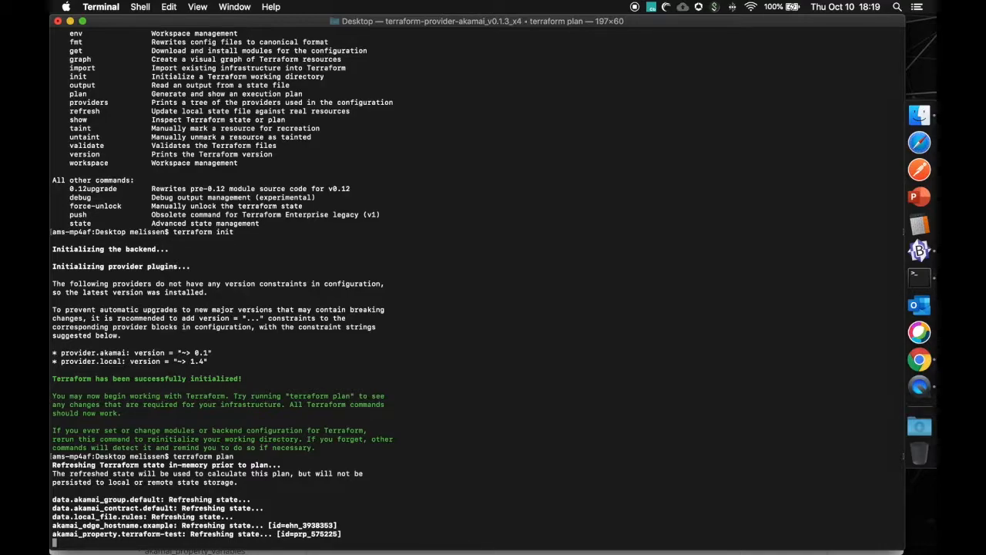
{"action": "mouse_move", "coordinate": [706, 274]}
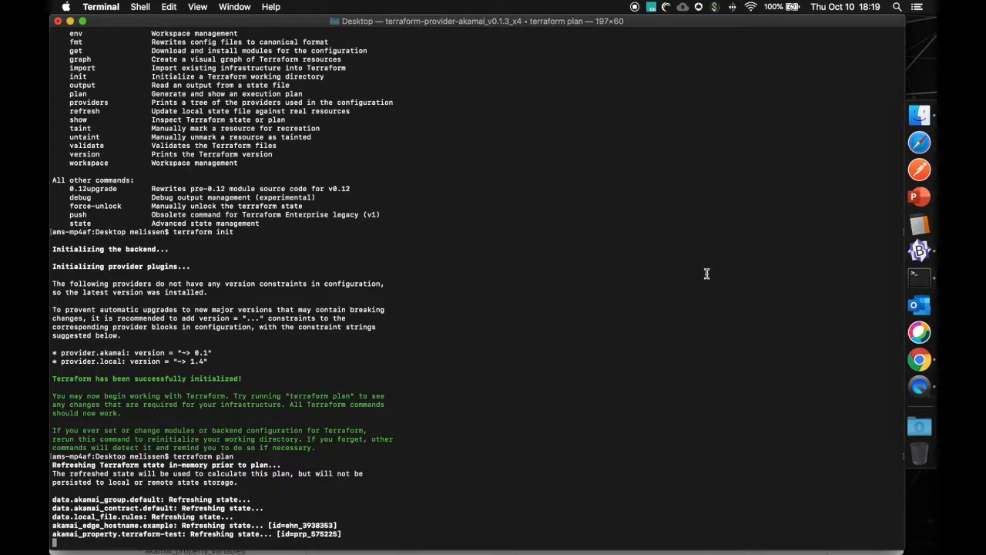
{"action": "mouse_move", "coordinate": [919, 278]}
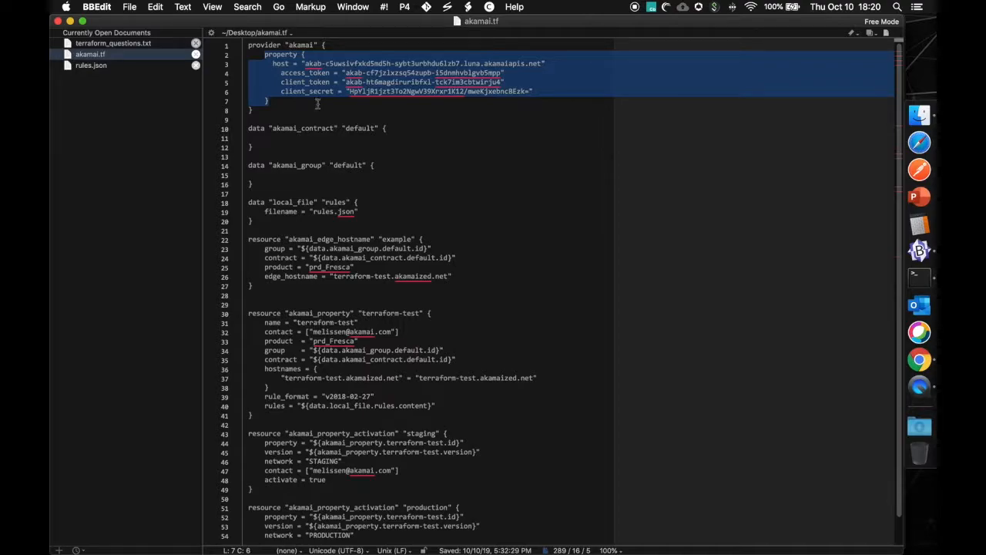
Highlight the provider credentials block, then the local_file rules data block in akamai.tf
{"action": "left_click", "coordinate": [317, 102]}
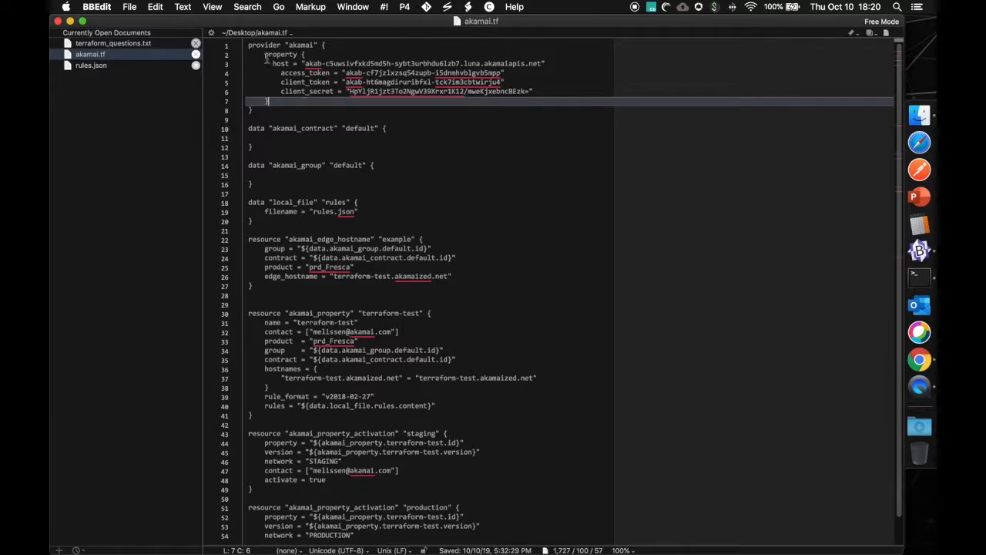
{"action": "left_click_drag", "start_coordinate": [274, 63], "coordinate": [268, 102]}
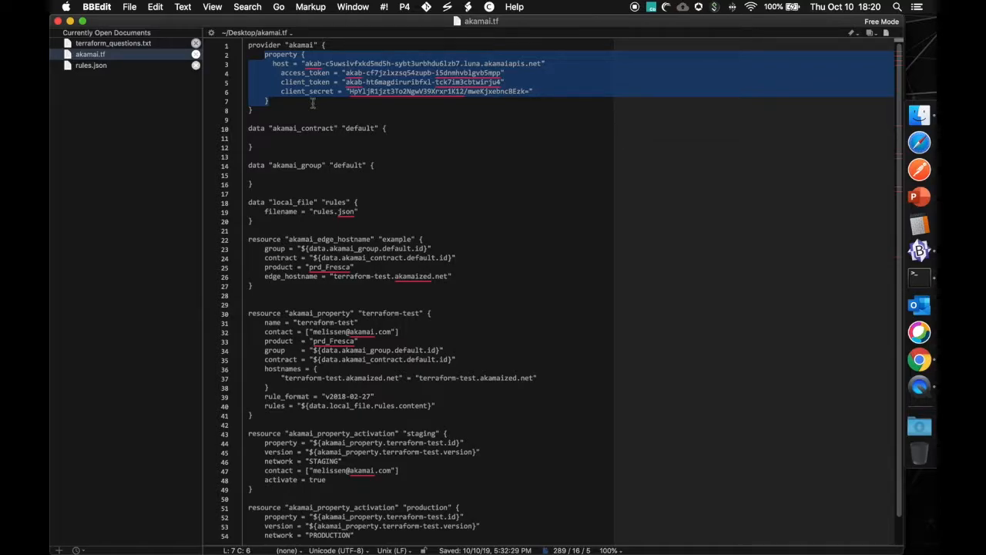
{"action": "left_click", "coordinate": [311, 101]}
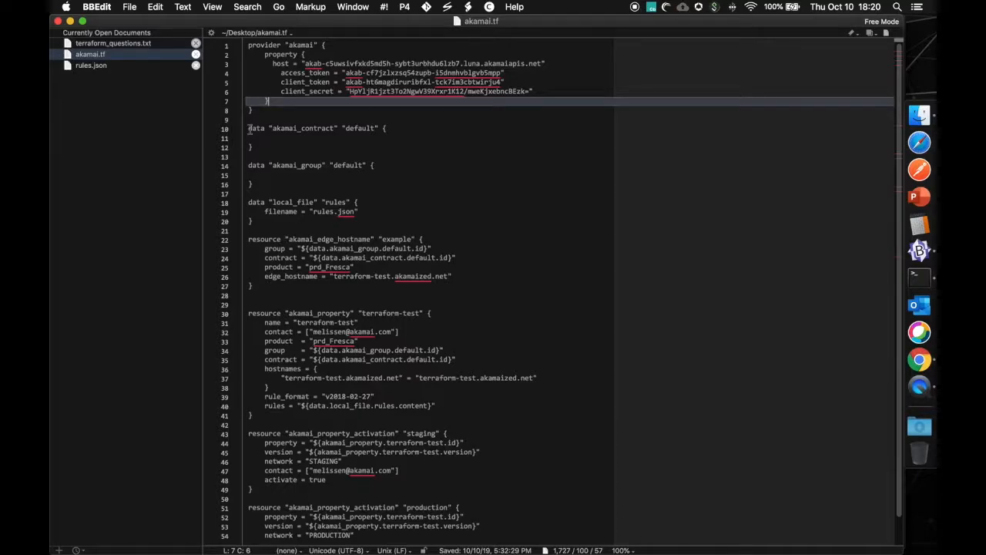
{"action": "left_click_drag", "start_coordinate": [250, 128], "coordinate": [254, 226]}
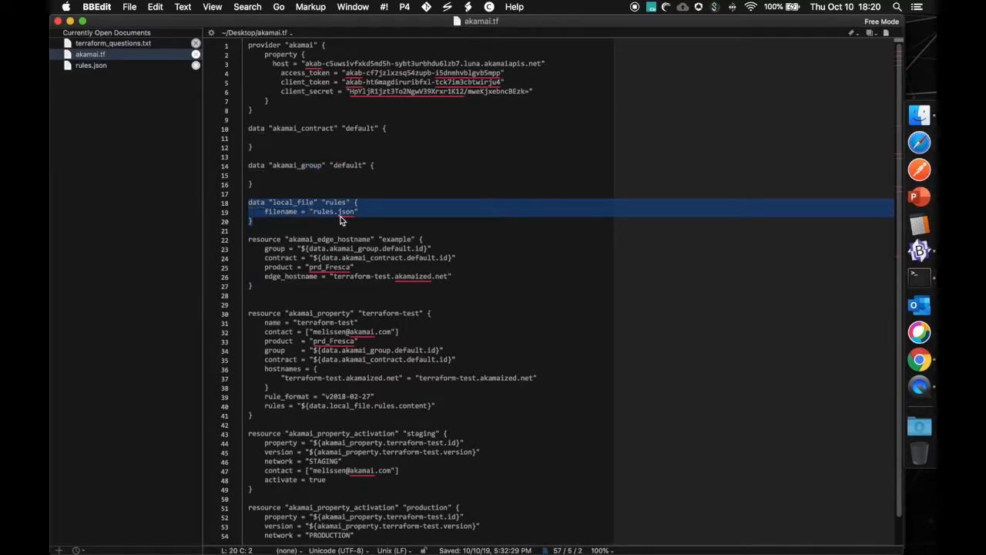
{"action": "double_click", "coordinate": [333, 211]}
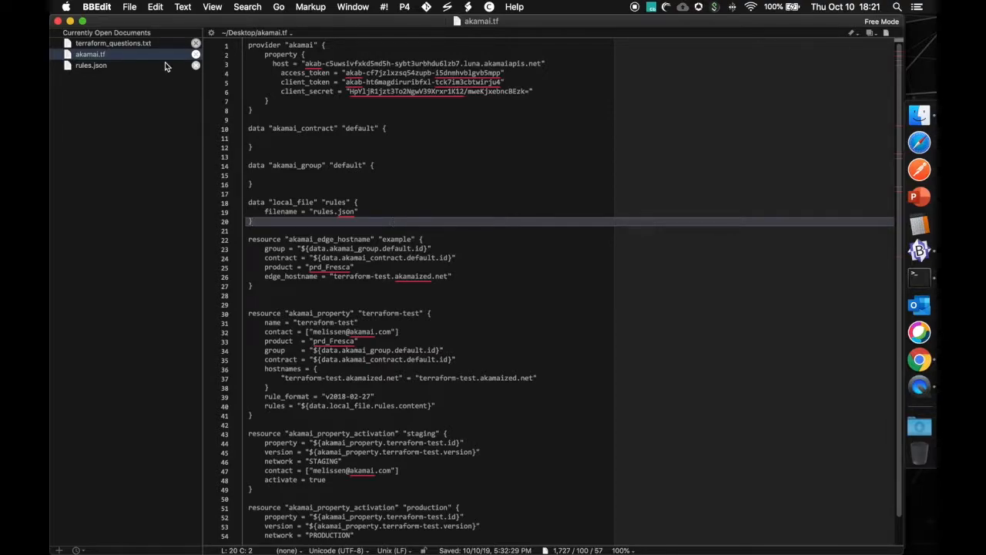
{"action": "left_click", "coordinate": [91, 65]}
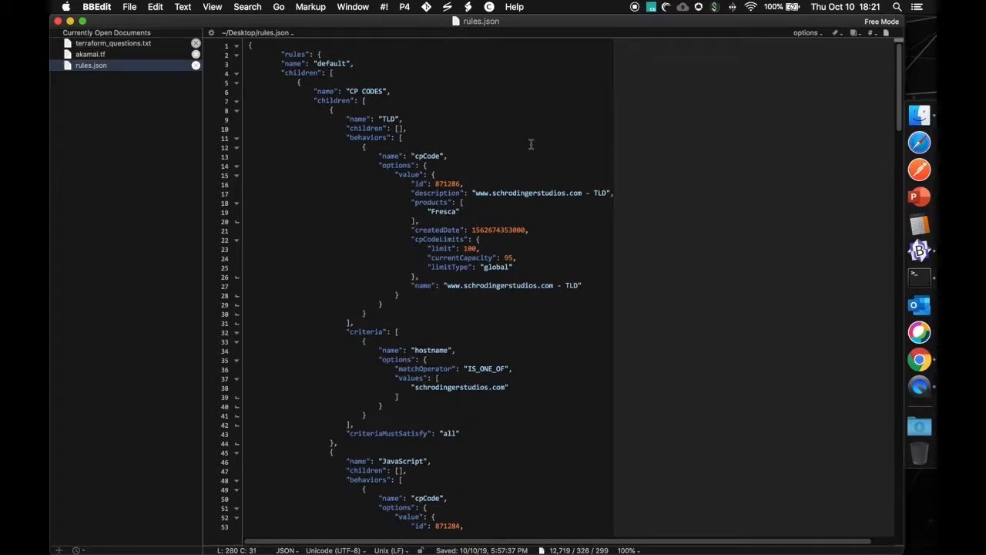
{"action": "mouse_move", "coordinate": [567, 271]}
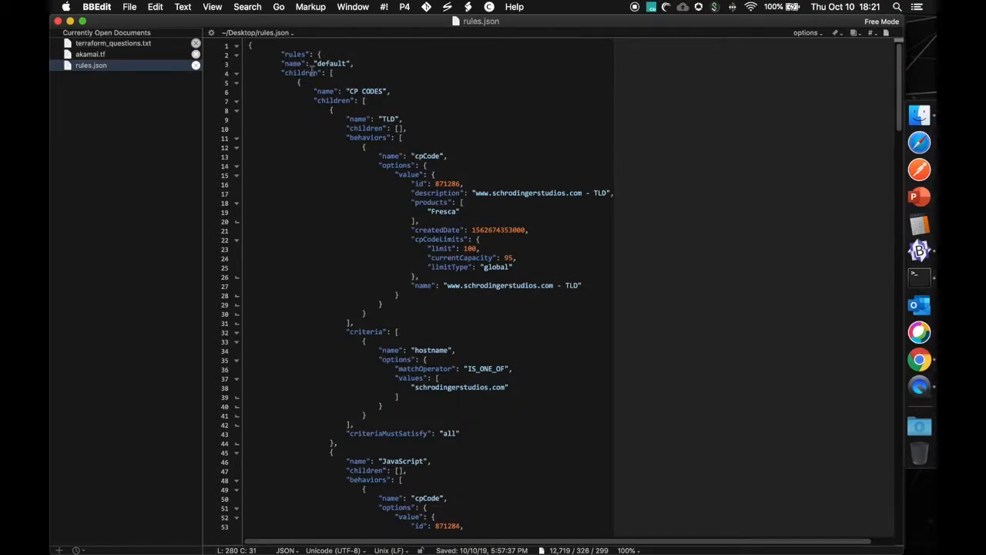
{"action": "mouse_move", "coordinate": [543, 322]}
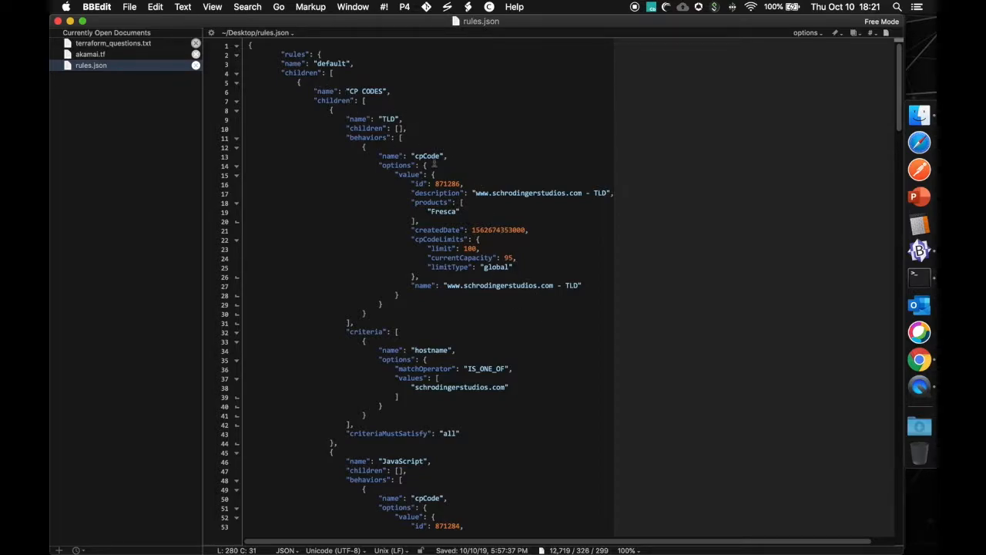
{"action": "scroll", "scroll_direction": "down", "scroll_amount": 3}
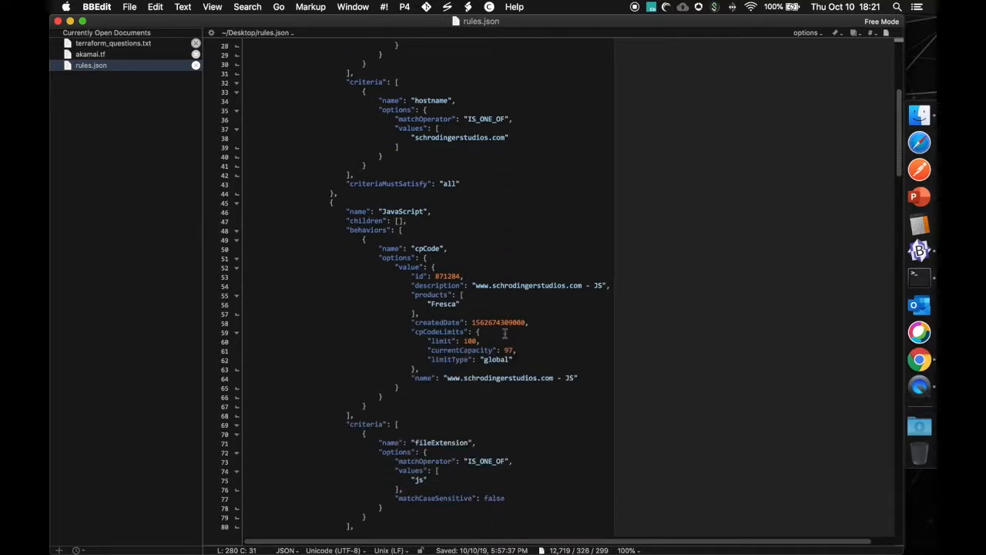
{"action": "scroll", "scroll_direction": "down", "scroll_amount": 3}
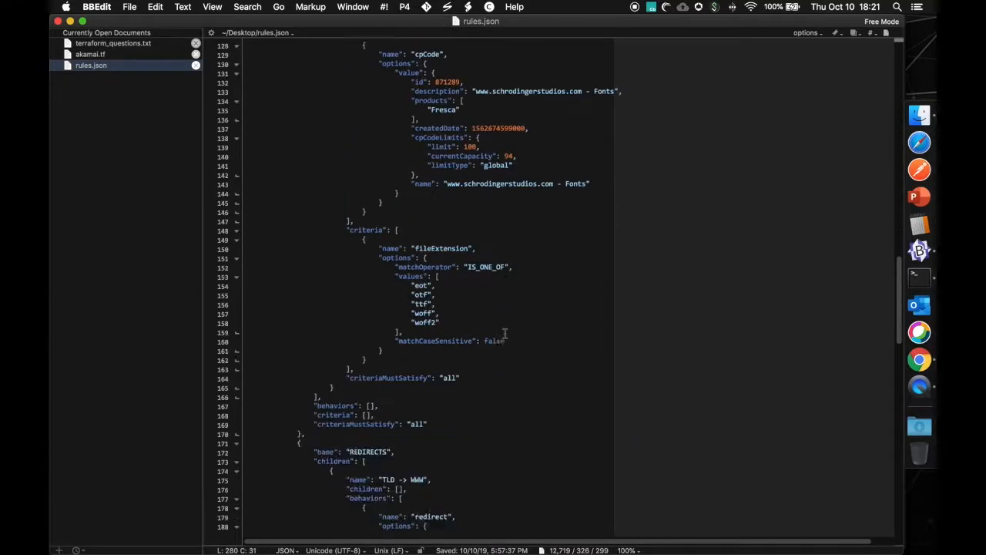
{"action": "scroll", "scroll_direction": "down", "scroll_amount": 3}
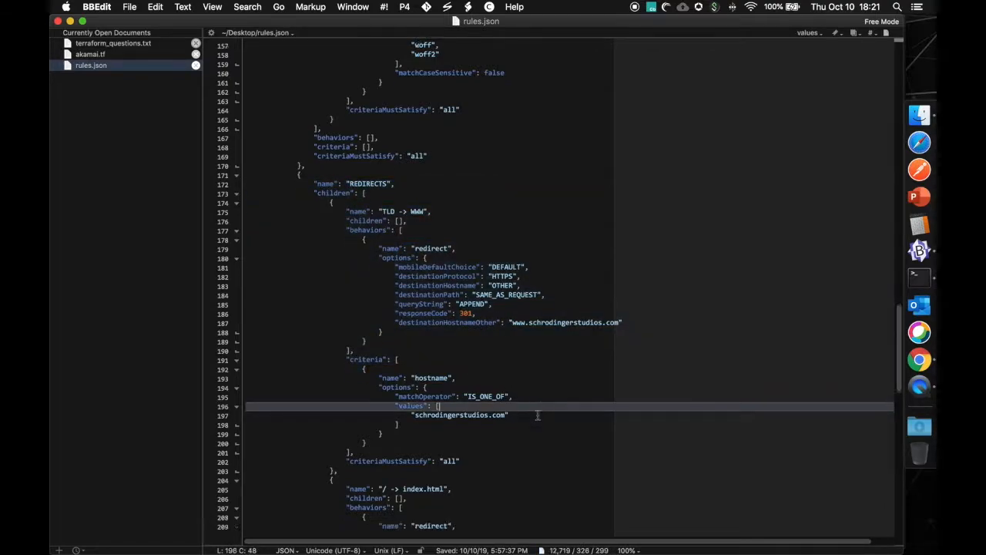
{"action": "scroll", "scroll_direction": "down", "scroll_amount": 3}
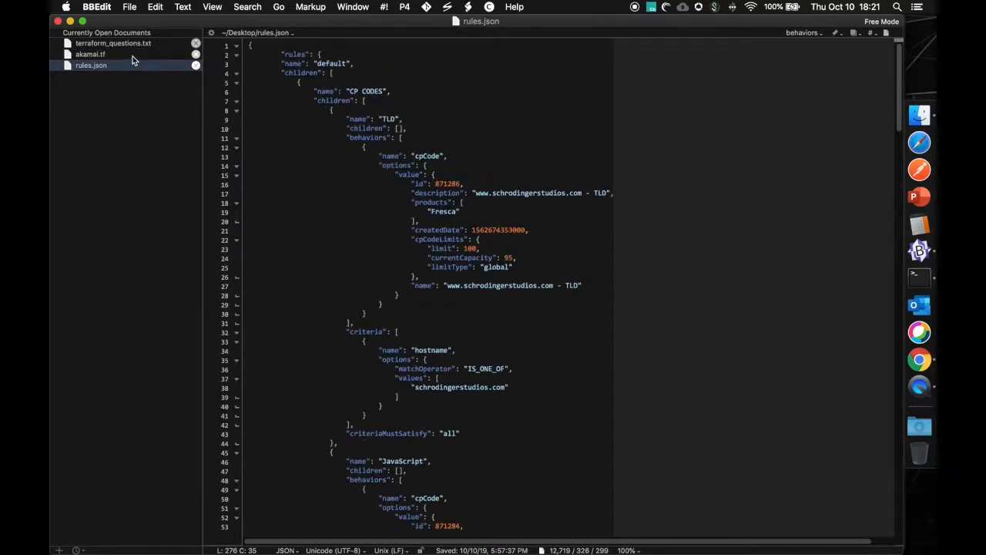
{"action": "left_click", "coordinate": [90, 54]}
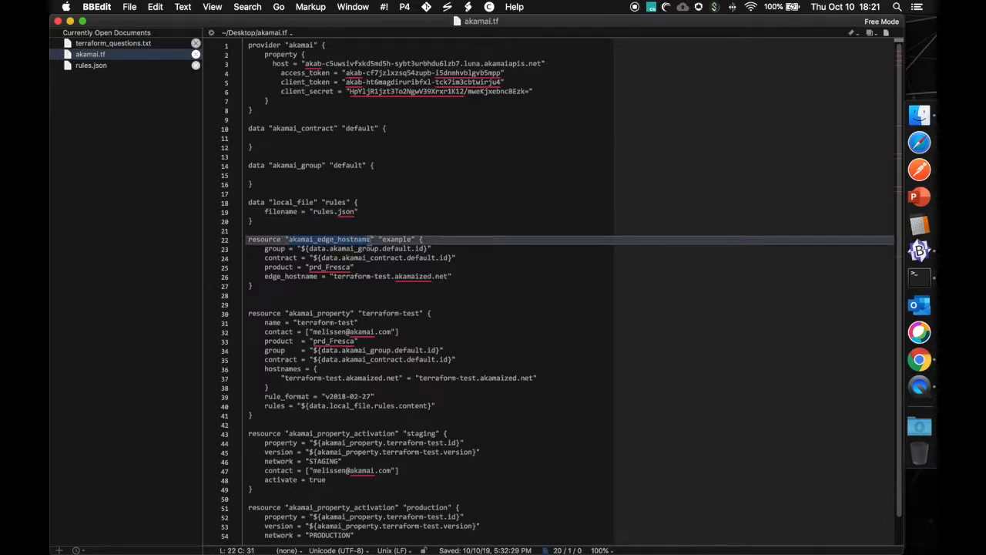
Switch to Chrome's Get Started with Property Management guide at its provider configuration section
{"action": "left_click", "coordinate": [382, 238]}
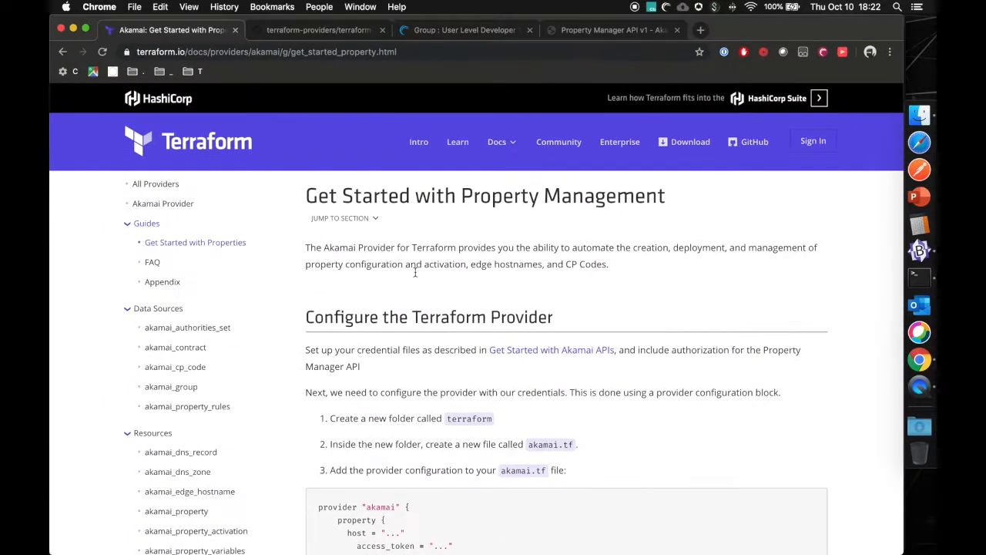
Review the Appendix's edge hostname suffixes and Common Product IDs, then return to akamai.tf in BBEdit
{"action": "scroll", "scroll_direction": "down", "scroll_amount": 3}
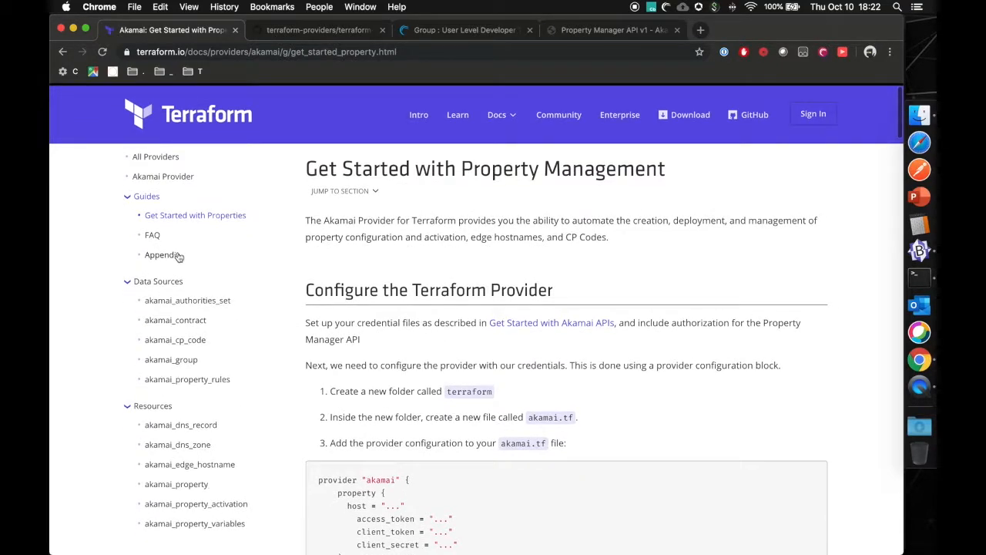
{"action": "left_click", "coordinate": [162, 254]}
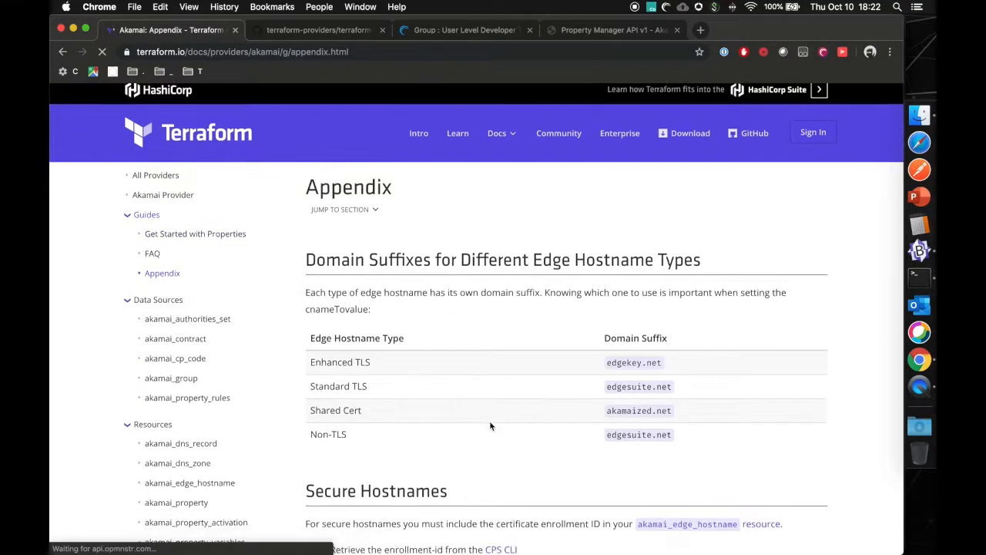
{"action": "scroll", "scroll_direction": "down", "scroll_amount": 3}
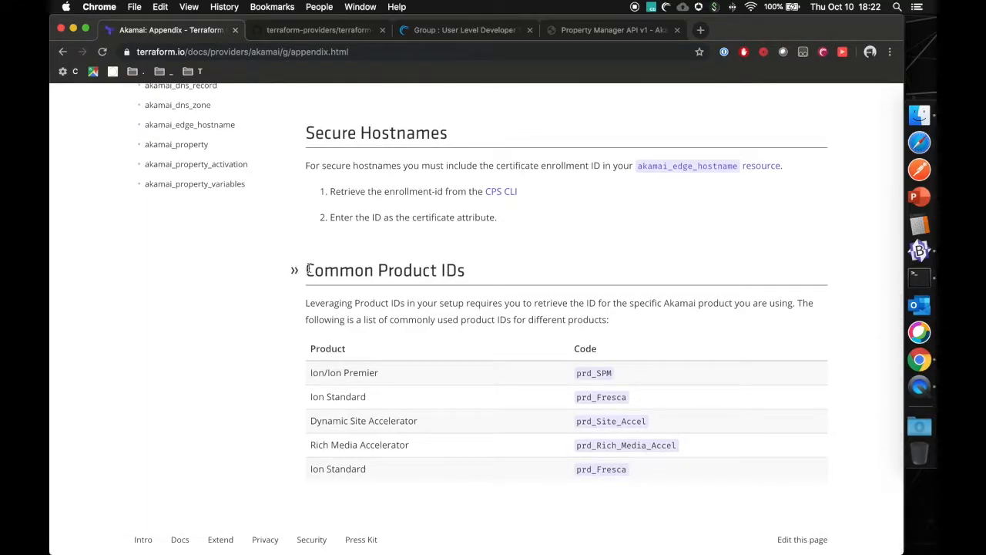
{"action": "mouse_move", "coordinate": [355, 459]}
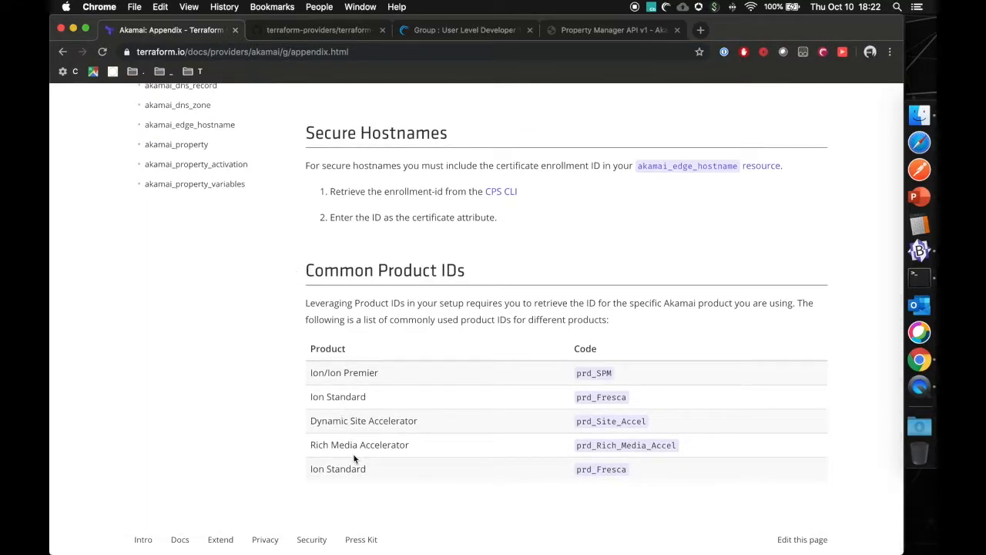
{"action": "double_click", "coordinate": [338, 396]}
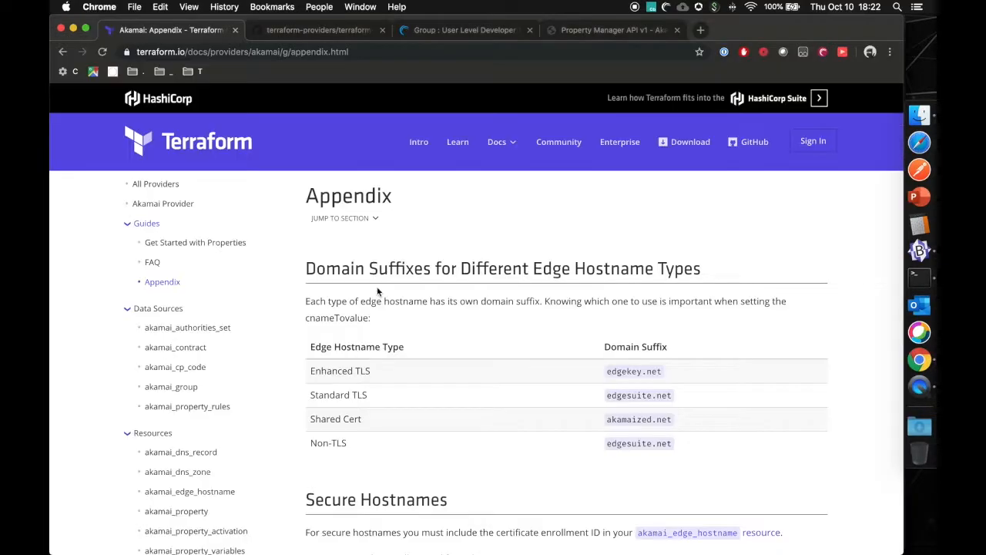
{"action": "scroll", "scroll_direction": "down", "scroll_amount": 3}
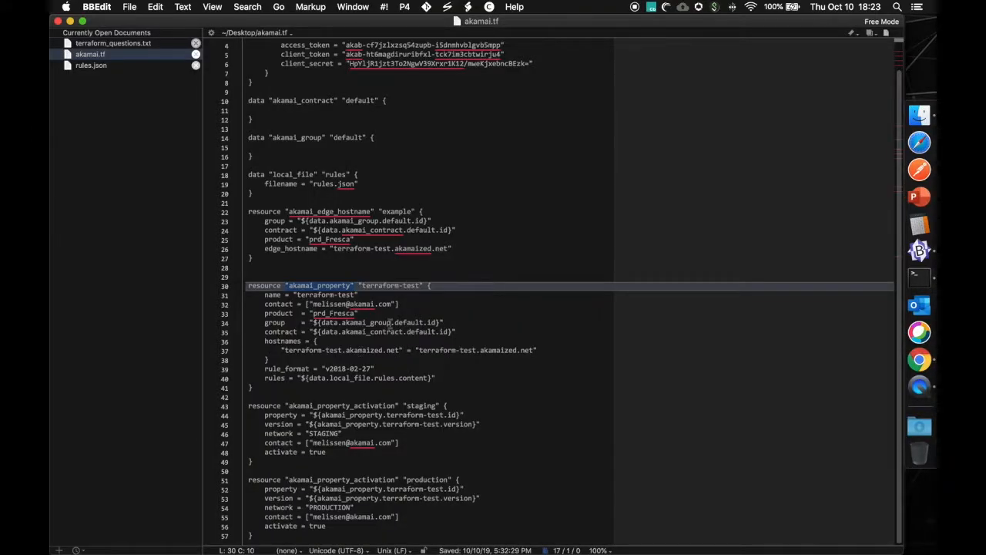
Highlight the property name terraform-test and check its product code against the Common Product IDs table
{"action": "double_click", "coordinate": [392, 285]}
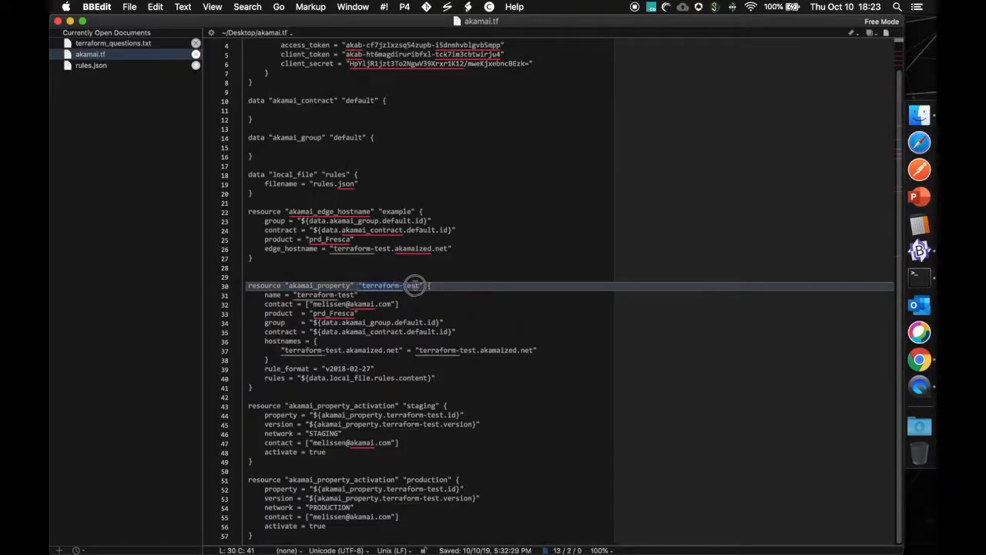
{"action": "left_click", "coordinate": [455, 303]}
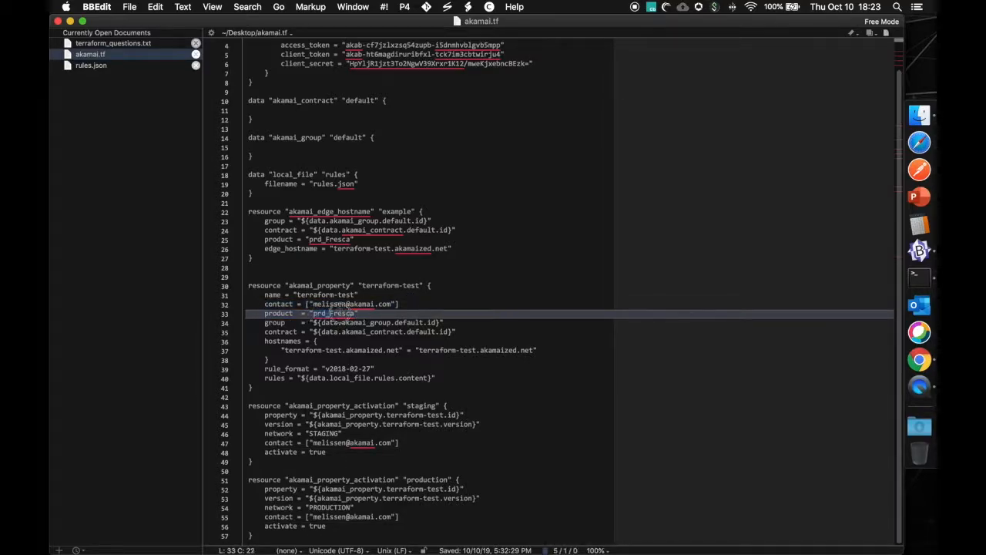
{"action": "left_click", "coordinate": [394, 313]}
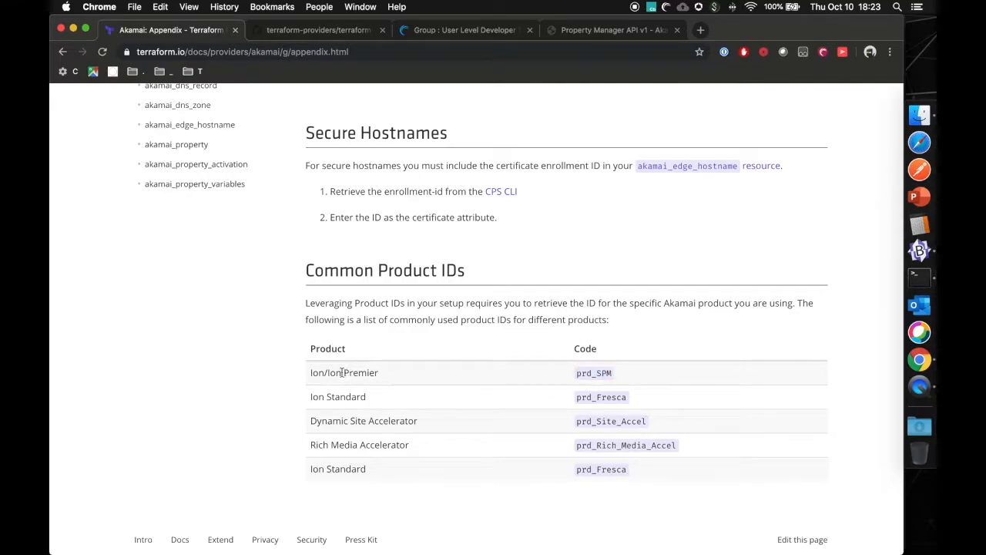
Review the akamai_property group, contract and hostnames list back in akamai.tf
{"action": "double_click", "coordinate": [360, 372]}
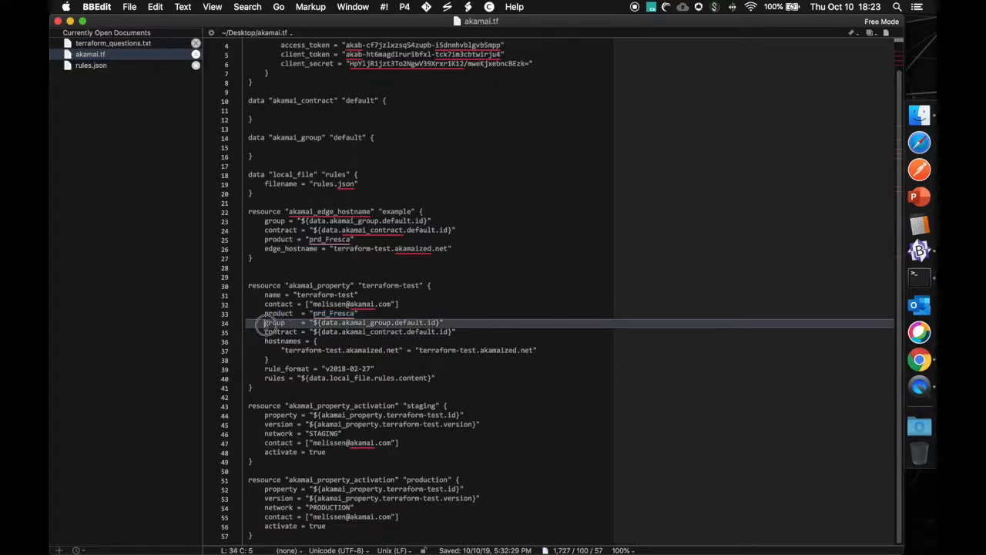
{"action": "left_click_drag", "start_coordinate": [276, 322], "coordinate": [456, 331]}
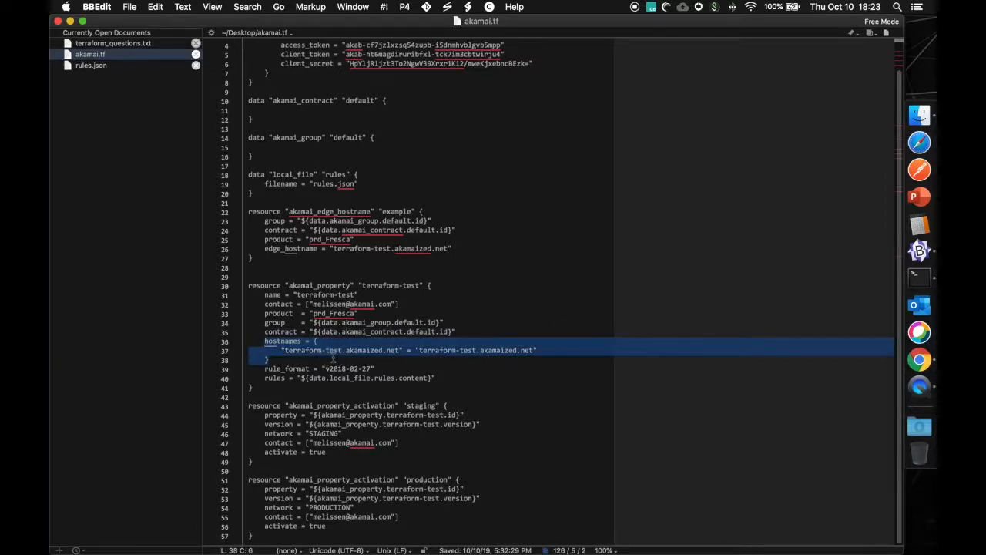
{"action": "left_click", "coordinate": [336, 350]}
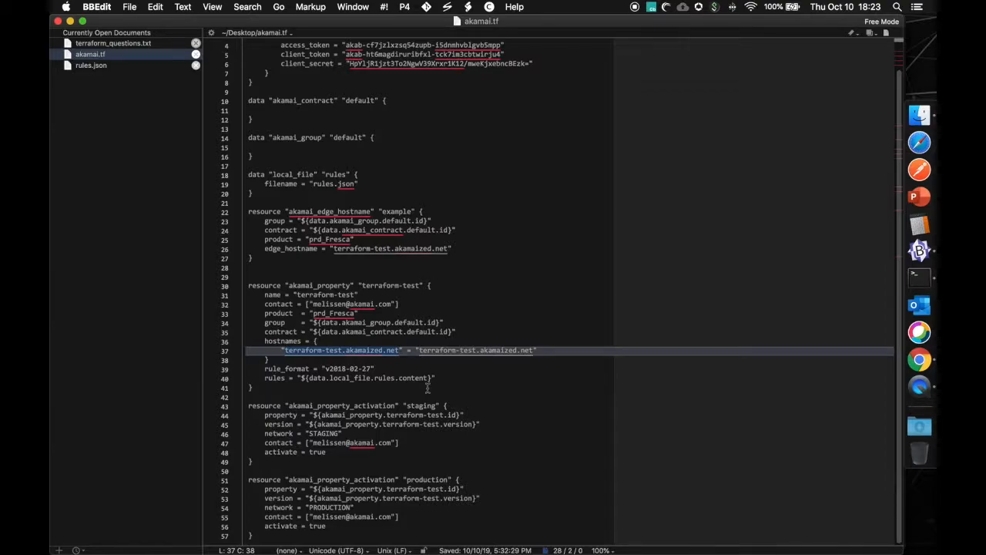
{"action": "mouse_move", "coordinate": [447, 370]}
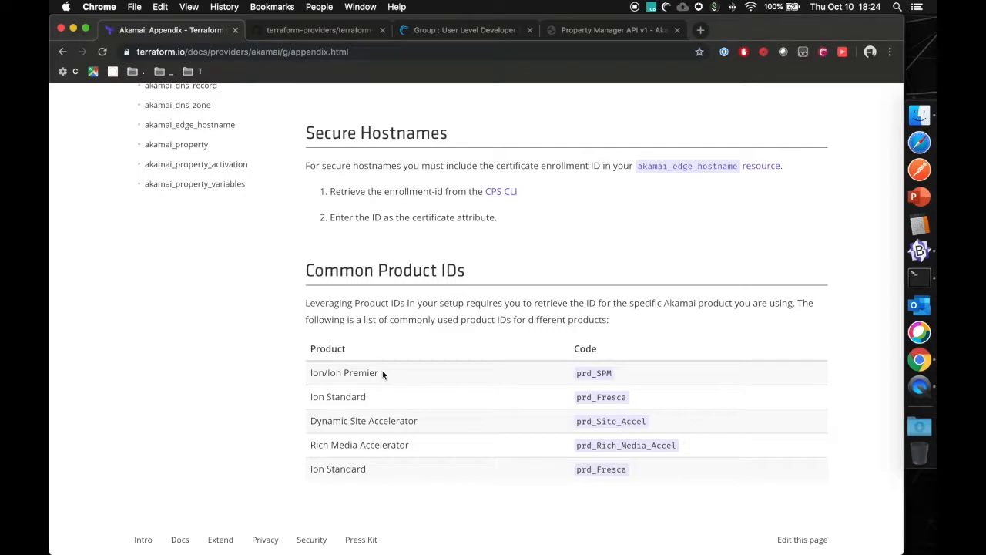
Read the Property Manager API v1 overview on Akamai Developer
{"action": "left_click", "coordinate": [613, 31]}
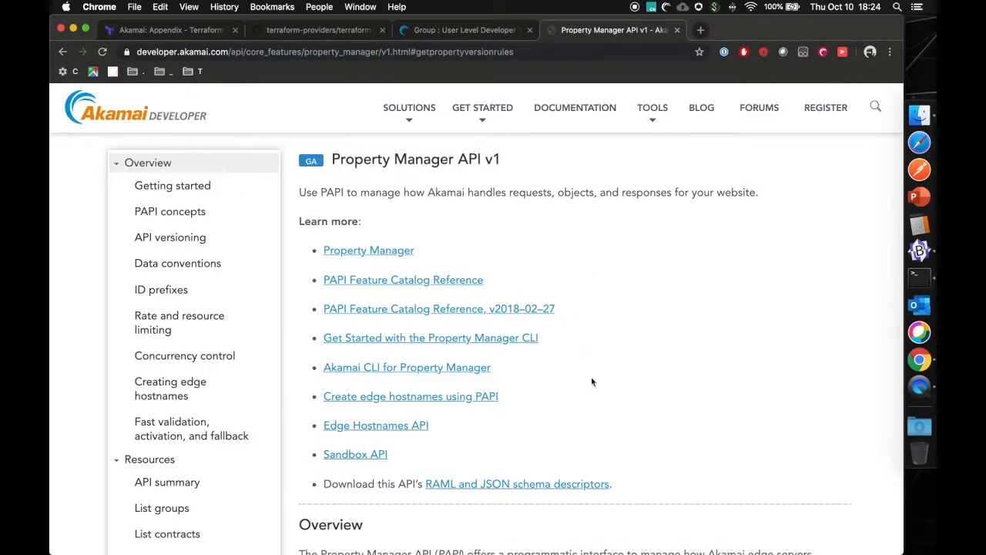
{"action": "scroll", "scroll_direction": "down", "scroll_amount": 3}
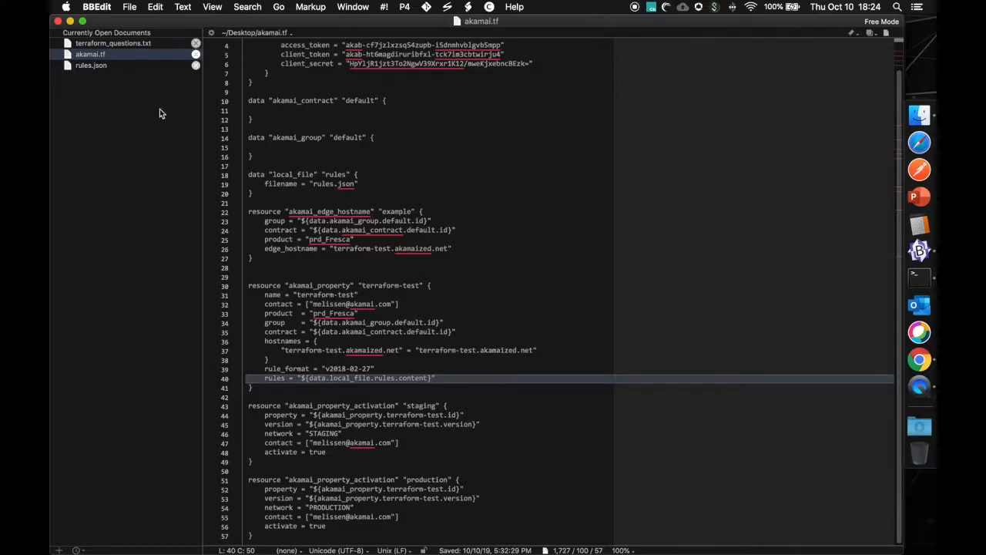
{"action": "left_click", "coordinate": [91, 64]}
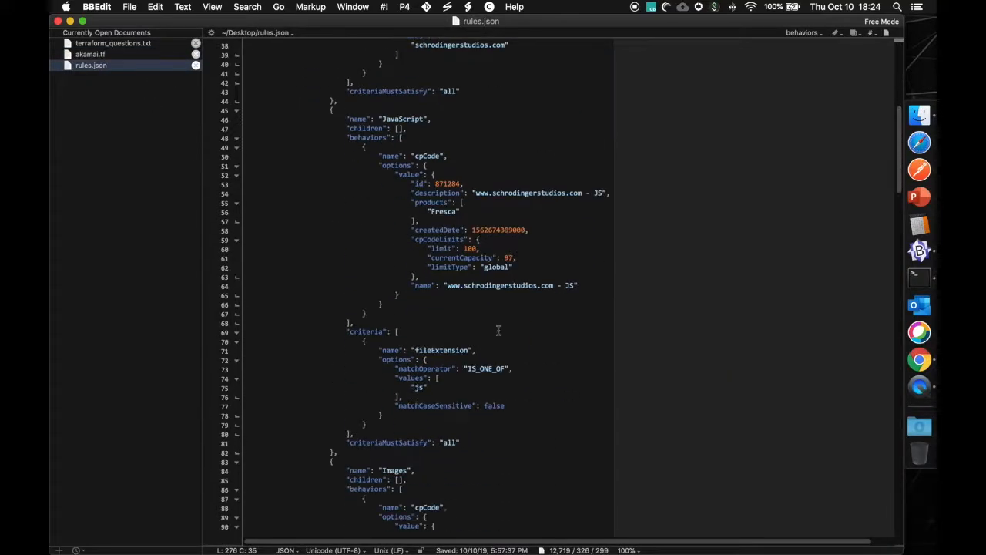
{"action": "scroll", "scroll_direction": "down", "scroll_amount": 3}
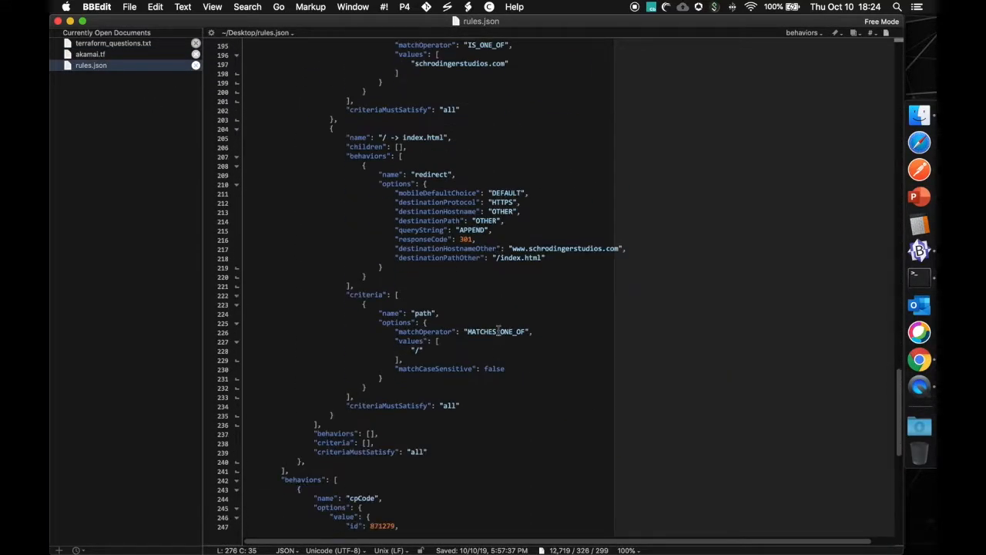
{"action": "scroll", "scroll_direction": "down", "scroll_amount": 3}
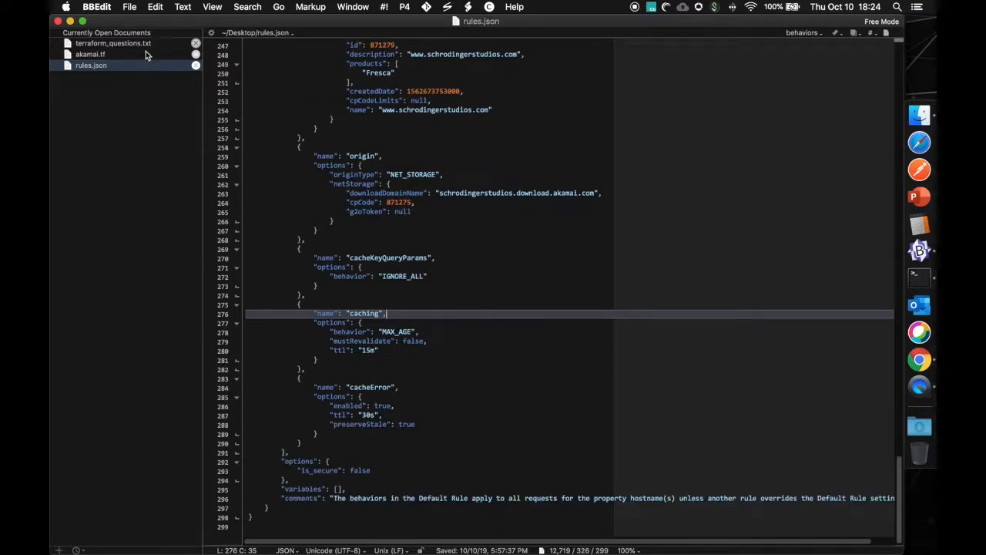
{"action": "left_click", "coordinate": [89, 54]}
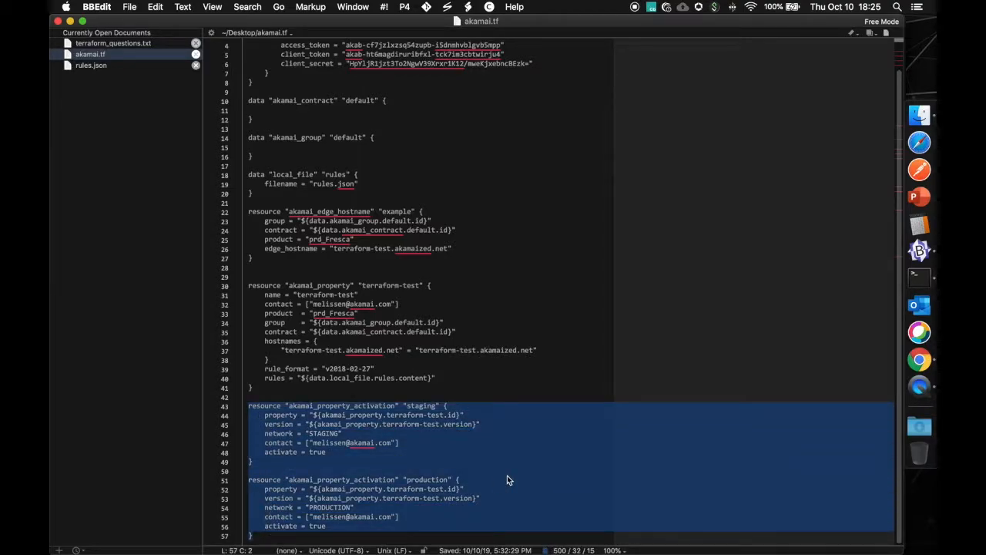
{"action": "mouse_move", "coordinate": [418, 466]}
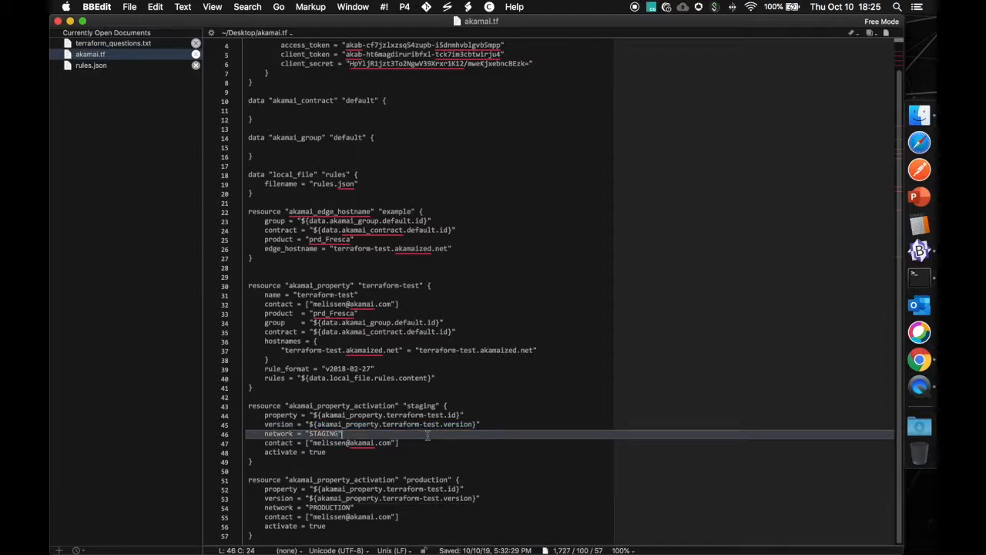
{"action": "double_click", "coordinate": [324, 433]}
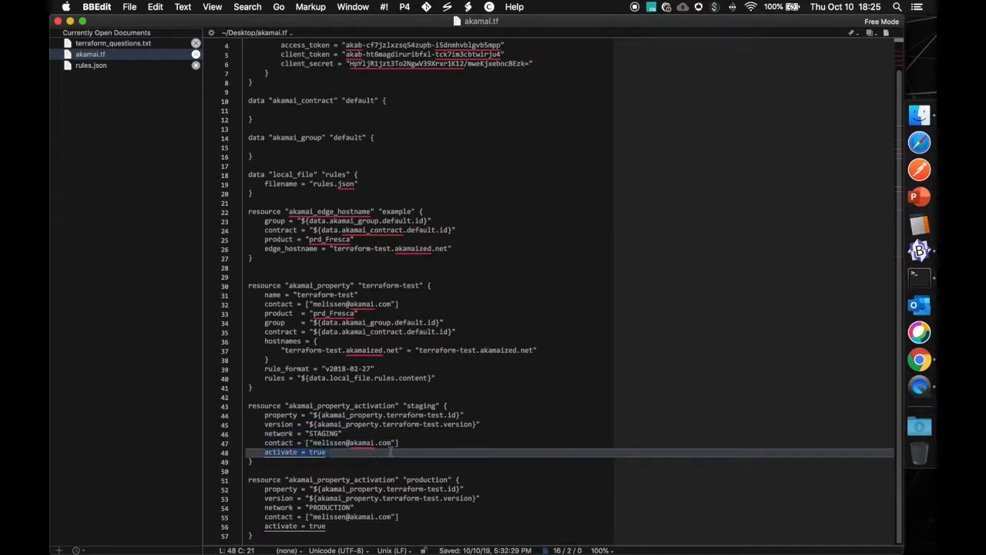
{"action": "mouse_move", "coordinate": [427, 453]}
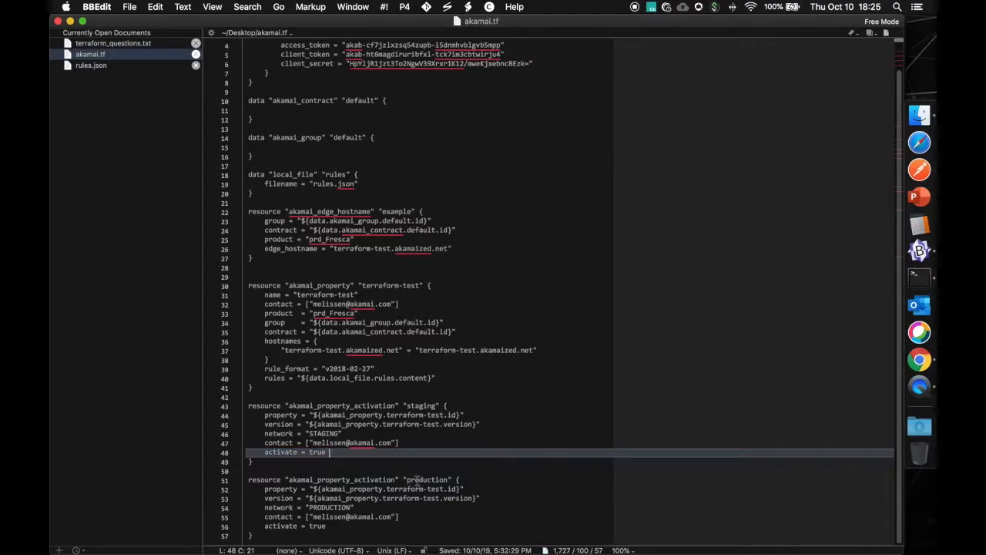
{"action": "double_click", "coordinate": [425, 480]}
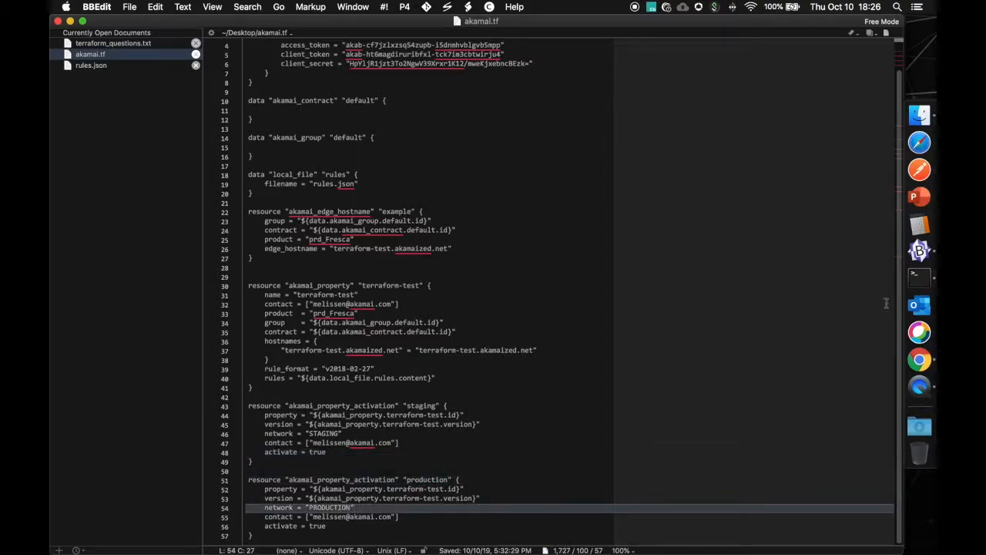
{"action": "mouse_move", "coordinate": [607, 373]}
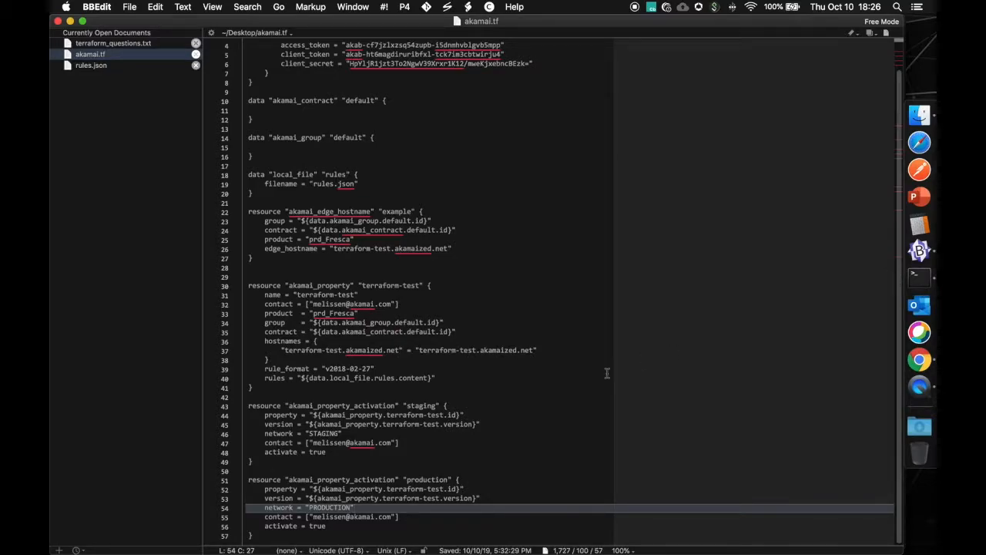
{"action": "mouse_move", "coordinate": [920, 274]}
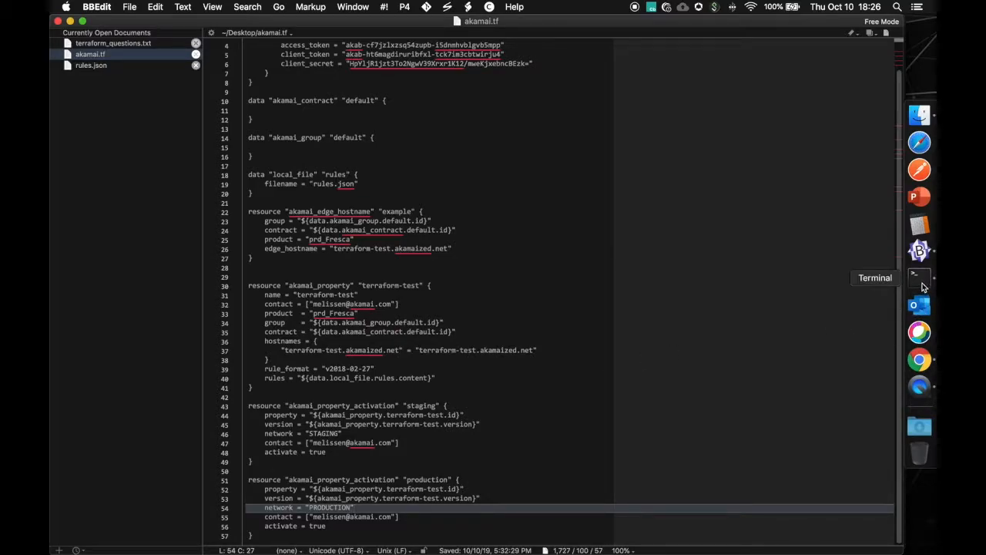
Change the default rule's caching ttl in rules.json to "5m" and rerun terraform plan
{"action": "left_click", "coordinate": [919, 277]}
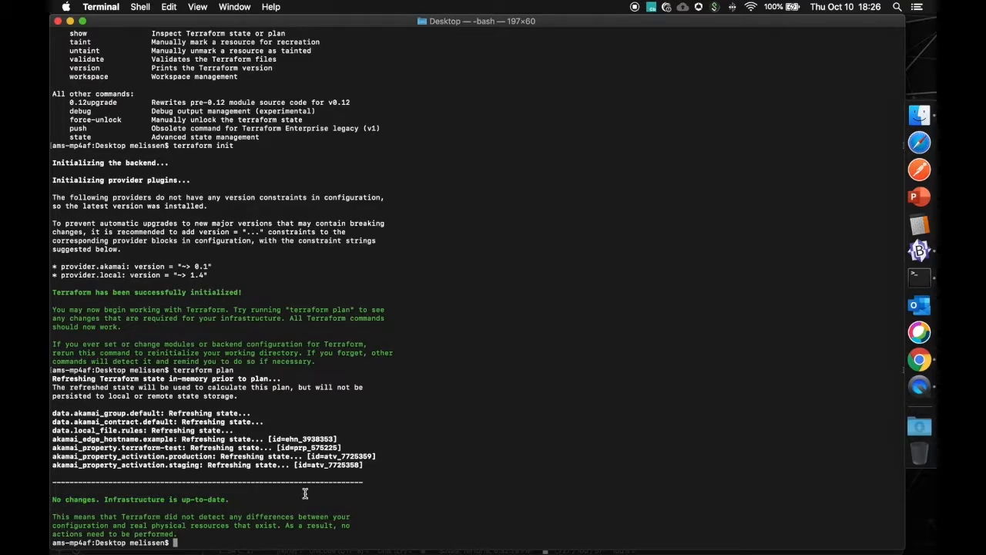
{"action": "mouse_move", "coordinate": [879, 353]}
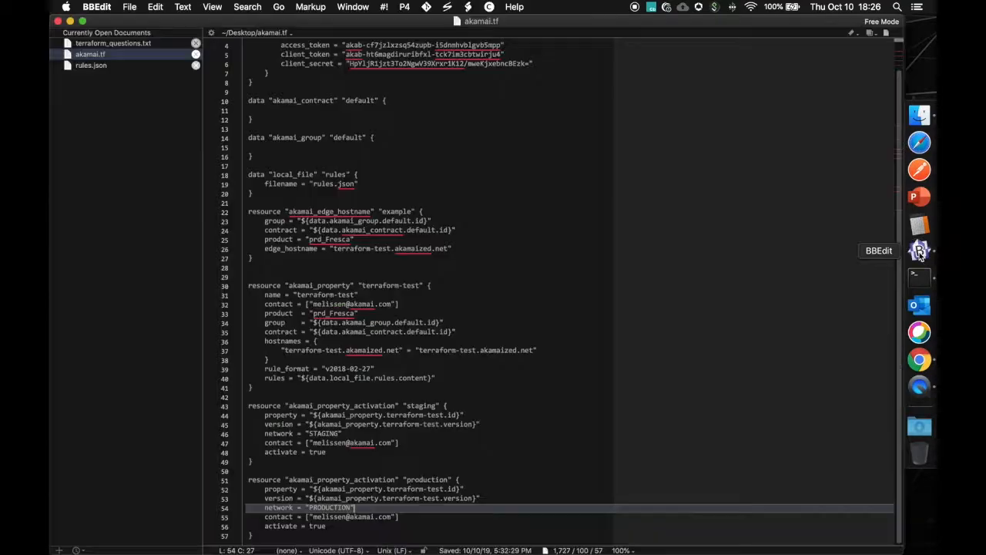
{"action": "left_click", "coordinate": [89, 64]}
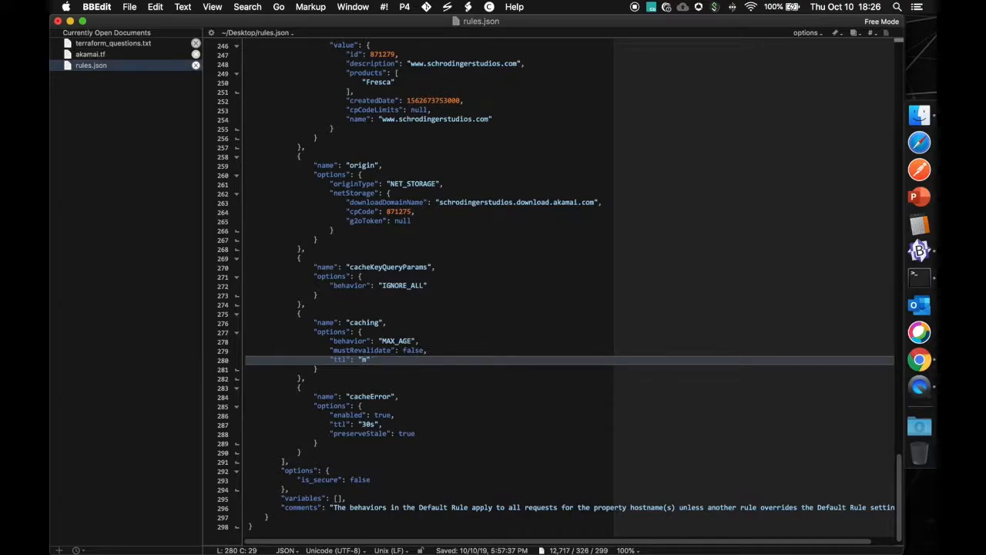
{"action": "type", "text": "5"}
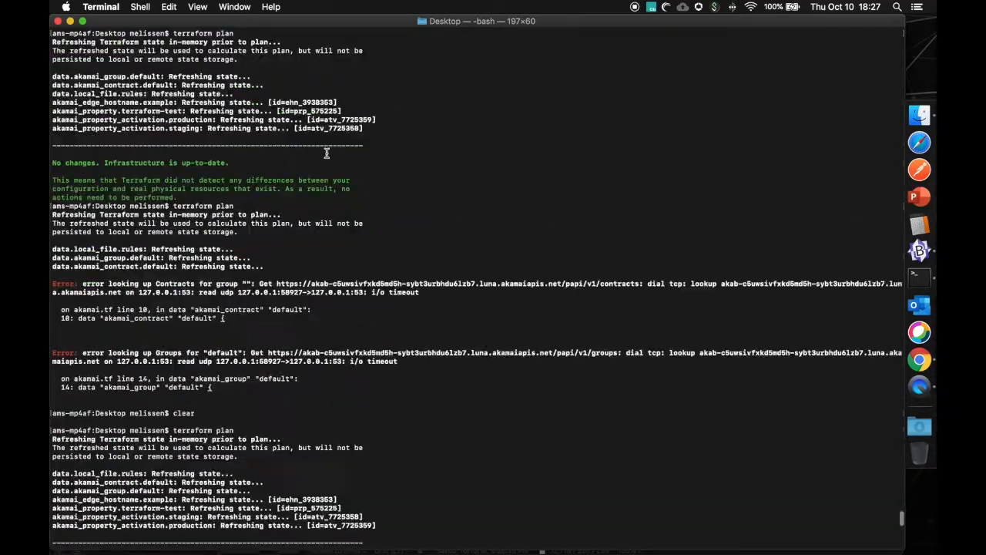
Review the plan's one change, caching TTL 15m to 5m, and enter terraform apply
{"action": "scroll", "scroll_direction": "down", "scroll_amount": 3}
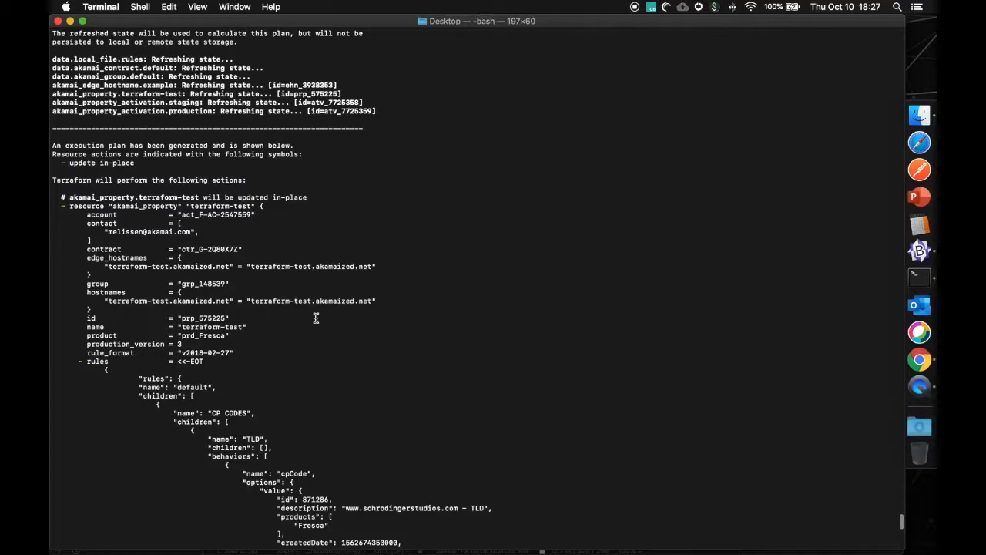
{"action": "scroll", "scroll_direction": "down", "scroll_amount": 3}
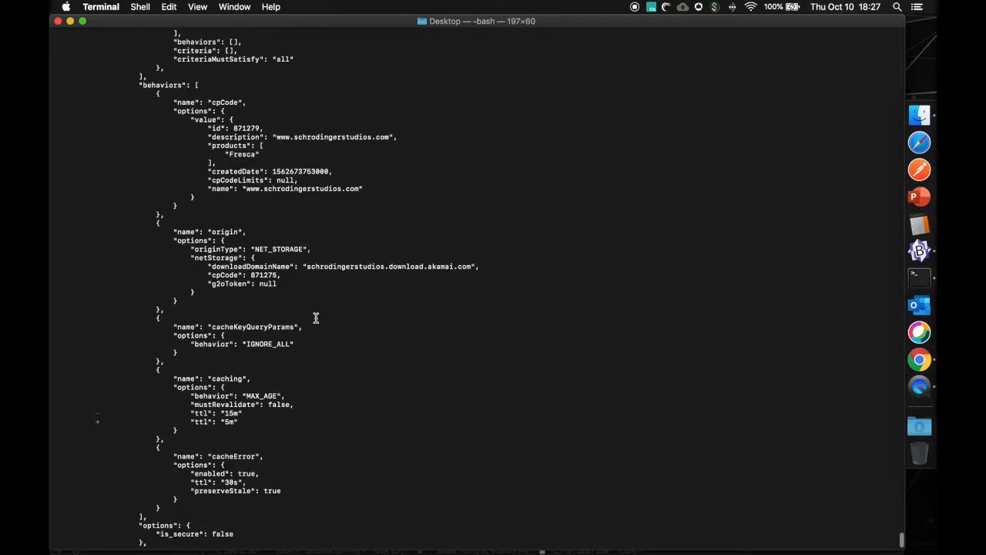
{"action": "scroll", "scroll_direction": "down", "scroll_amount": 3}
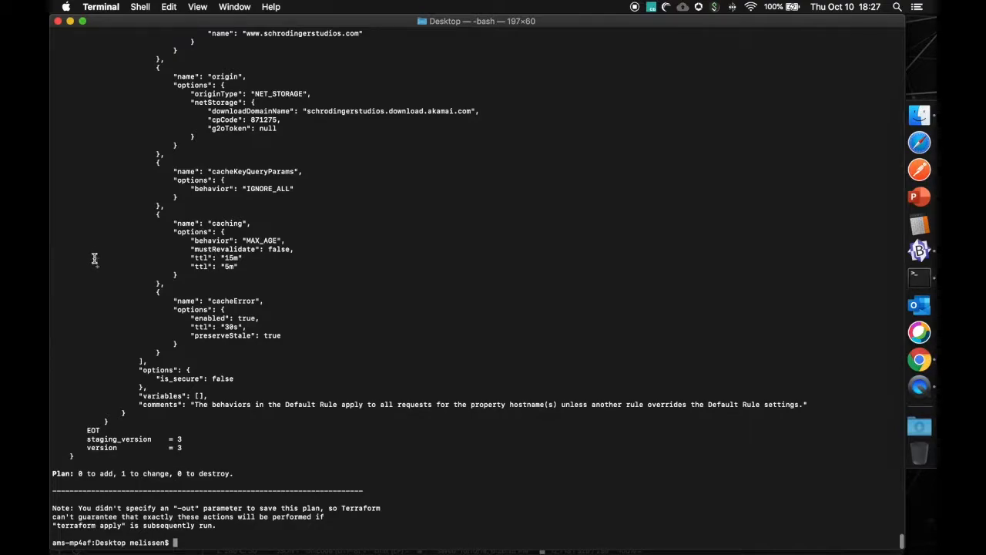
{"action": "left_click_drag", "start_coordinate": [94, 259], "coordinate": [312, 265]}
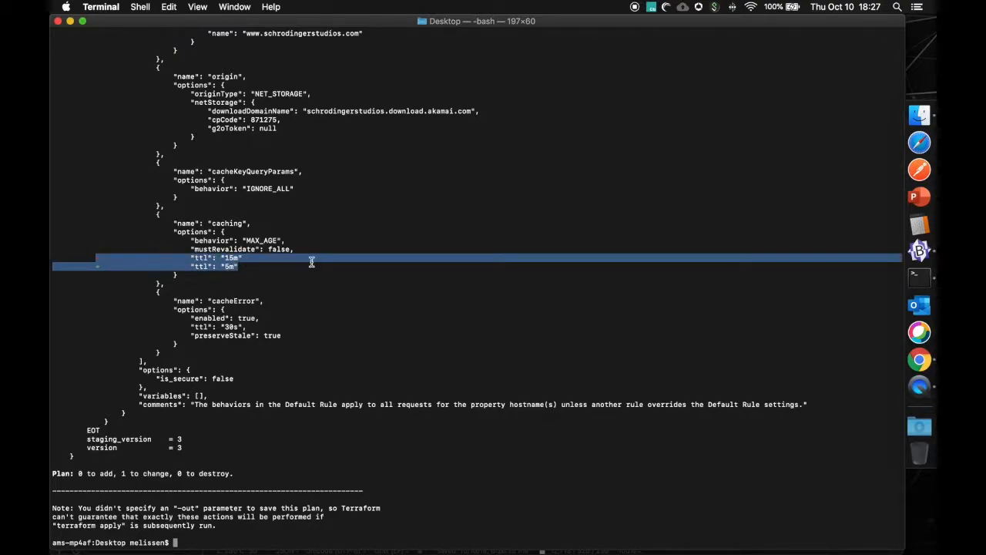
{"action": "mouse_move", "coordinate": [348, 393]}
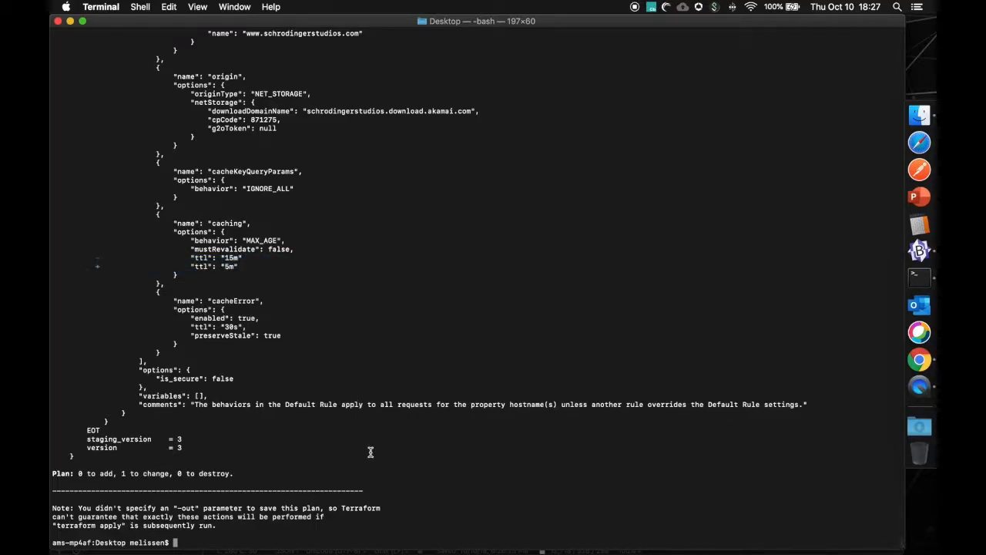
{"action": "type", "text": "terraform apply"}
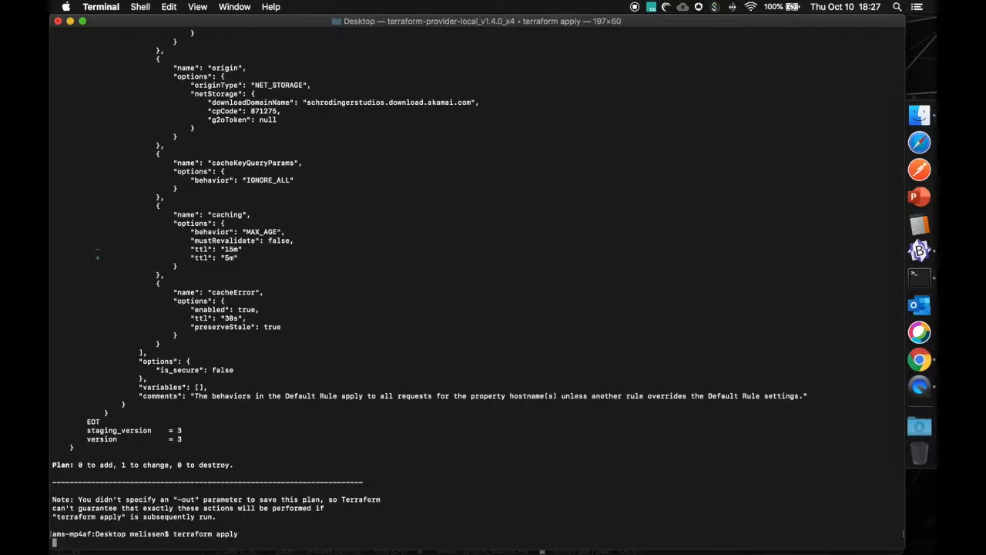
Run terraform apply and answer yes at the approval prompt
{"action": "key", "text": "enter"}
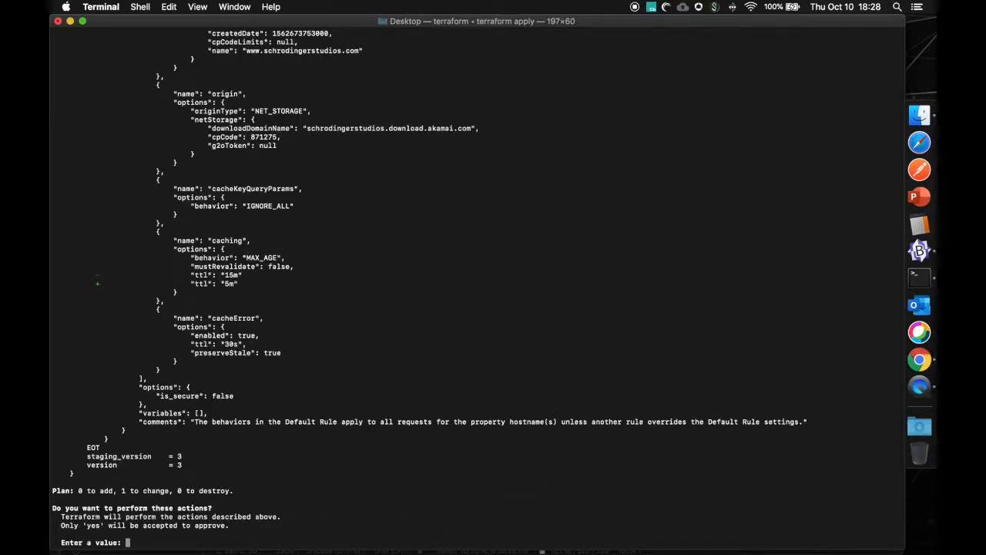
{"action": "type", "text": "yes"}
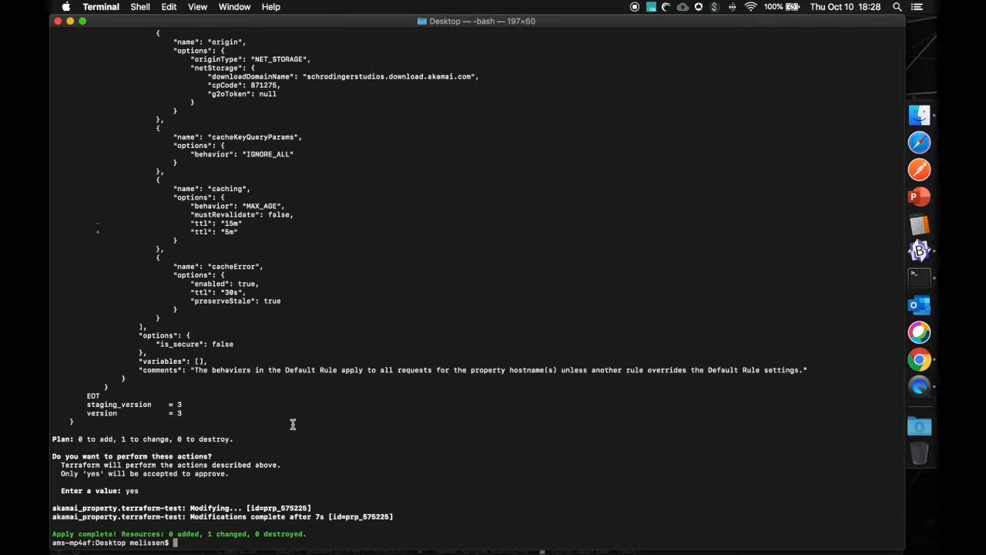
After 'Apply complete!' (0 added, 1 changed), switch to Akamai Control Center in Chrome
{"action": "key", "text": "cmd+tab"}
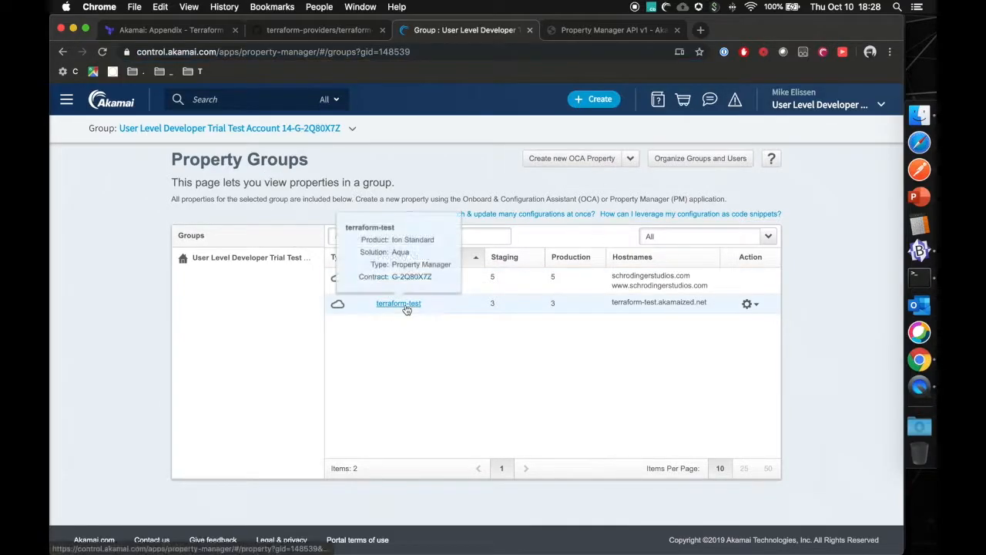
Open the terraform-test property's version 4 and scroll to the default rule's Caching behaviour
{"action": "left_click", "coordinate": [398, 302]}
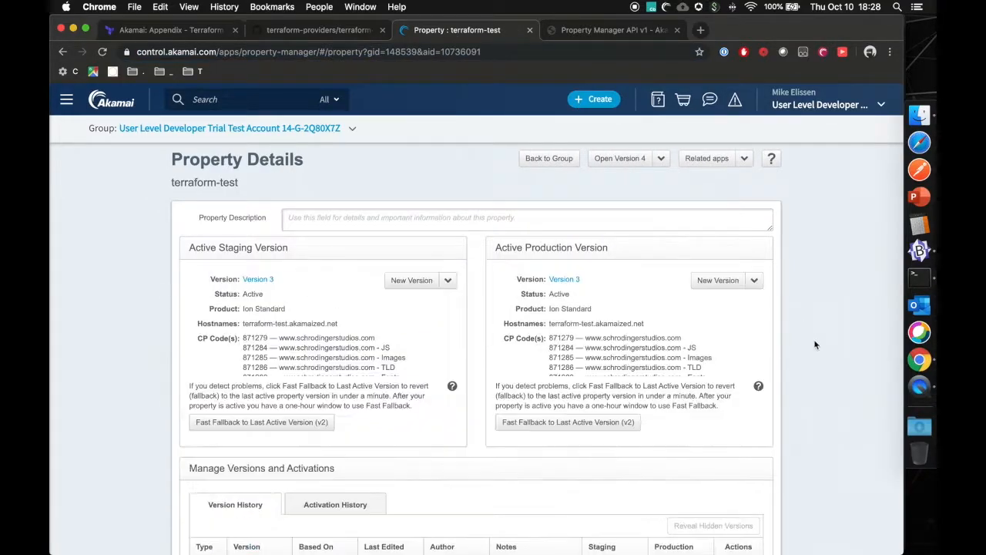
{"action": "scroll", "scroll_direction": "down", "scroll_amount": 3}
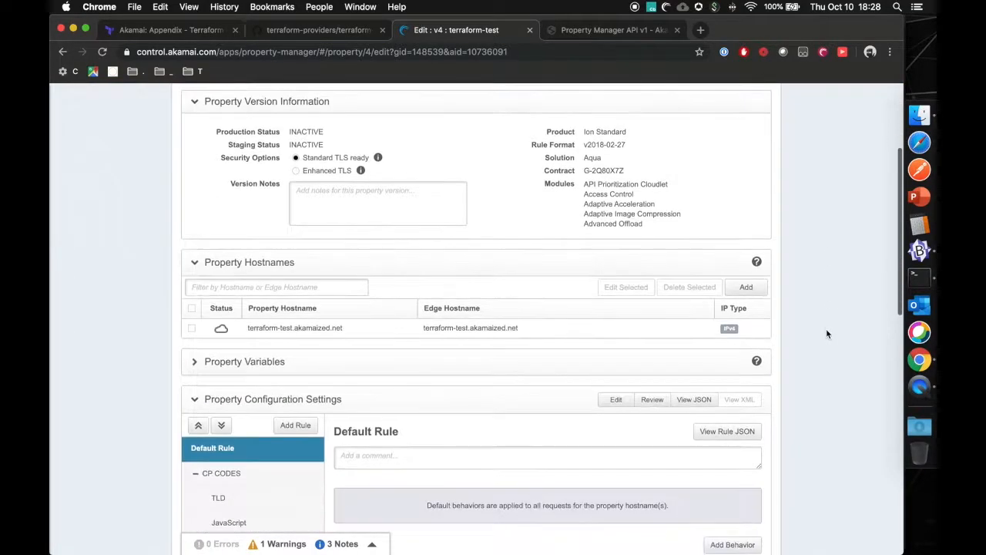
{"action": "scroll", "scroll_direction": "down", "scroll_amount": 3}
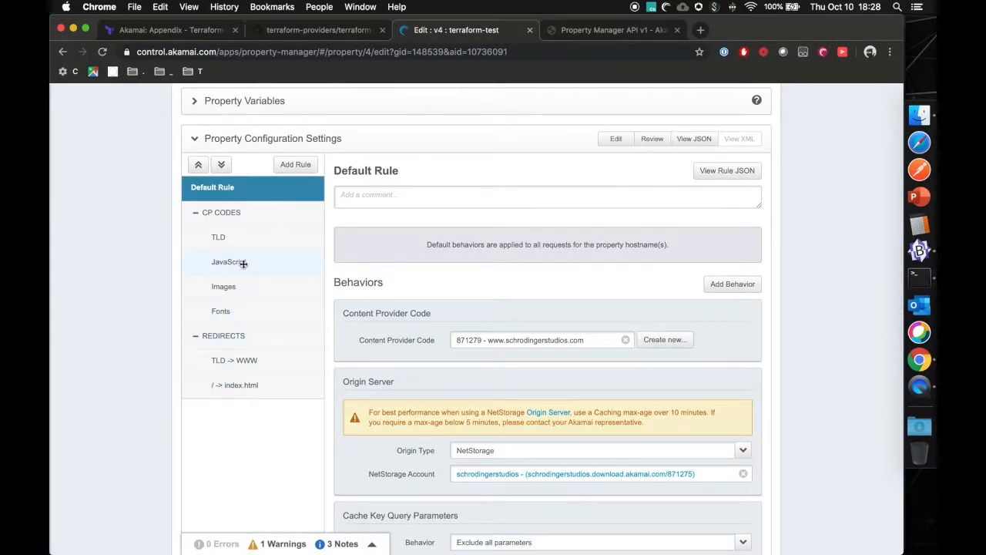
{"action": "scroll", "scroll_direction": "down", "scroll_amount": 3}
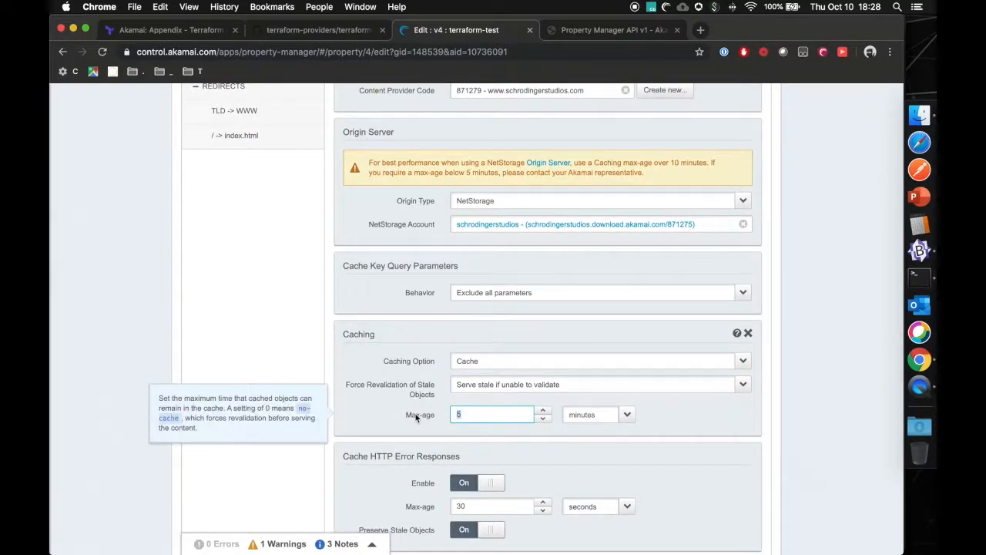
{"action": "mouse_move", "coordinate": [829, 363]}
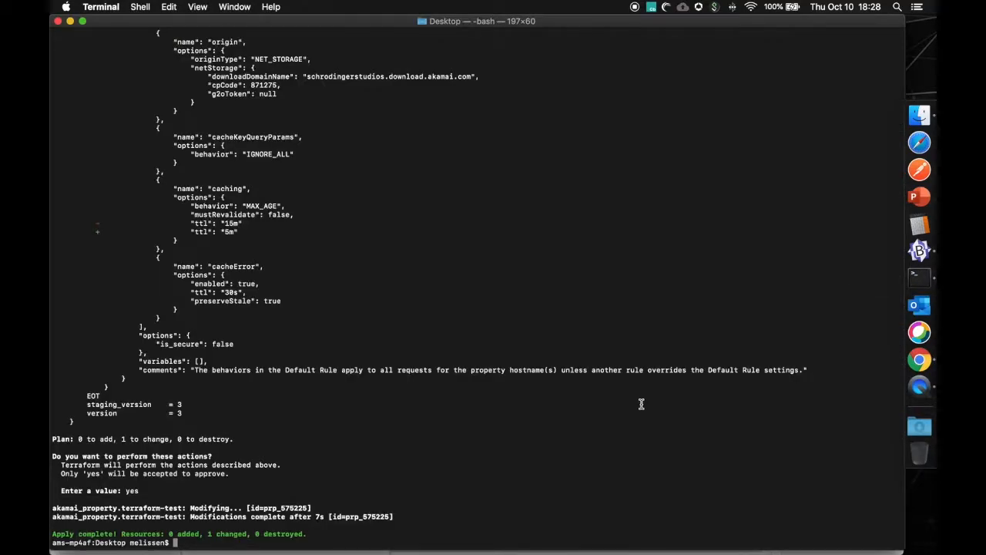
Run terraform apply and highlight the two activation updates moving version 3 to 4
{"action": "type", "text": "terraform apply"}
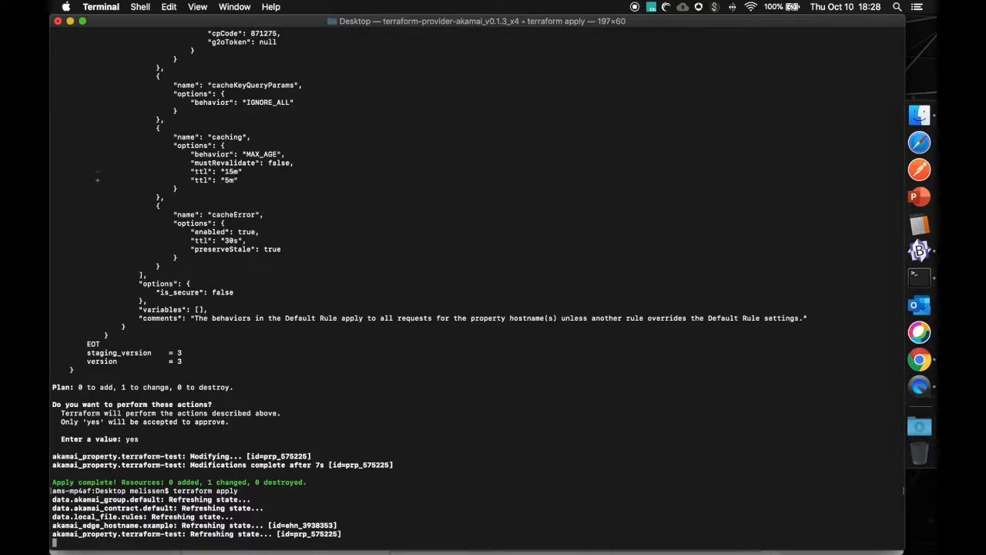
{"action": "scroll", "scroll_direction": "down", "scroll_amount": 3}
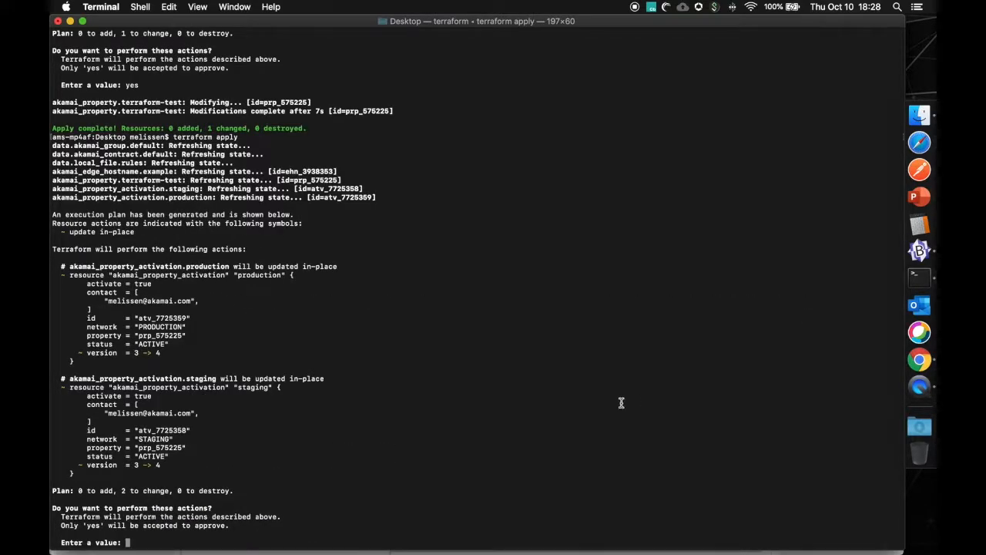
{"action": "mouse_move", "coordinate": [142, 200]}
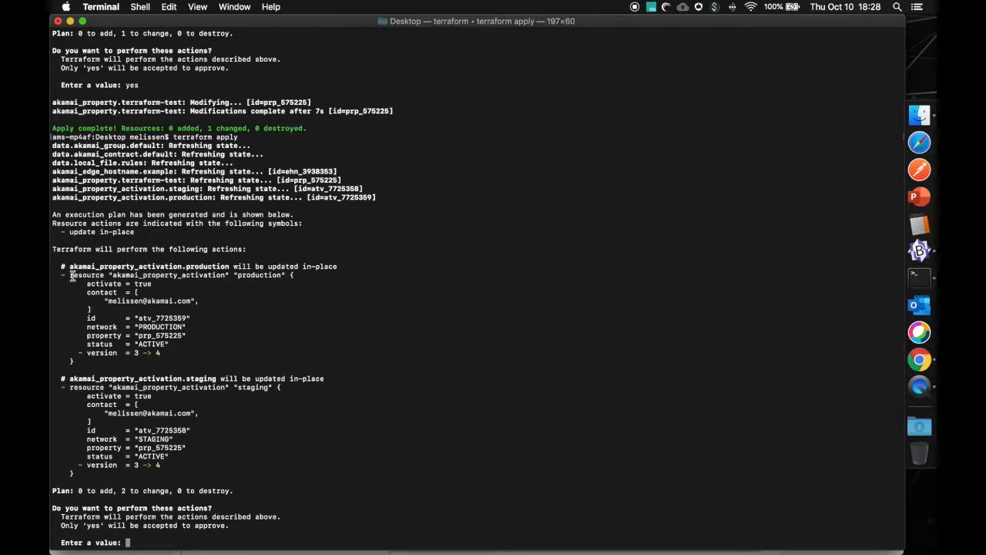
{"action": "left_click_drag", "start_coordinate": [69, 274], "coordinate": [259, 362]}
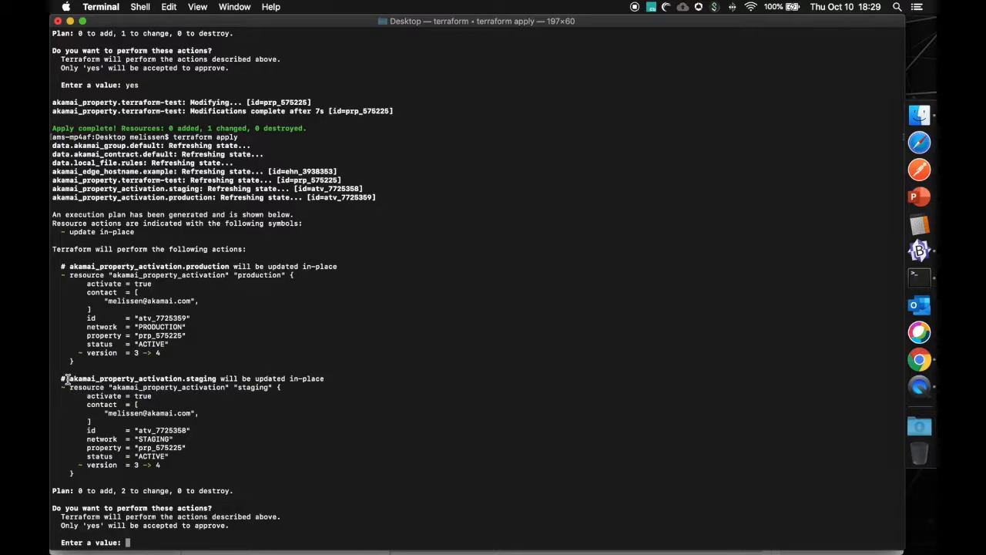
{"action": "mouse_move", "coordinate": [237, 379]}
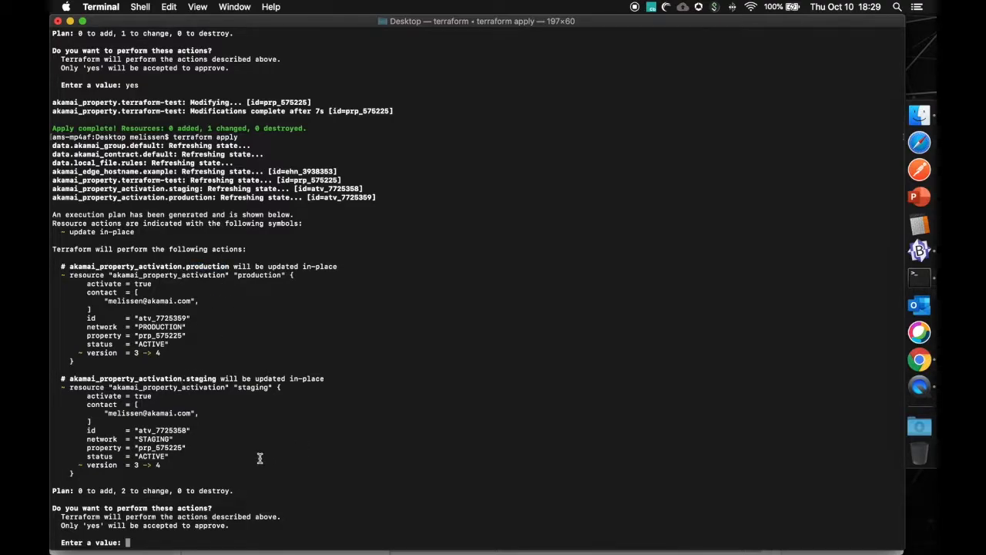
Answer yes to approve activating version 4 on staging and production
{"action": "type", "text": "yes"}
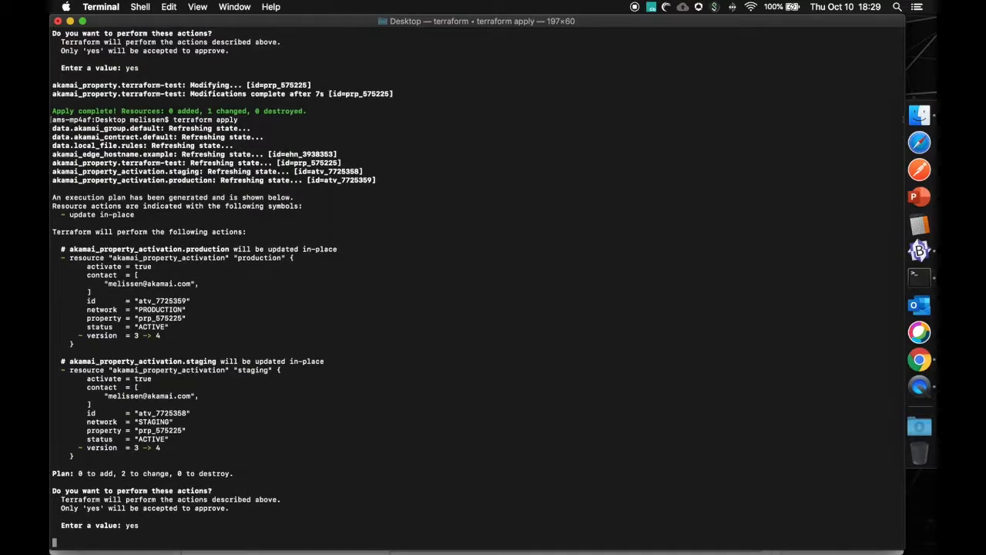
{"action": "key", "text": "enter"}
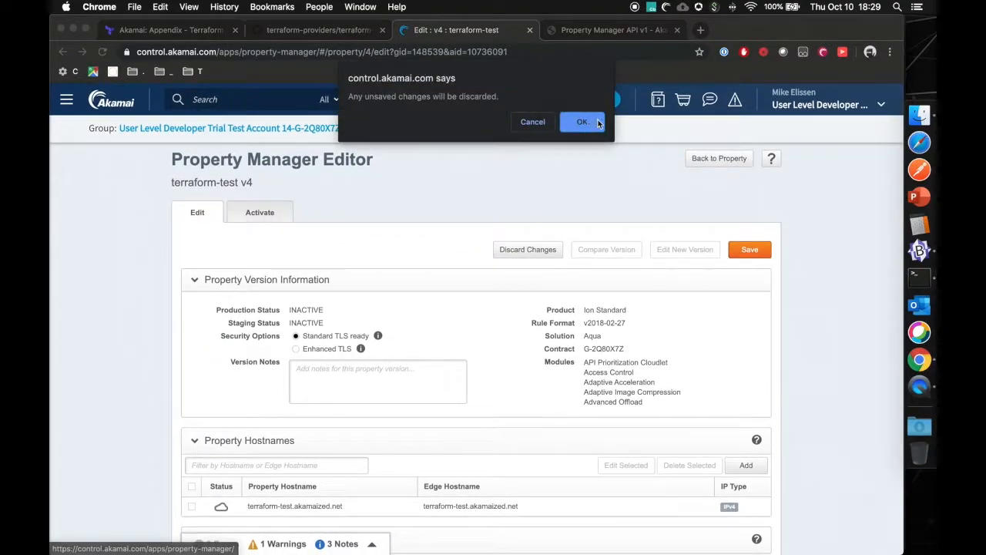
Discard the editor changes, view the staging activation details and the pending activation history
{"action": "left_click", "coordinate": [583, 122]}
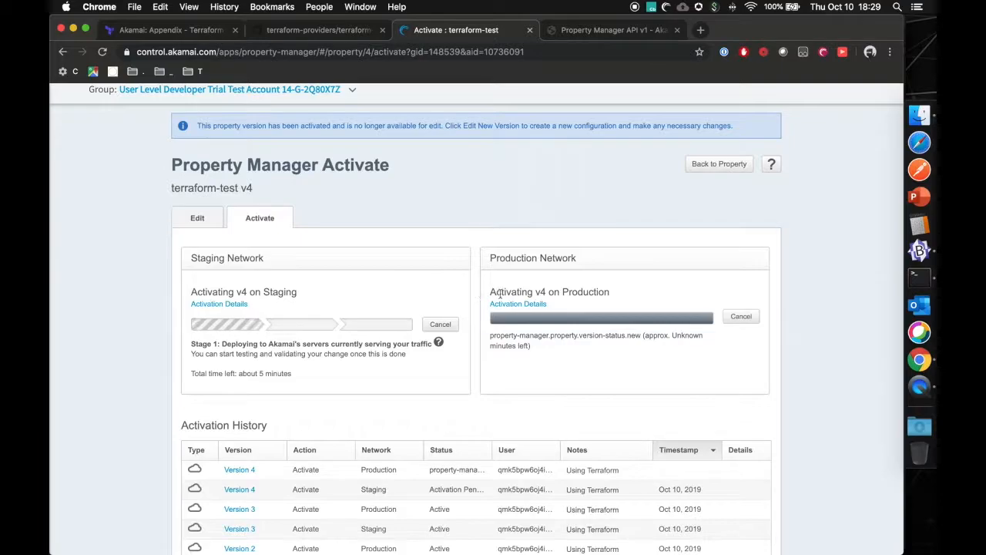
{"action": "left_click", "coordinate": [517, 304]}
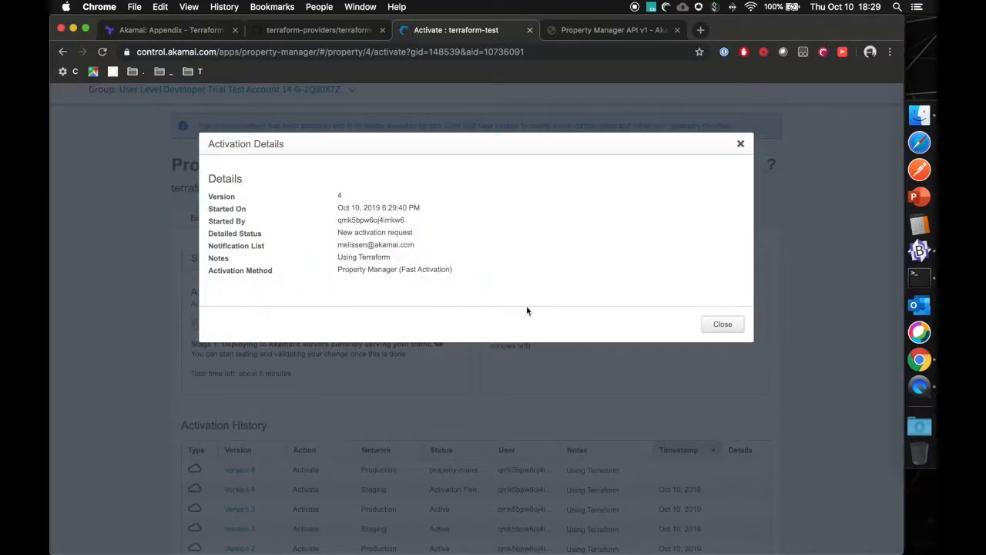
{"action": "mouse_move", "coordinate": [717, 137]}
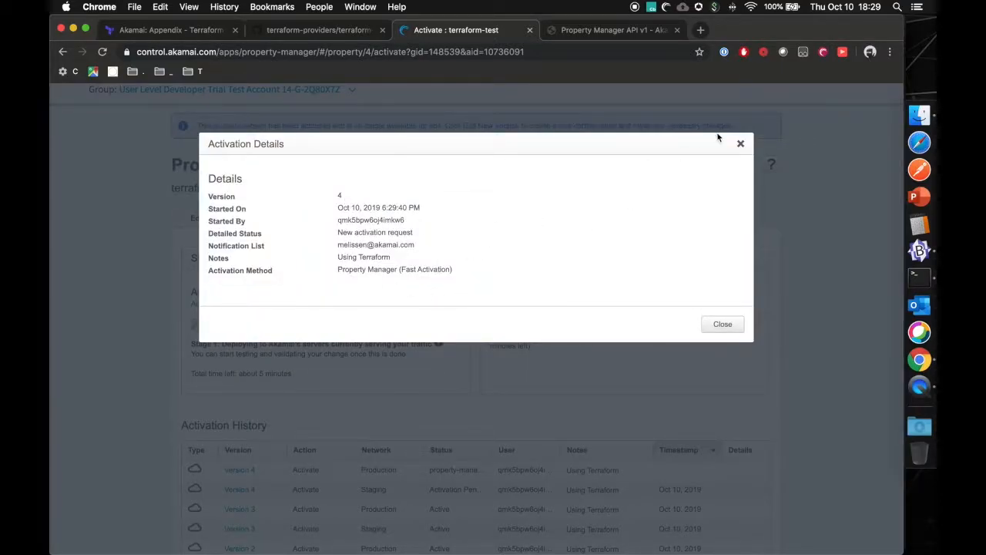
{"action": "left_click", "coordinate": [721, 324]}
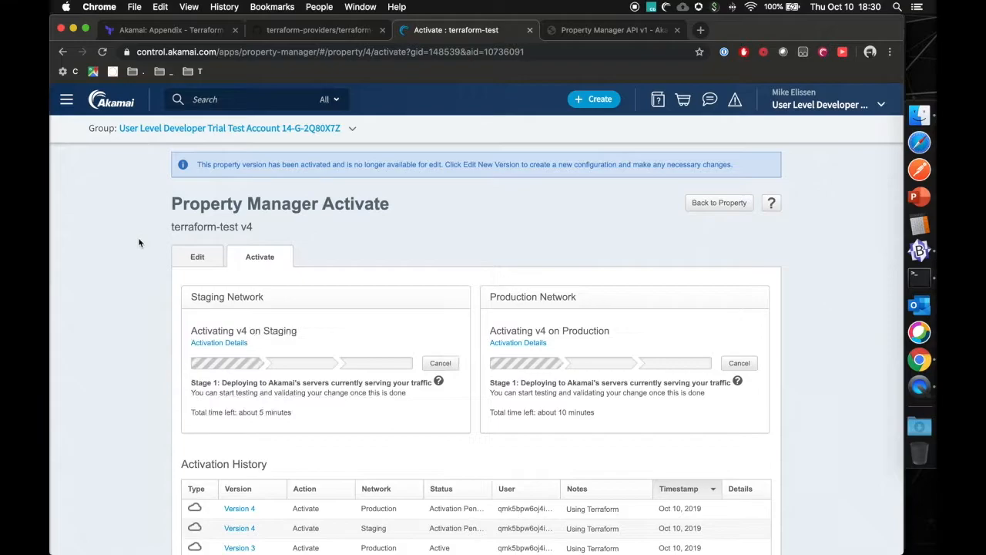
{"action": "scroll", "scroll_direction": "down", "scroll_amount": 3}
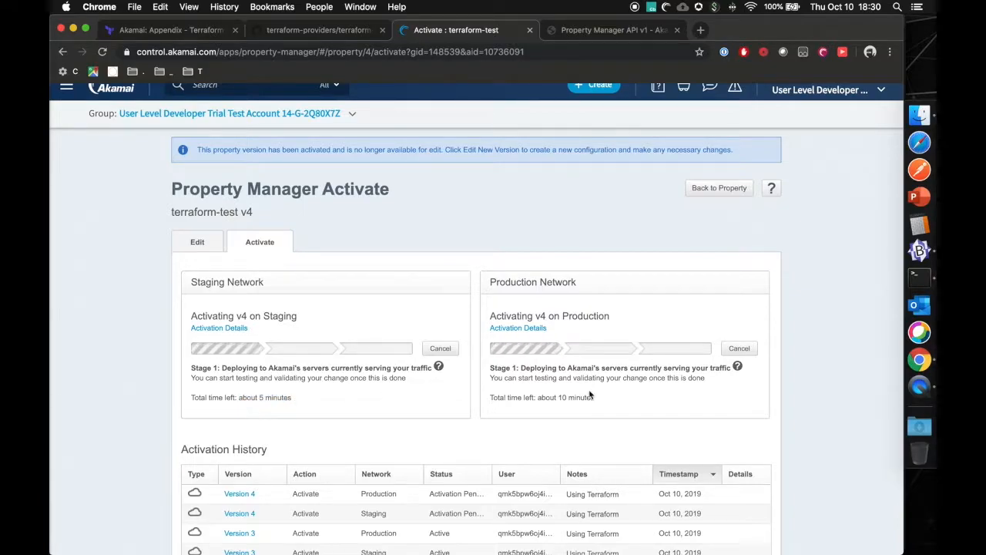
{"action": "mouse_move", "coordinate": [613, 399]}
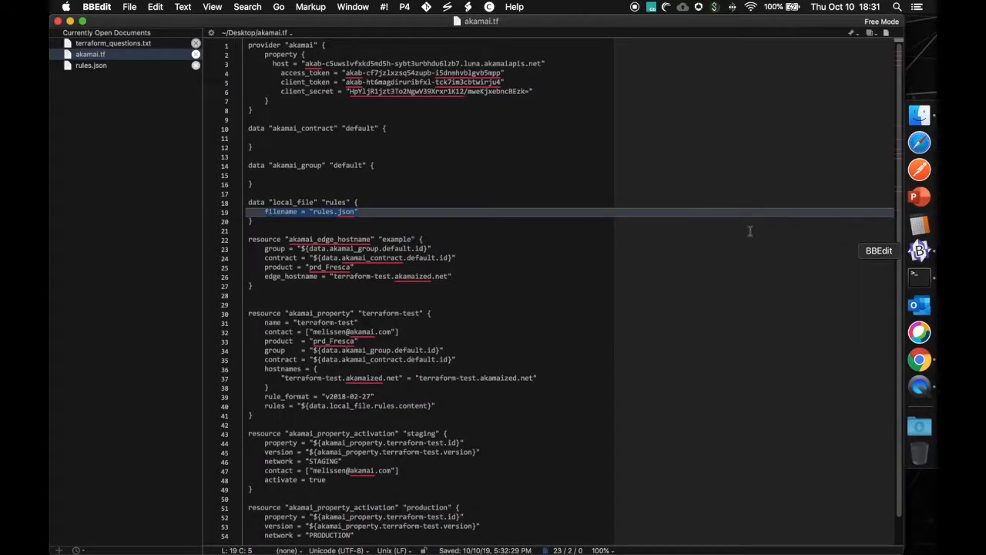
Revisit rules.json and akamai.tf in BBEdit, then switch to the Akamai Provider docs in Chrome
{"action": "left_click", "coordinate": [91, 64]}
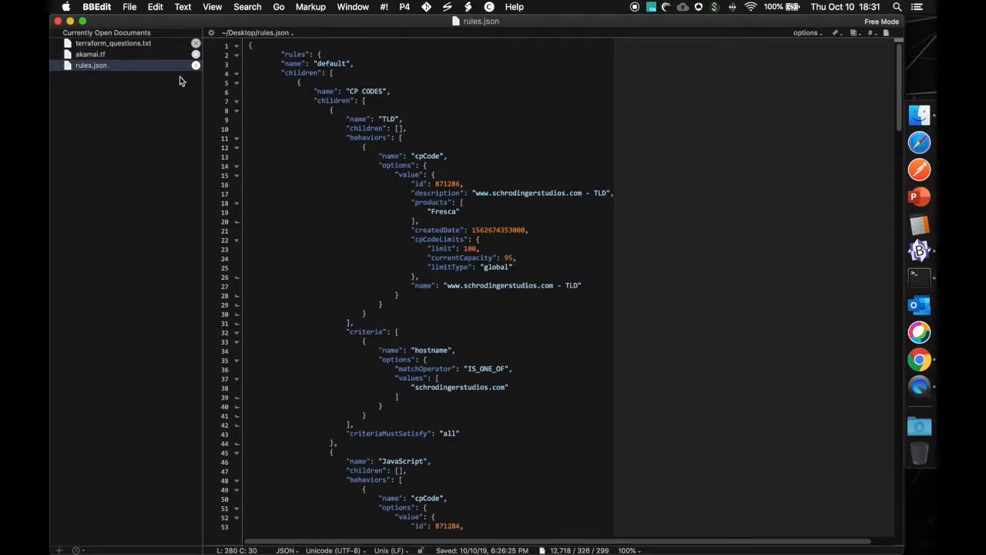
{"action": "mouse_move", "coordinate": [600, 270]}
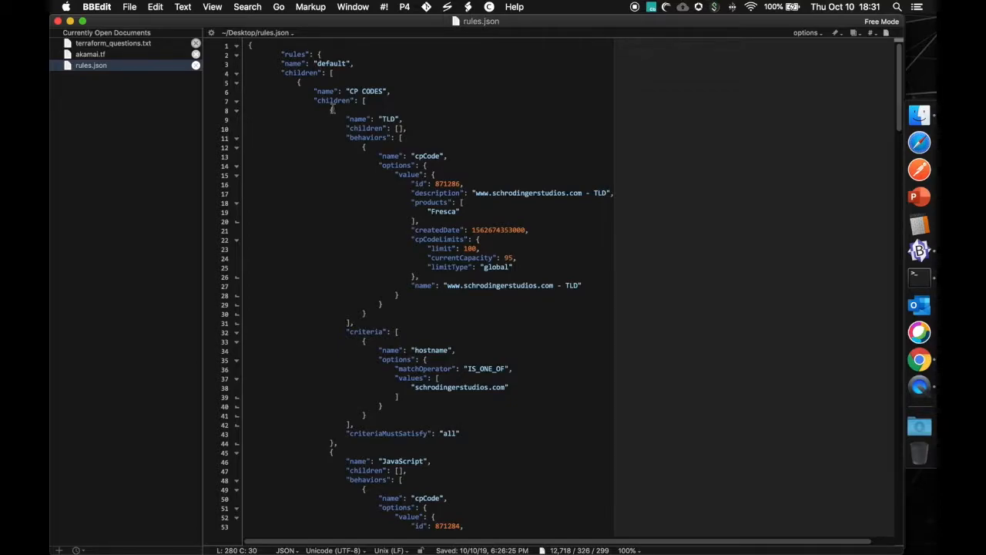
{"action": "left_click", "coordinate": [89, 54]}
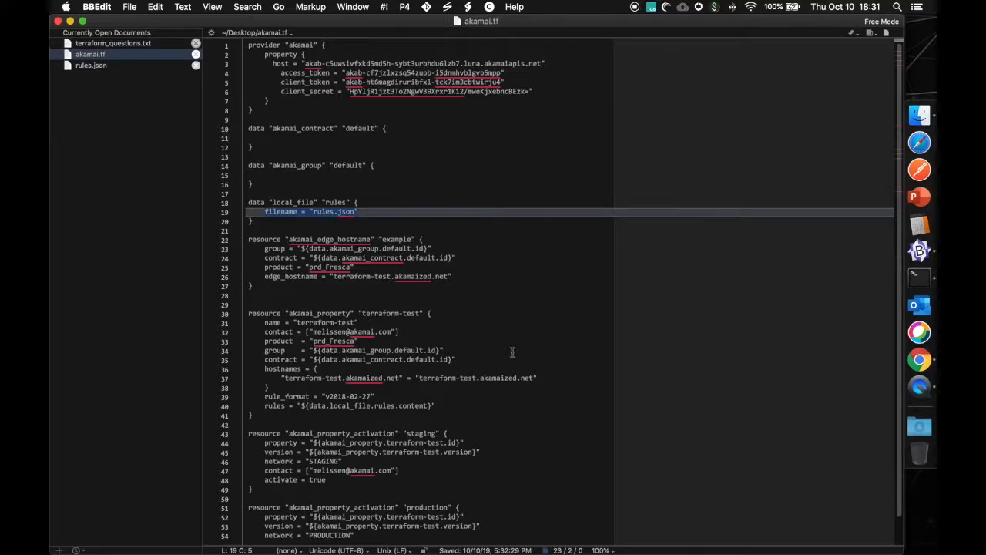
{"action": "scroll", "scroll_direction": "down", "scroll_amount": 3}
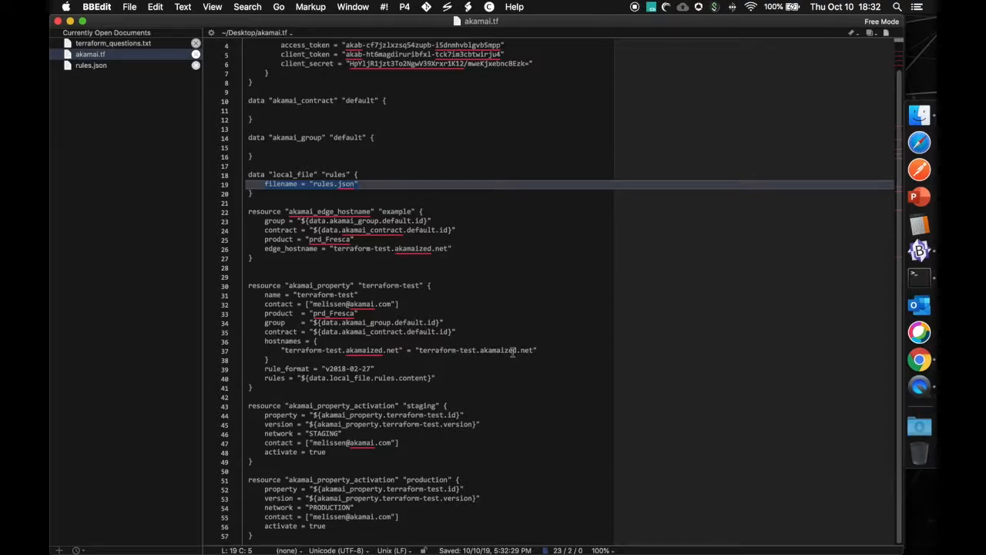
{"action": "mouse_move", "coordinate": [537, 316]}
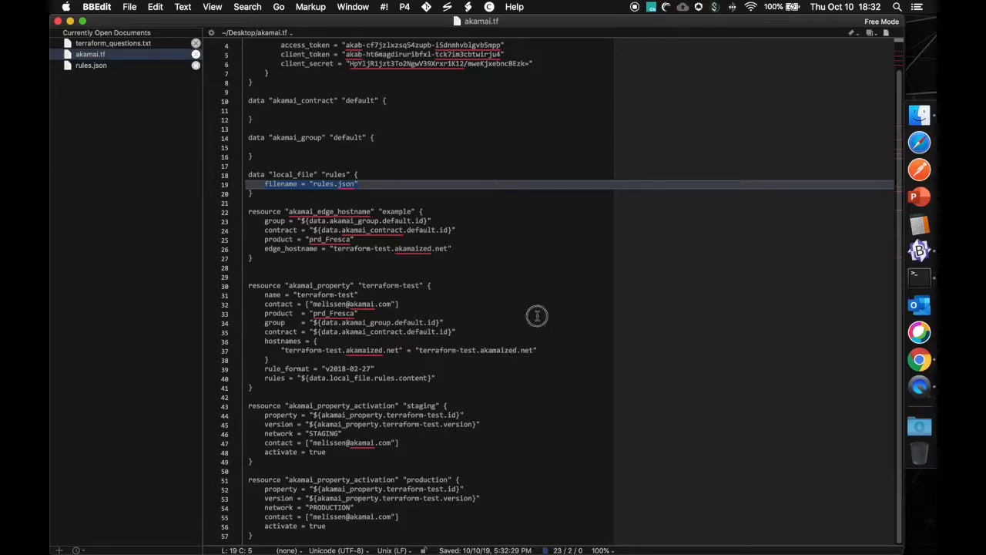
{"action": "left_click", "coordinate": [920, 359]}
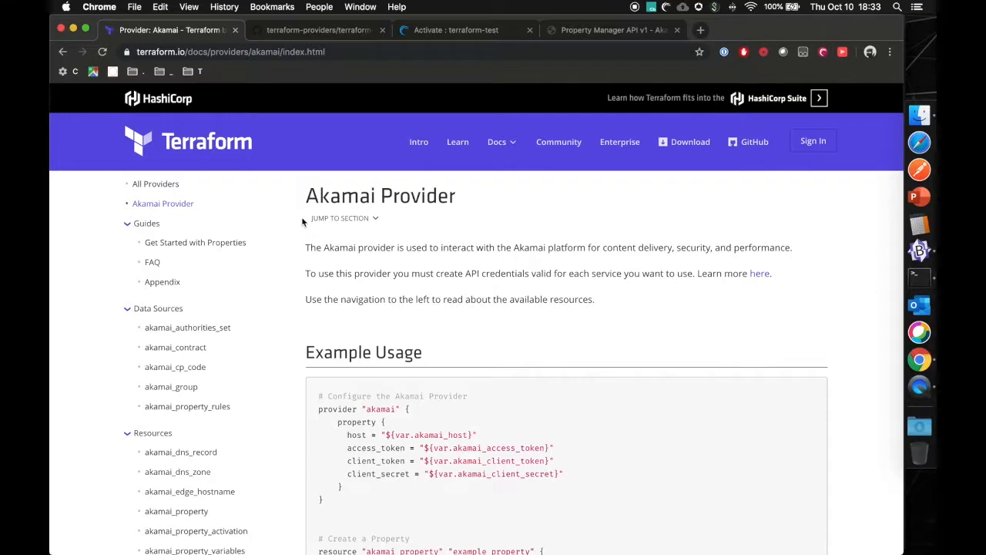
{"action": "mouse_move", "coordinate": [270, 353]}
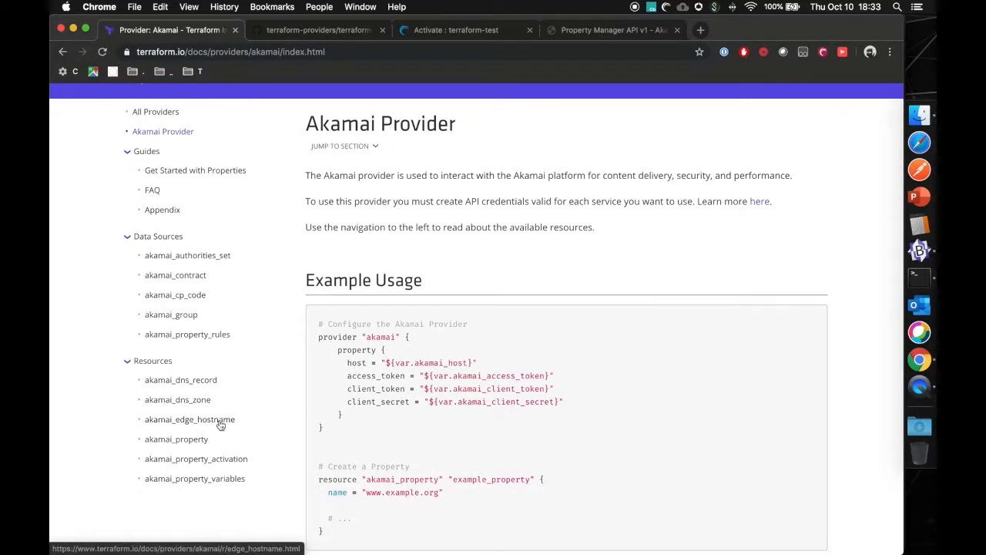
Browse the akamai_property, akamai_property_activation, akamai_dns_record and akamai_dns_zone resource pages
{"action": "left_click", "coordinate": [188, 419]}
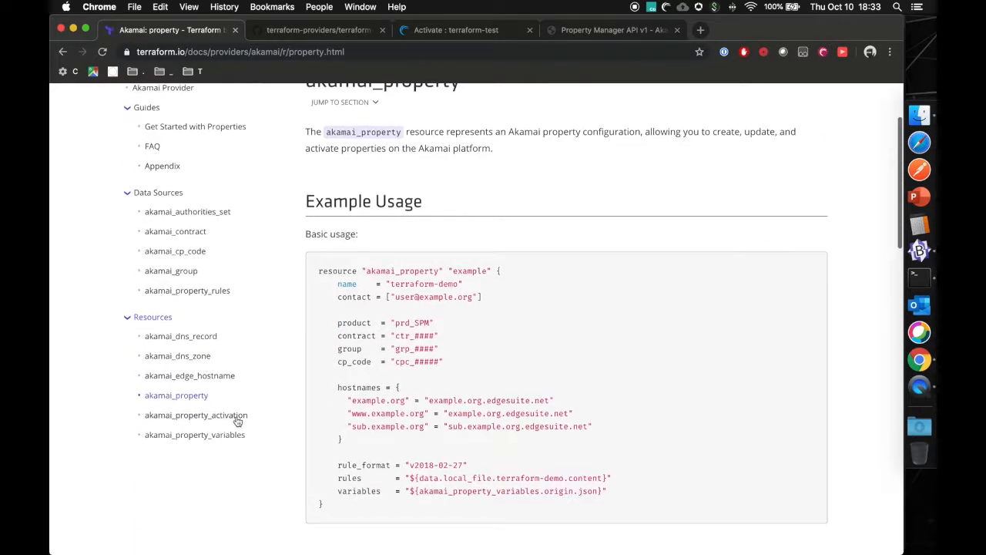
{"action": "left_click", "coordinate": [196, 415]}
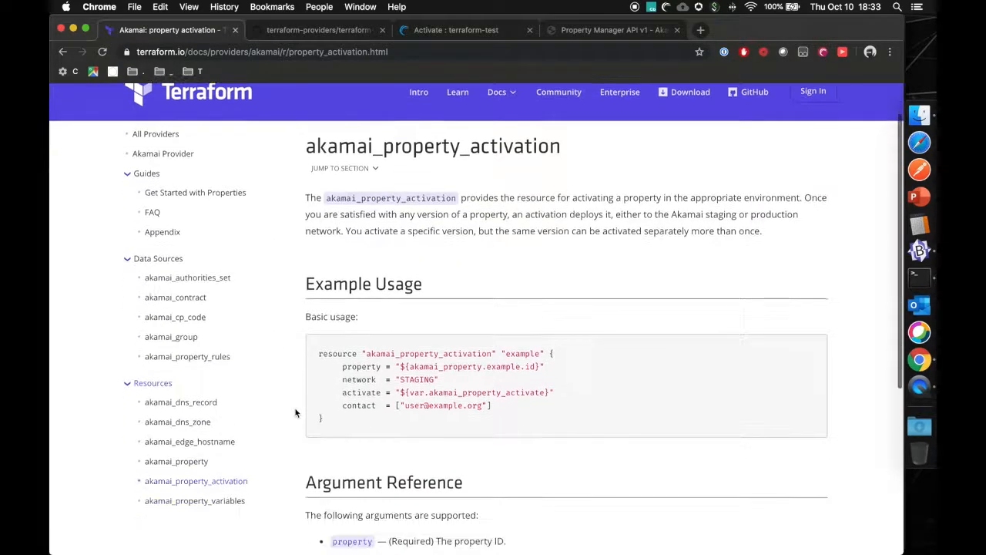
{"action": "left_click", "coordinate": [181, 401]}
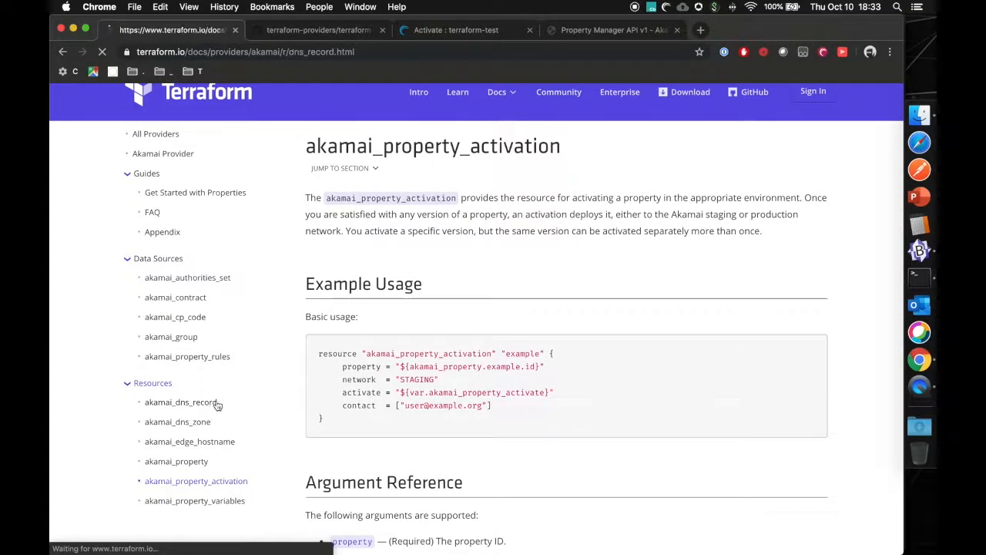
{"action": "left_click", "coordinate": [182, 400]}
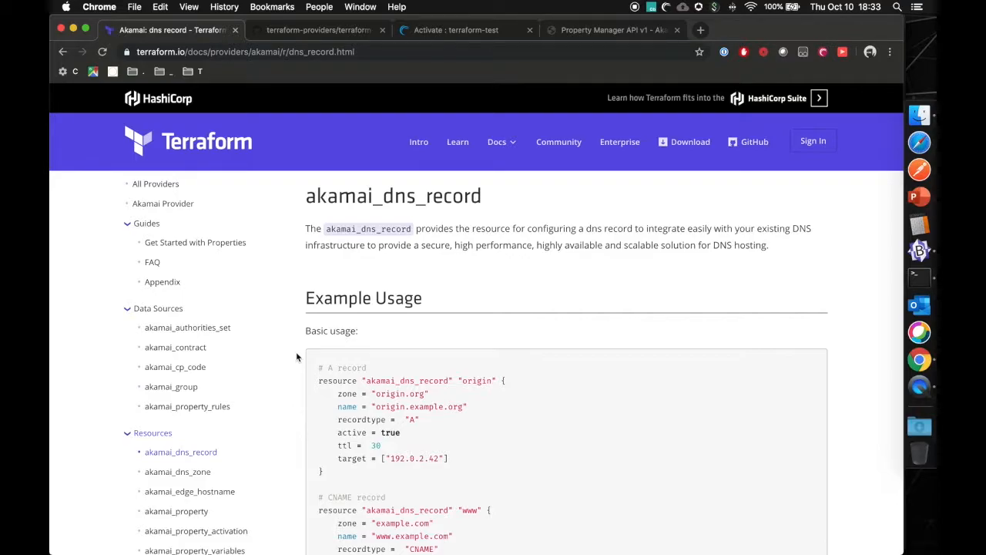
{"action": "mouse_move", "coordinate": [177, 472]}
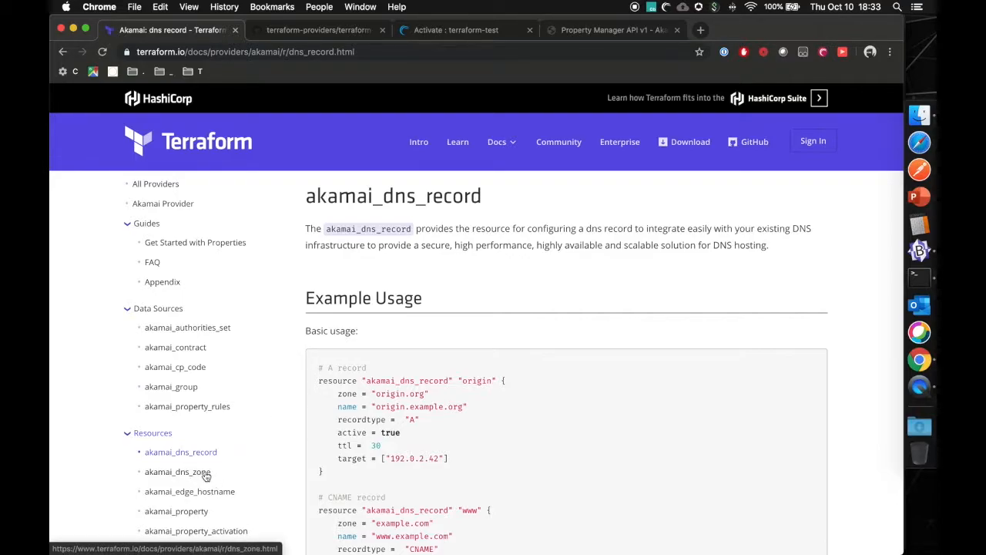
{"action": "left_click", "coordinate": [177, 472]}
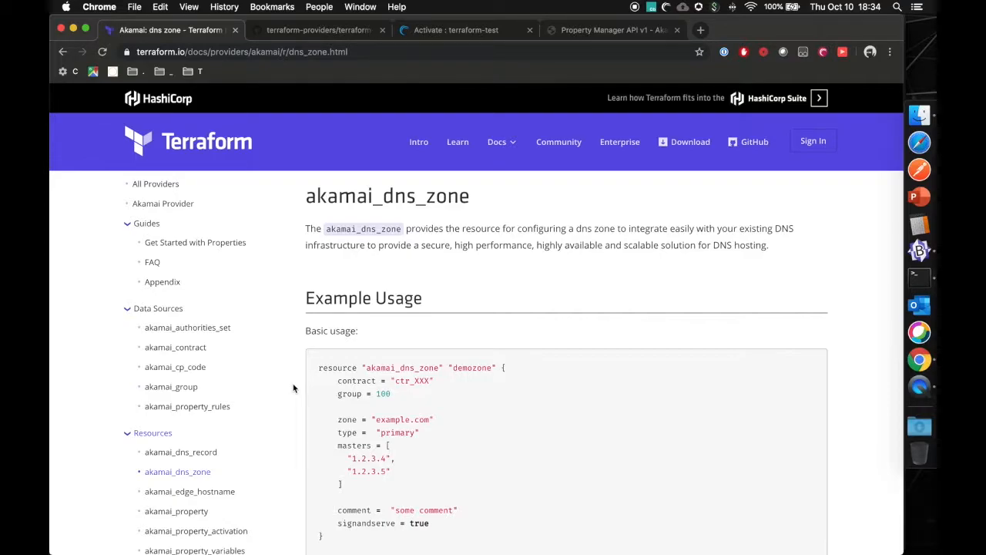
Scroll through the dns_zone and property_variables pages, then switch to the provider's GitHub repository
{"action": "scroll", "scroll_direction": "down", "scroll_amount": 3}
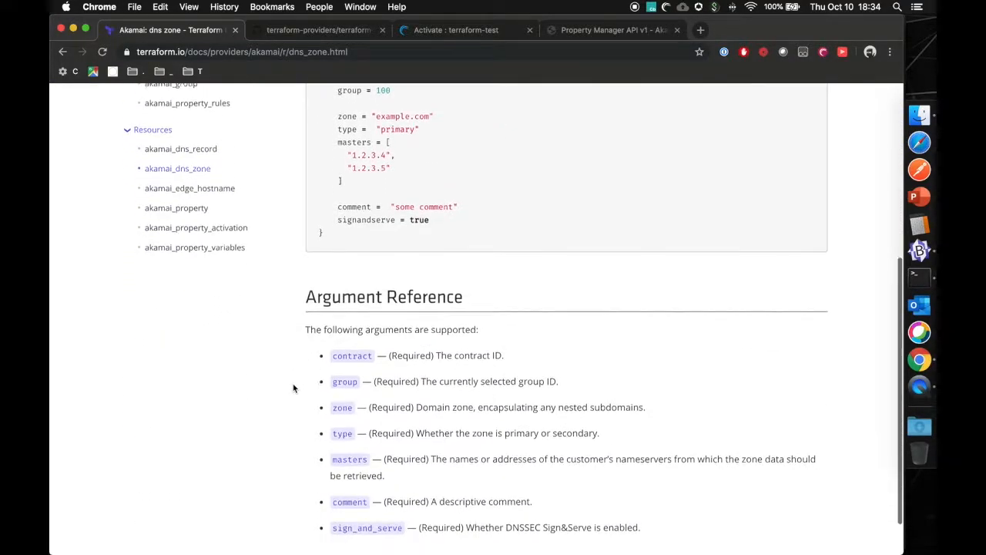
{"action": "scroll", "scroll_direction": "up", "scroll_amount": 3}
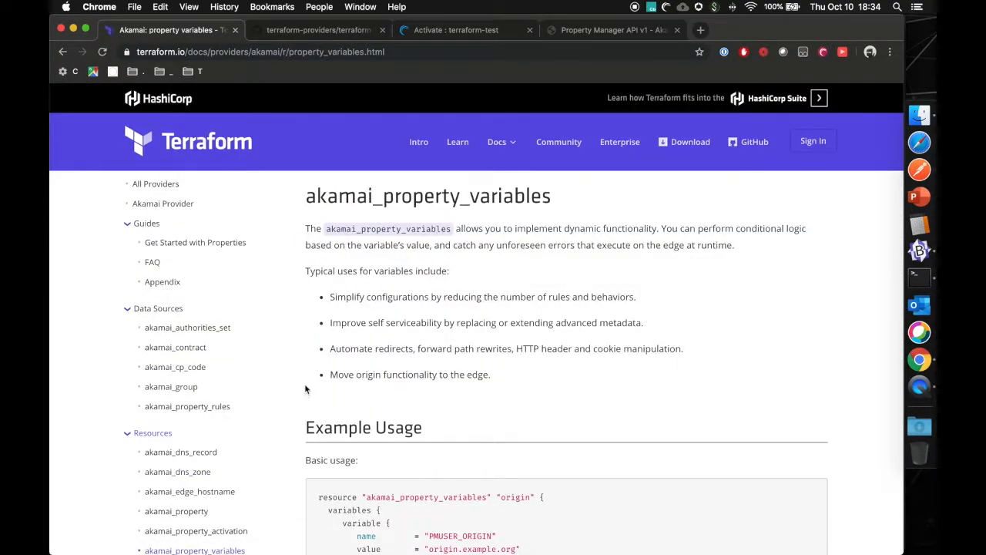
{"action": "scroll", "scroll_direction": "down", "scroll_amount": 3}
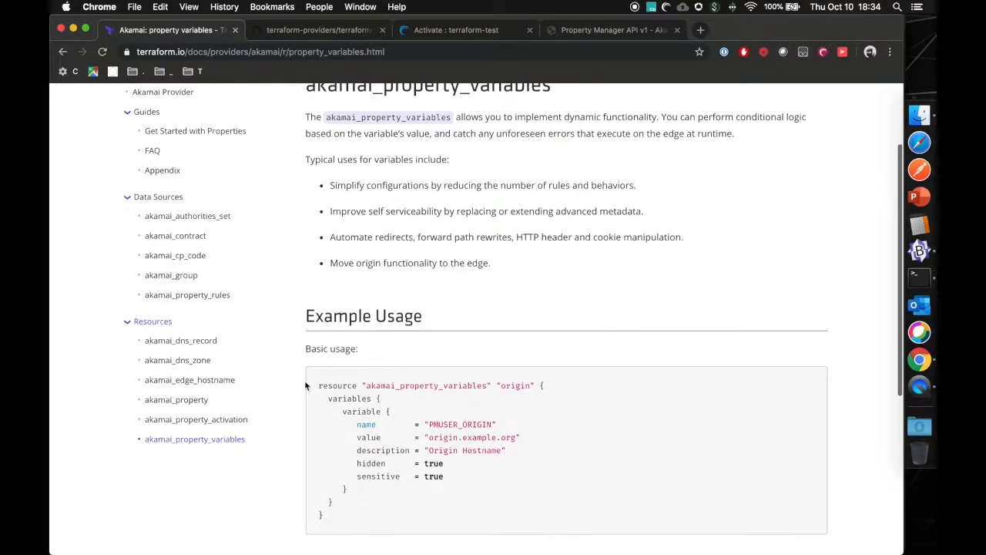
{"action": "scroll", "scroll_direction": "down", "scroll_amount": 3}
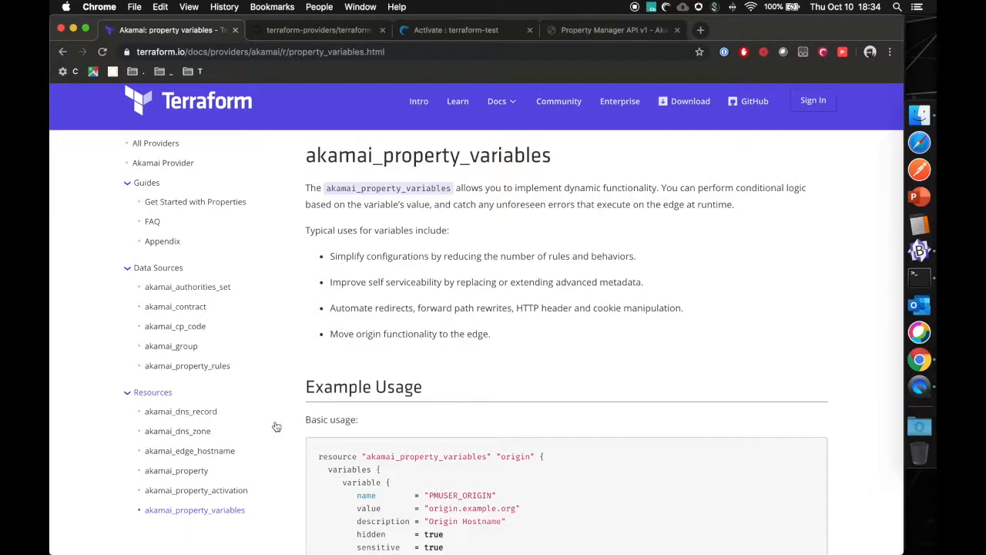
{"action": "left_click", "coordinate": [316, 31]}
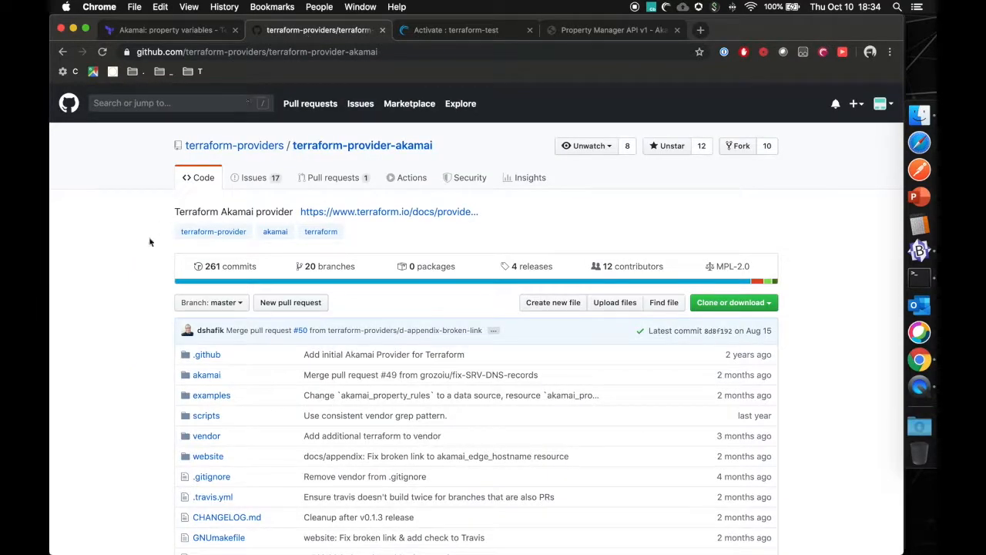
{"action": "mouse_move", "coordinate": [138, 283]}
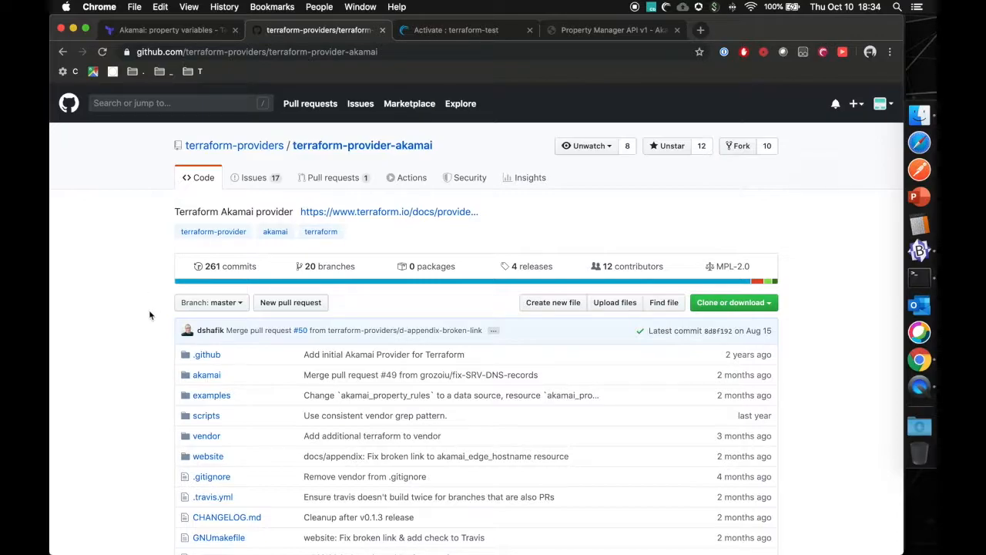
{"action": "mouse_move", "coordinate": [276, 155]}
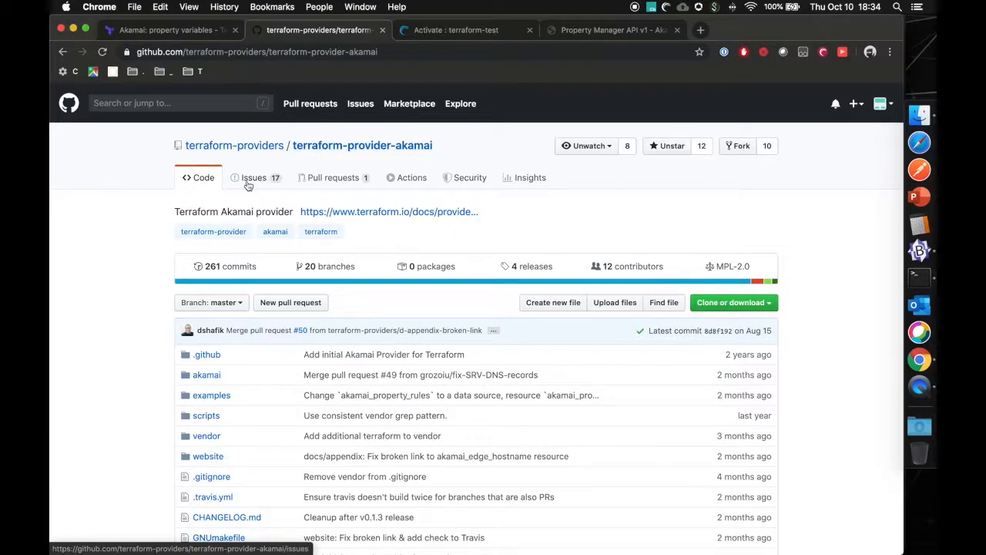
Review the repository's open issues list, return to Code, and go back to the akamai_property_variables docs
{"action": "left_click", "coordinate": [252, 177]}
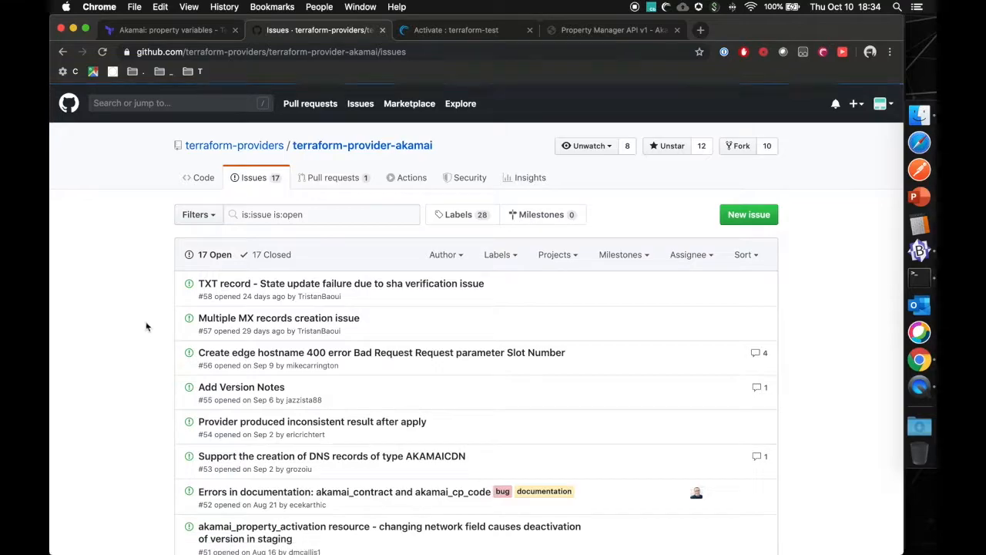
{"action": "scroll", "scroll_direction": "down", "scroll_amount": 3}
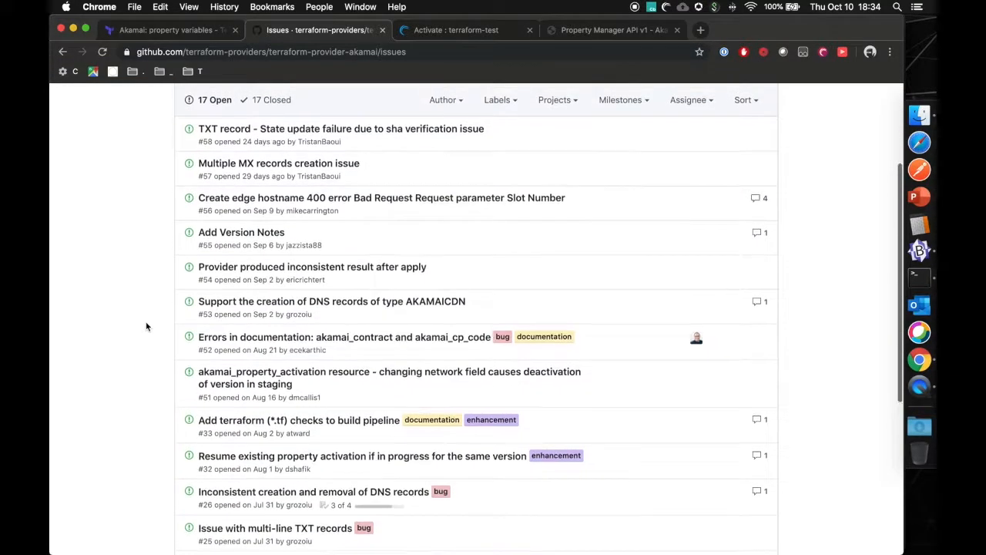
{"action": "scroll", "scroll_direction": "up", "scroll_amount": 3}
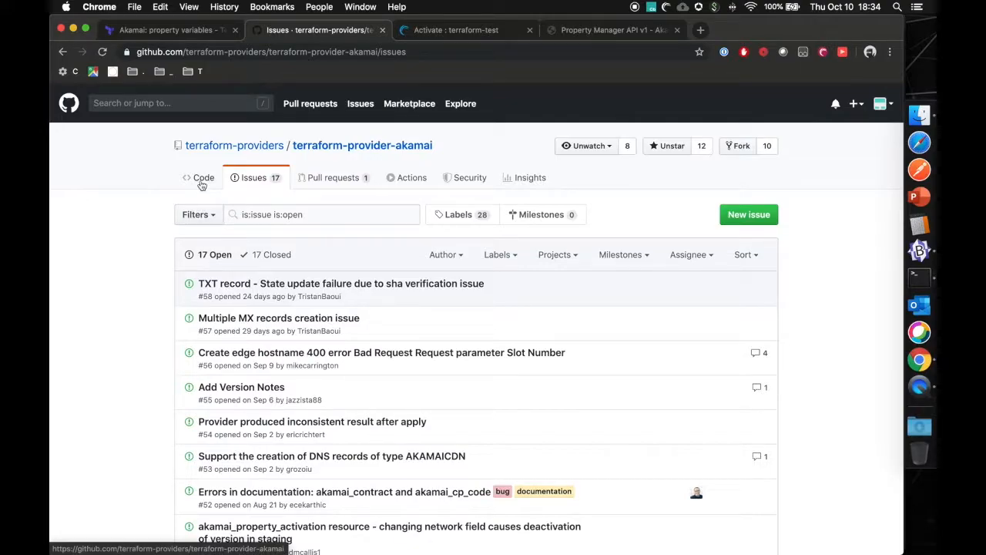
{"action": "left_click", "coordinate": [200, 177]}
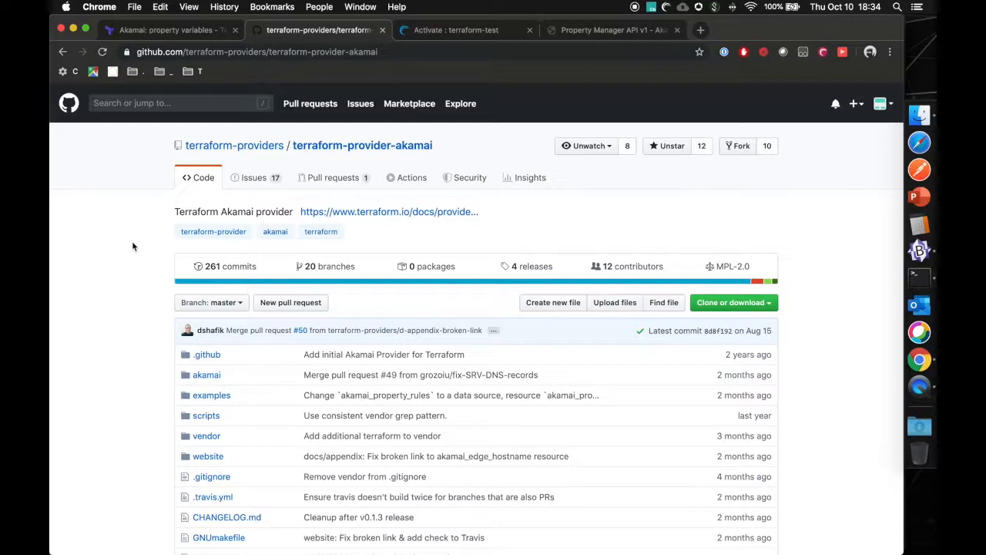
{"action": "left_click", "coordinate": [167, 31]}
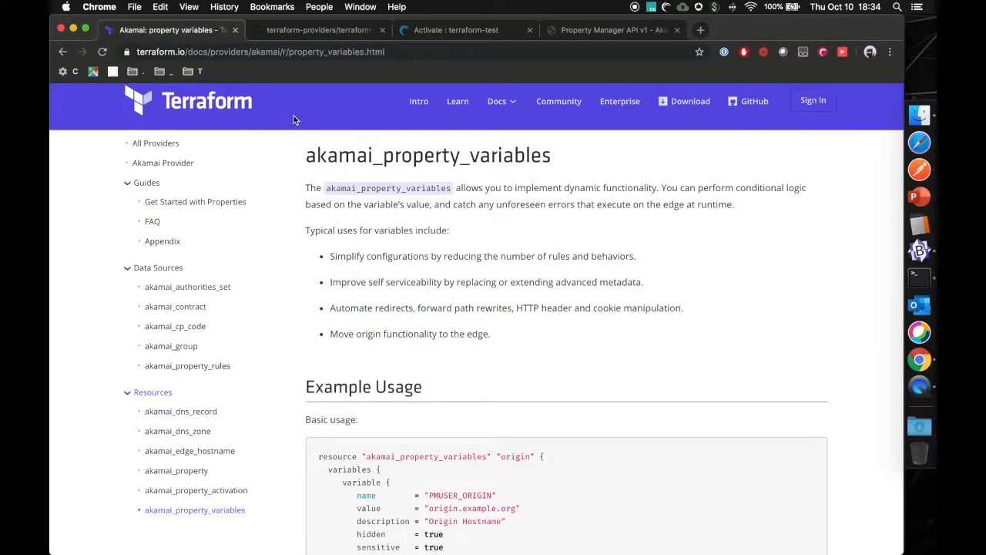
{"action": "mouse_move", "coordinate": [314, 40]}
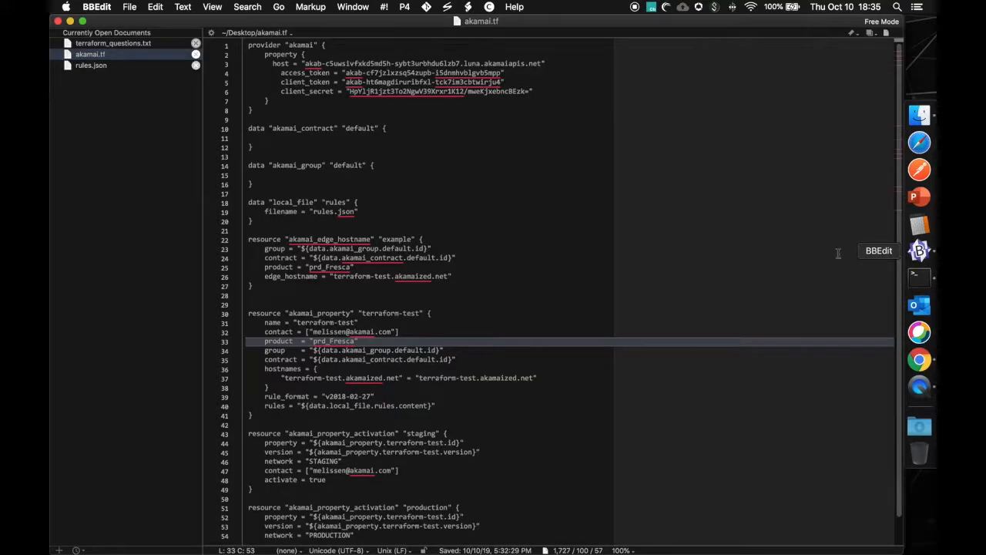
{"action": "mouse_move", "coordinate": [620, 238]}
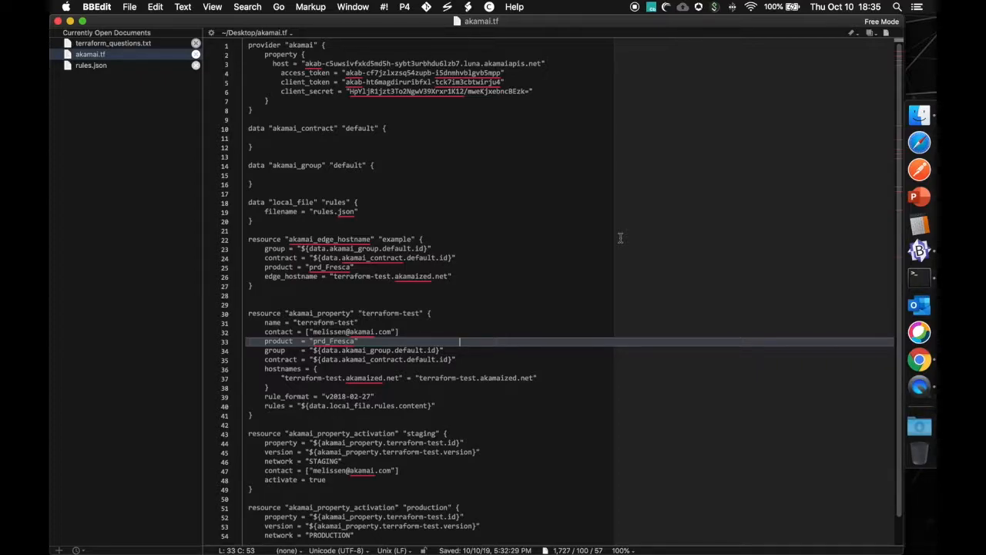
{"action": "mouse_move", "coordinate": [554, 284]}
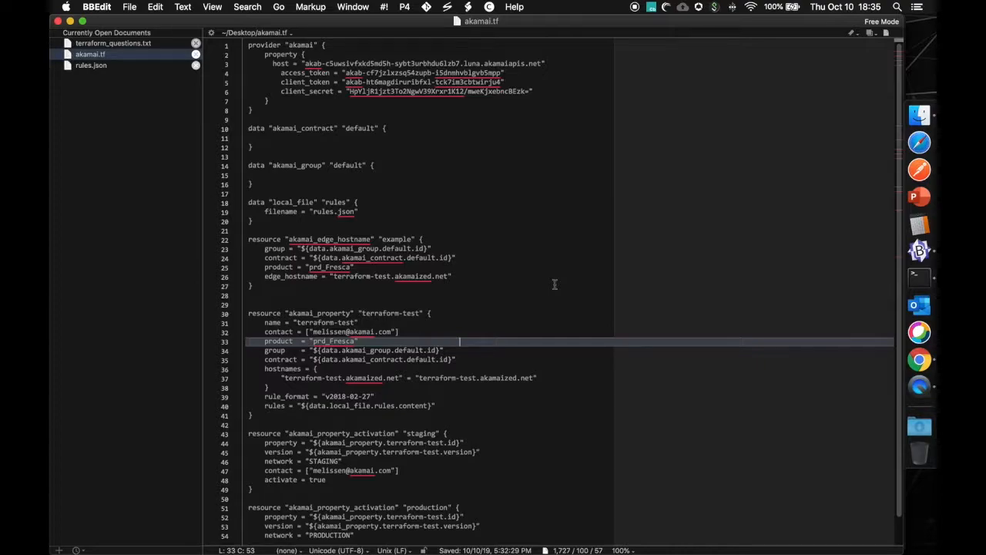